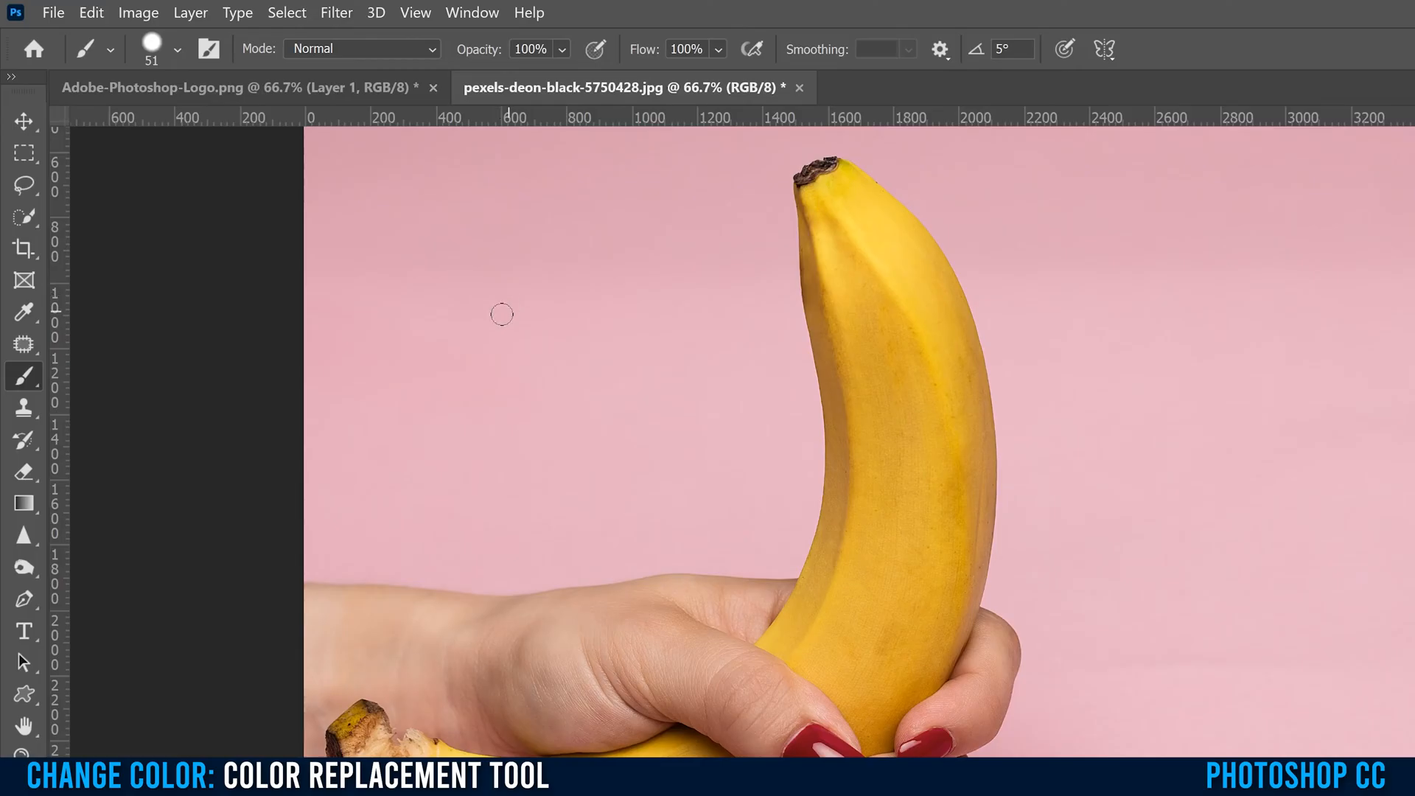
{"action": "mouse_move", "coordinate": [43, 319]}
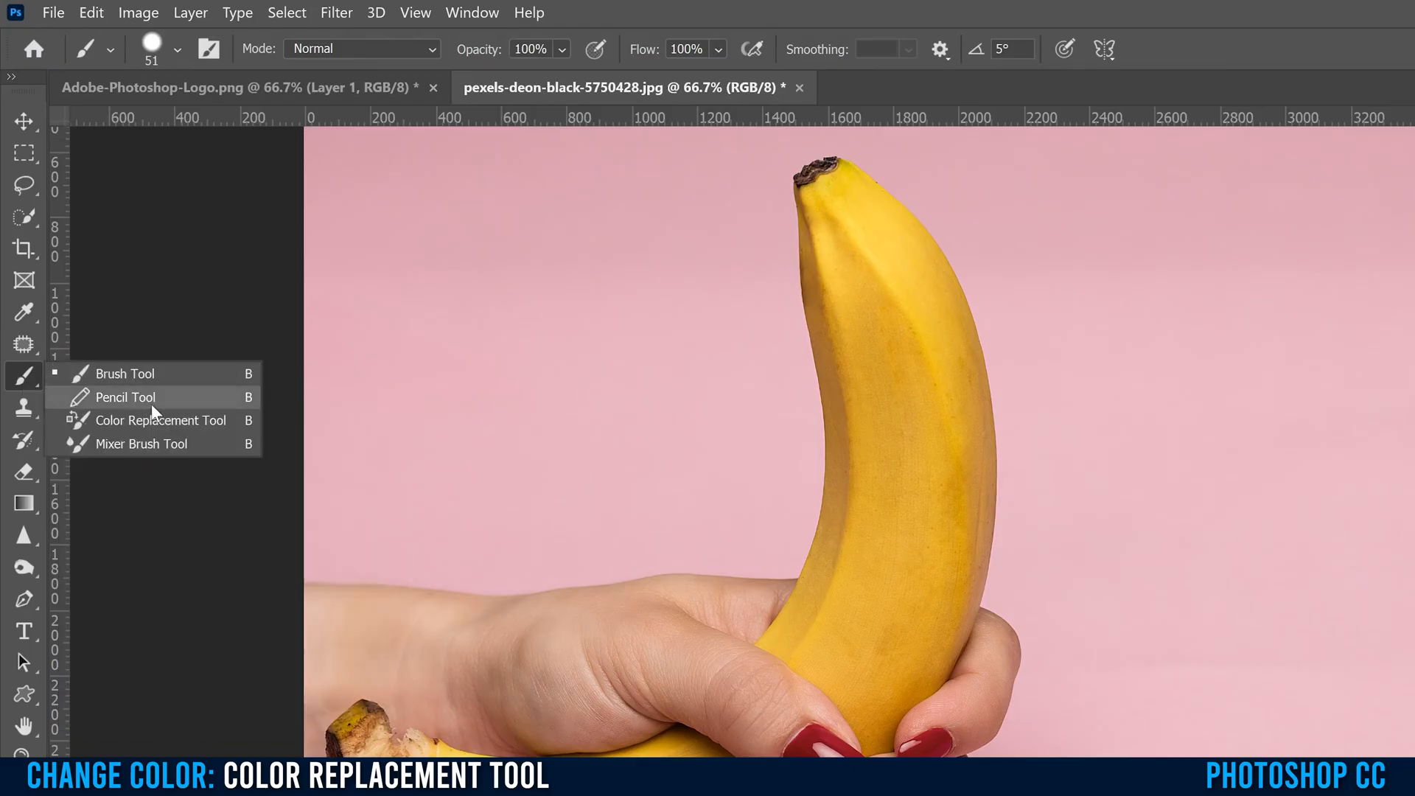
- Activate the Color Replacement Tool from the Brush Tool group
{"action": "left_click", "coordinate": [161, 420]}
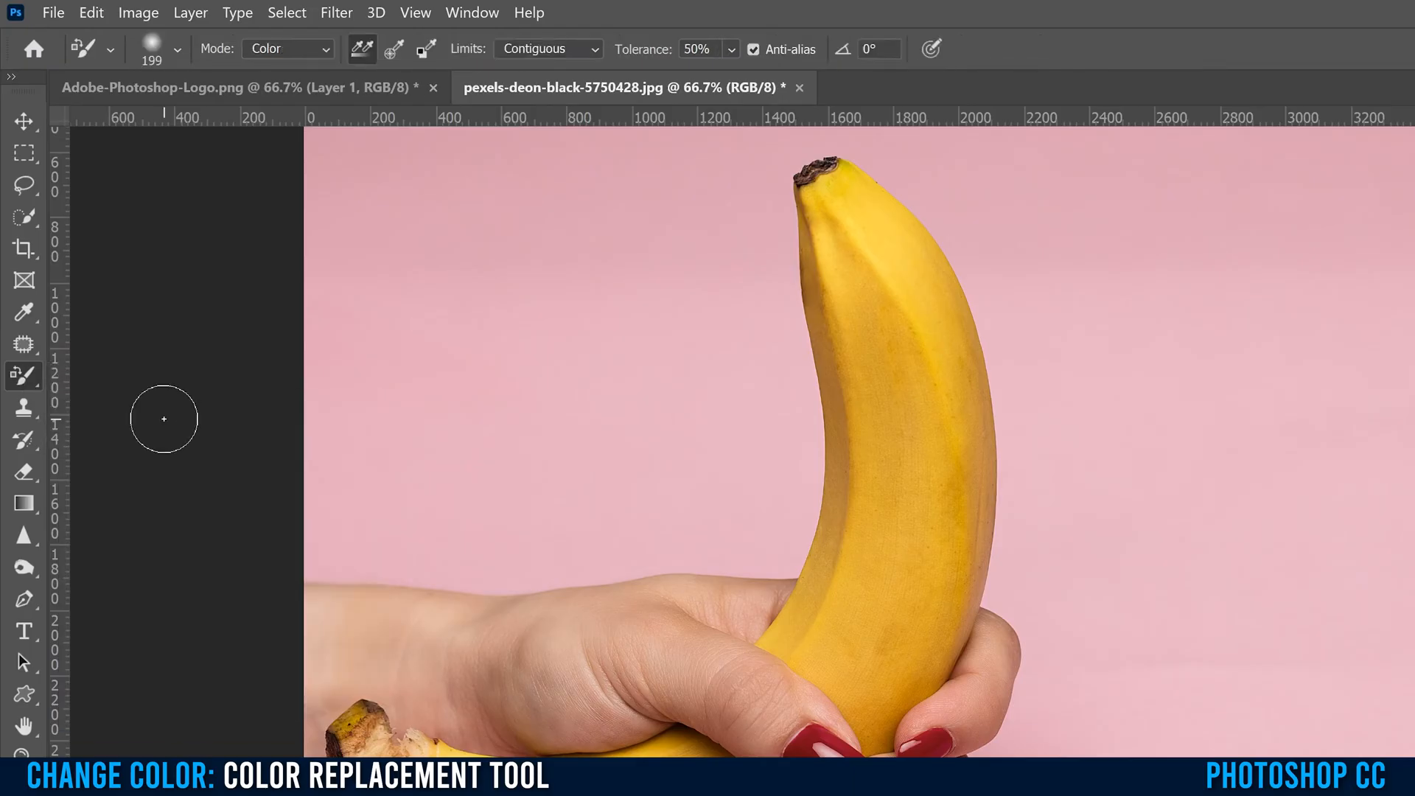
{"action": "mouse_move", "coordinate": [213, 432]}
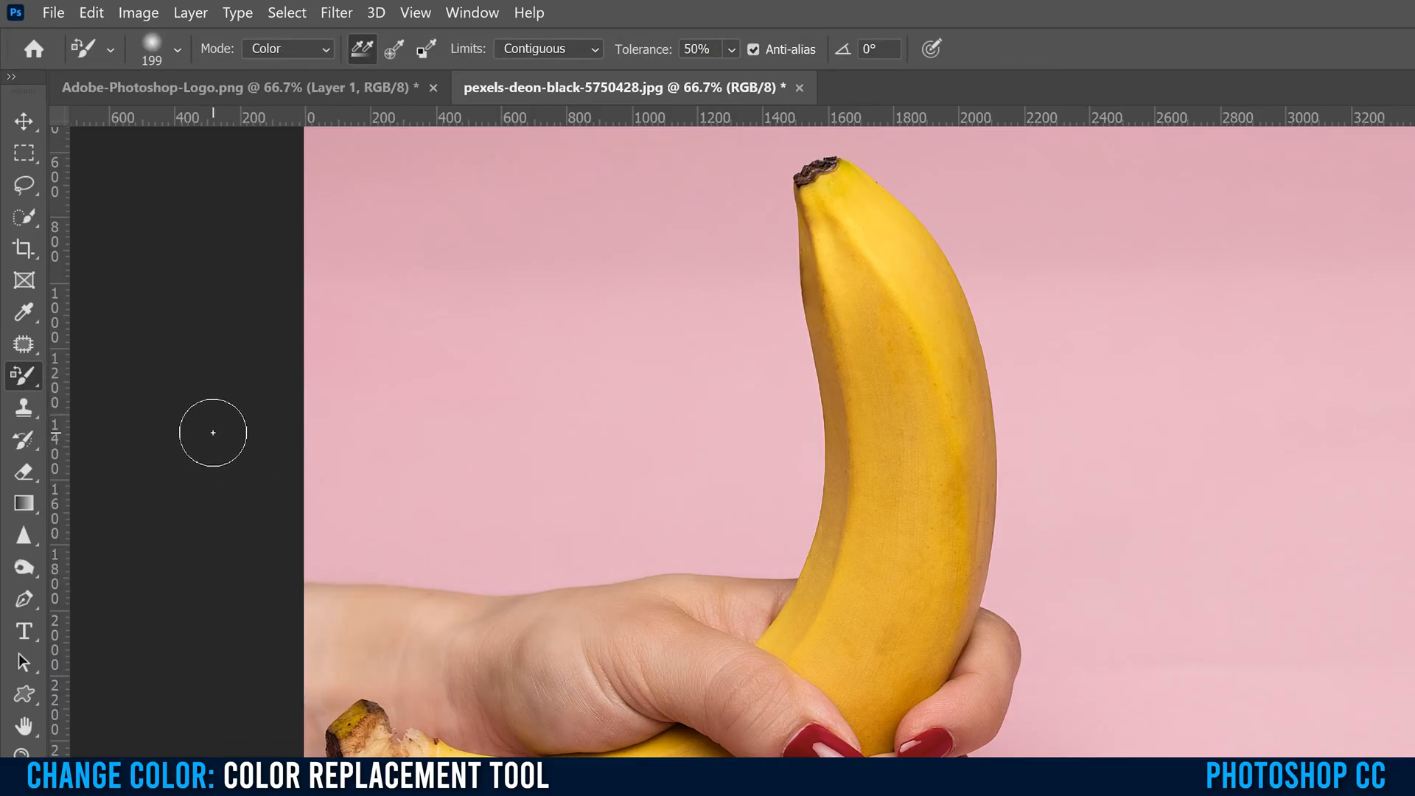
{"action": "mouse_move", "coordinate": [425, 429]}
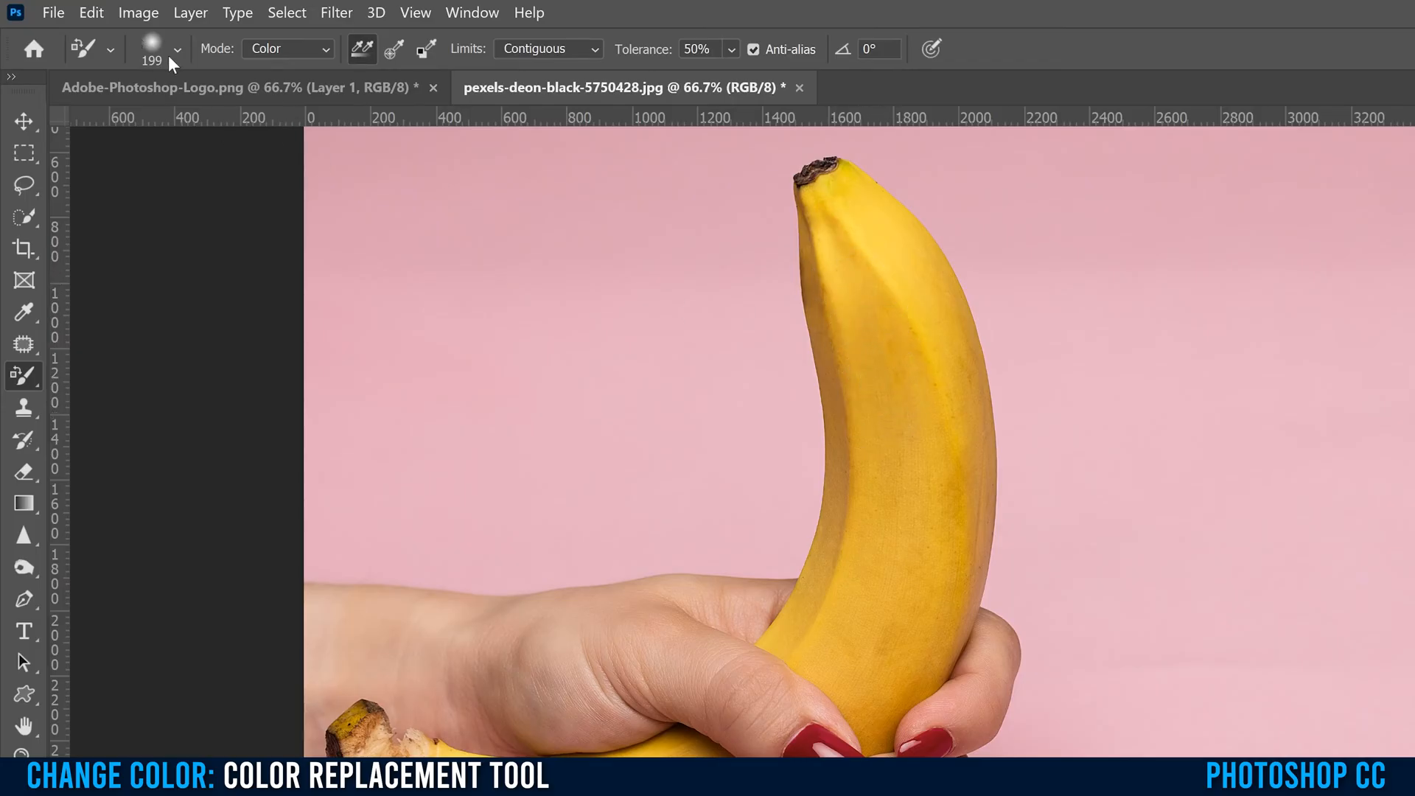
- Set the Color Replacement brush to about 201 px size with full hardness
{"action": "left_click", "coordinate": [177, 50]}
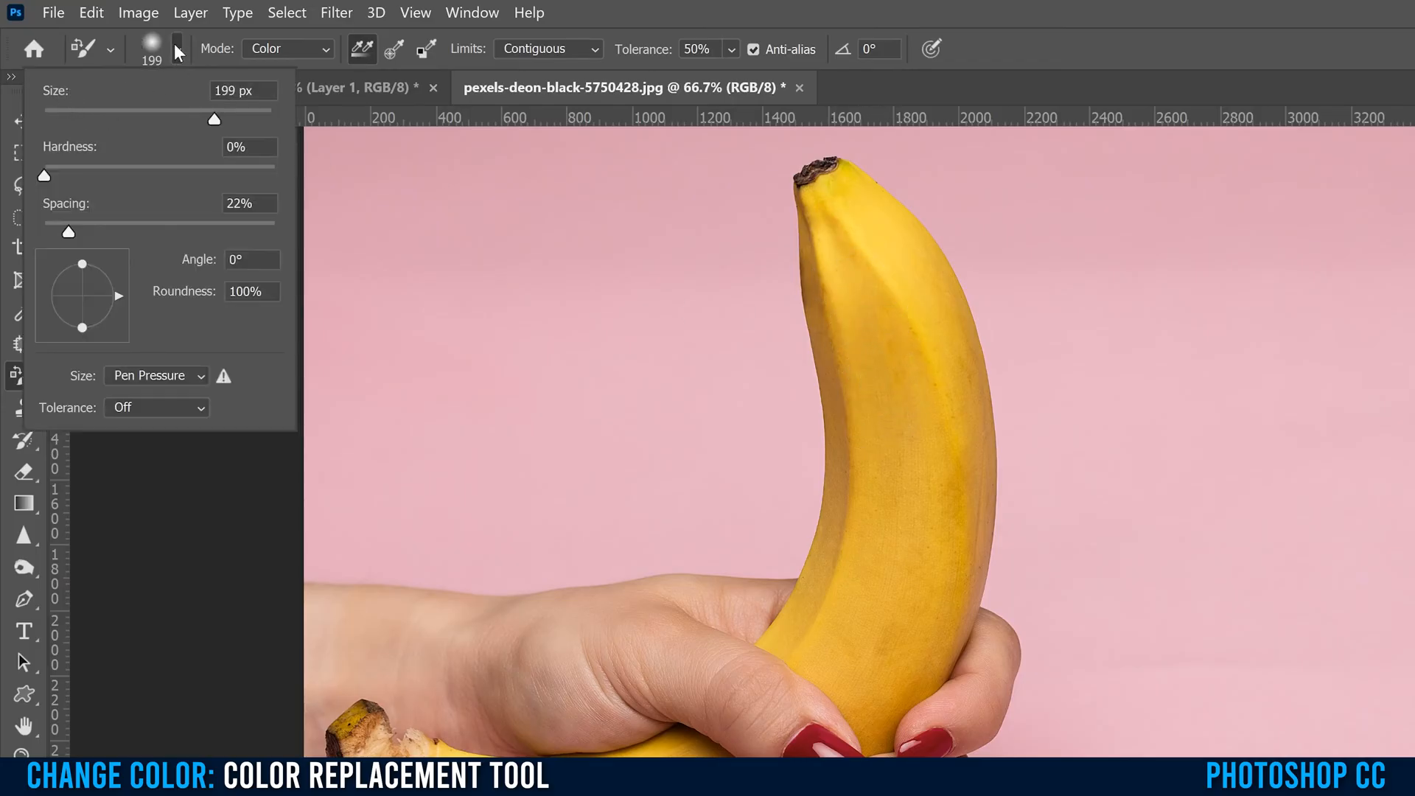
{"action": "left_click_drag", "start_coordinate": [214, 120], "coordinate": [220, 119]}
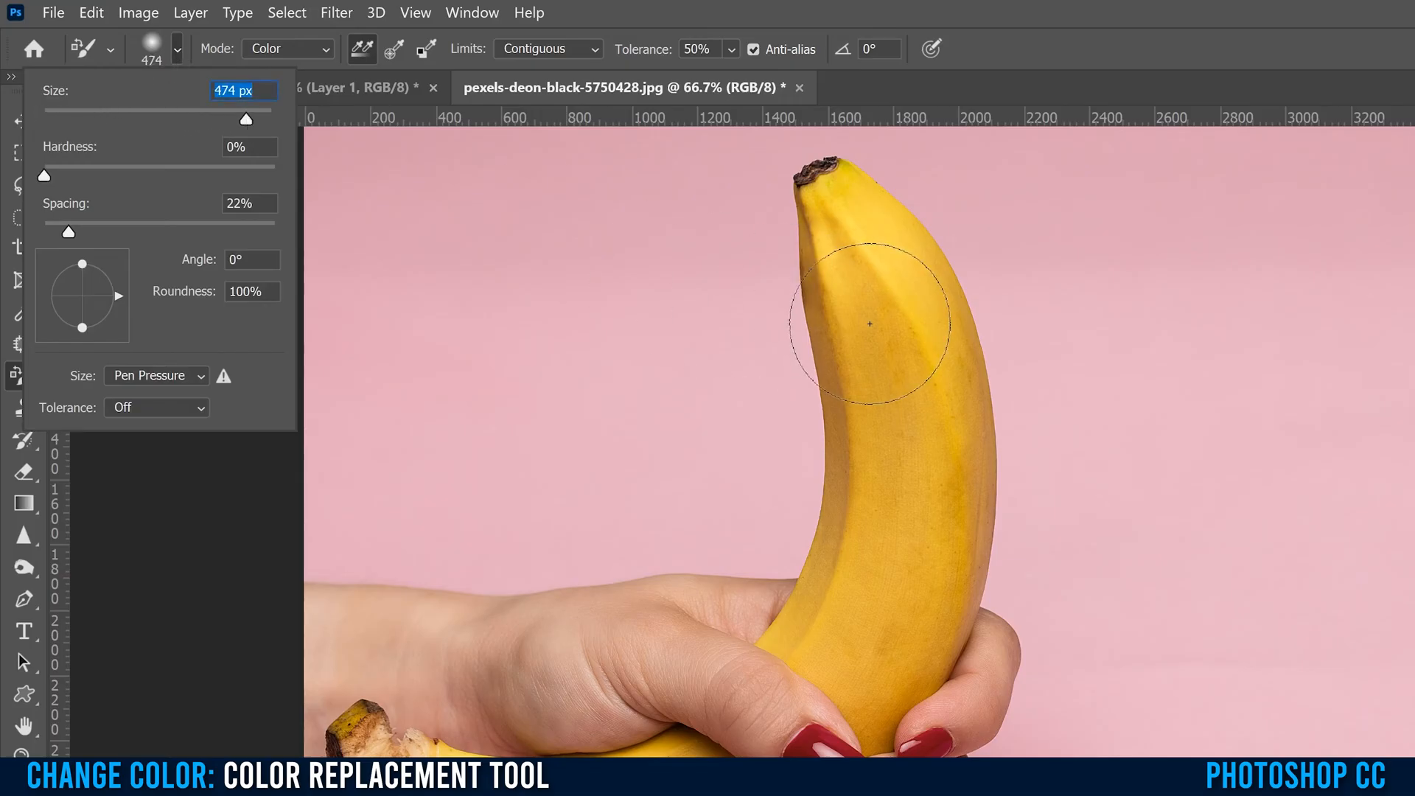
{"action": "mouse_move", "coordinate": [887, 343]}
{"action": "type", "text": "38"}
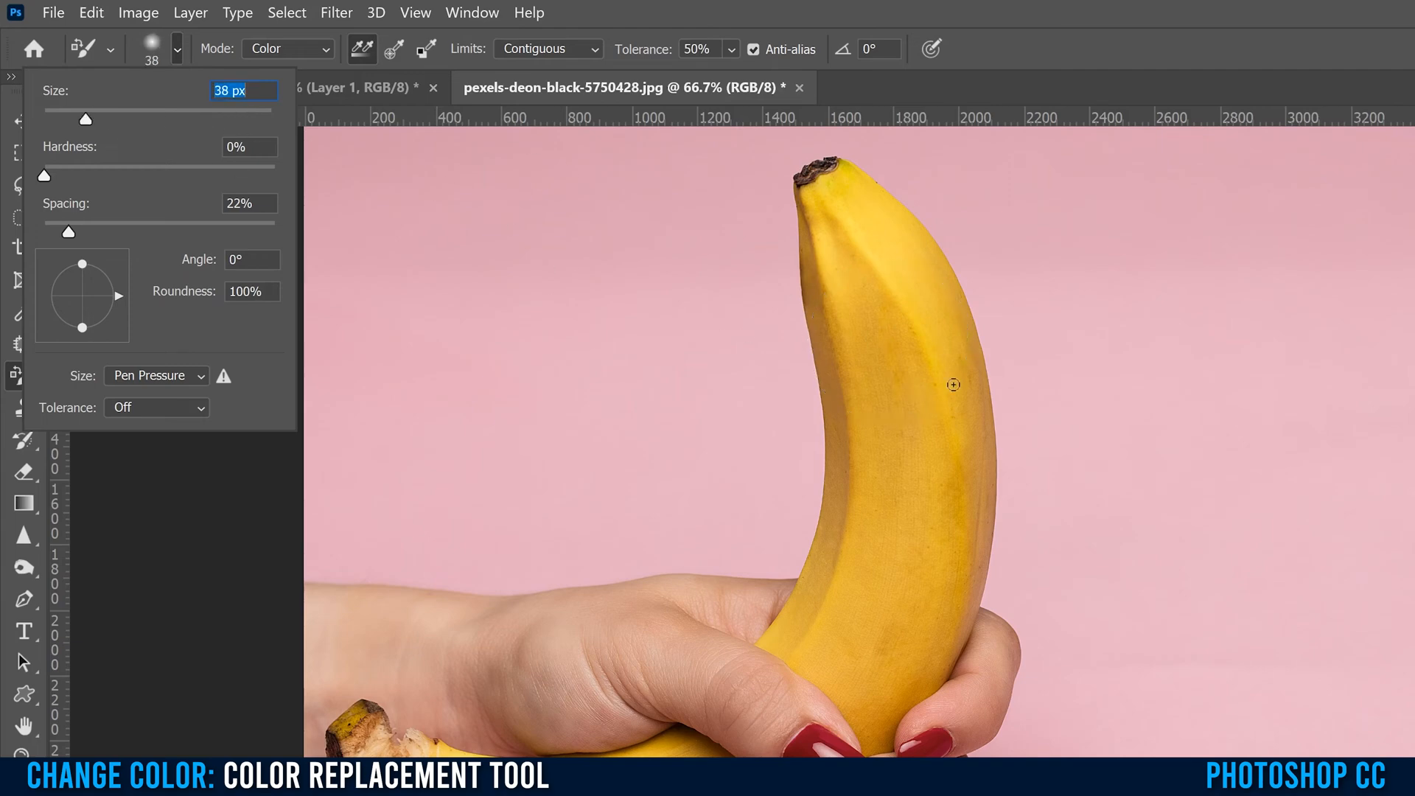
{"action": "left_click_drag", "start_coordinate": [85, 117], "coordinate": [199, 118]}
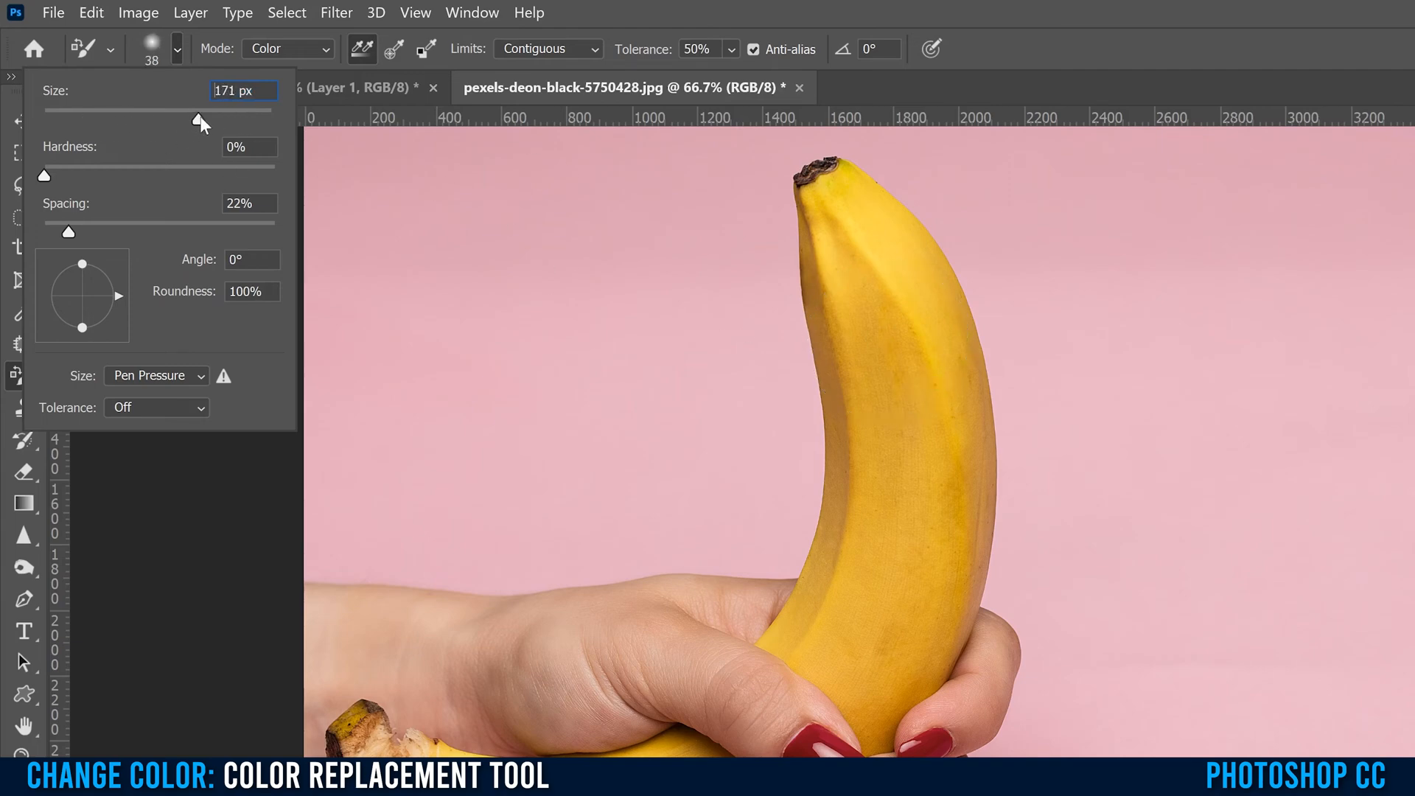
{"action": "left_click_drag", "start_coordinate": [199, 119], "coordinate": [213, 119]}
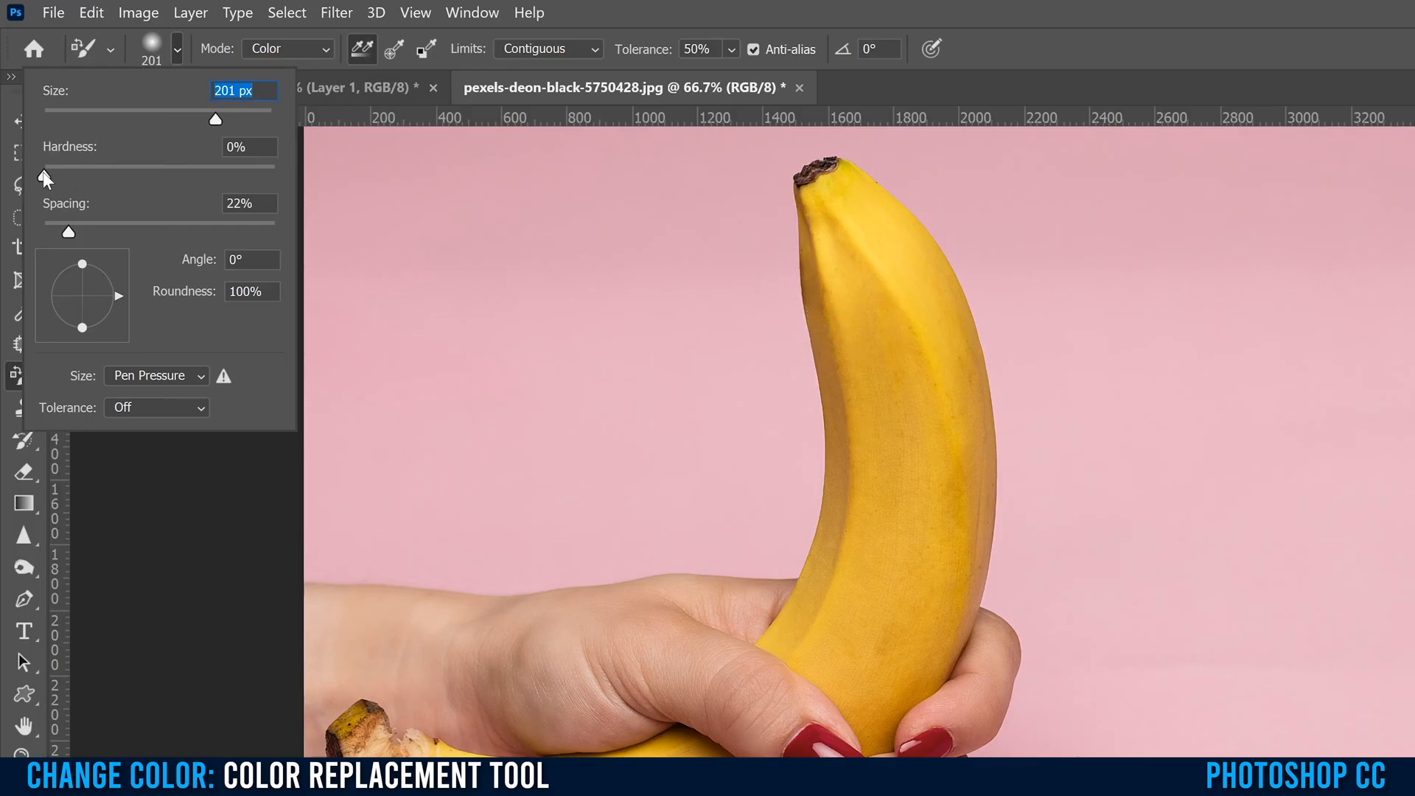
{"action": "left_click_drag", "start_coordinate": [48, 175], "coordinate": [274, 175]}
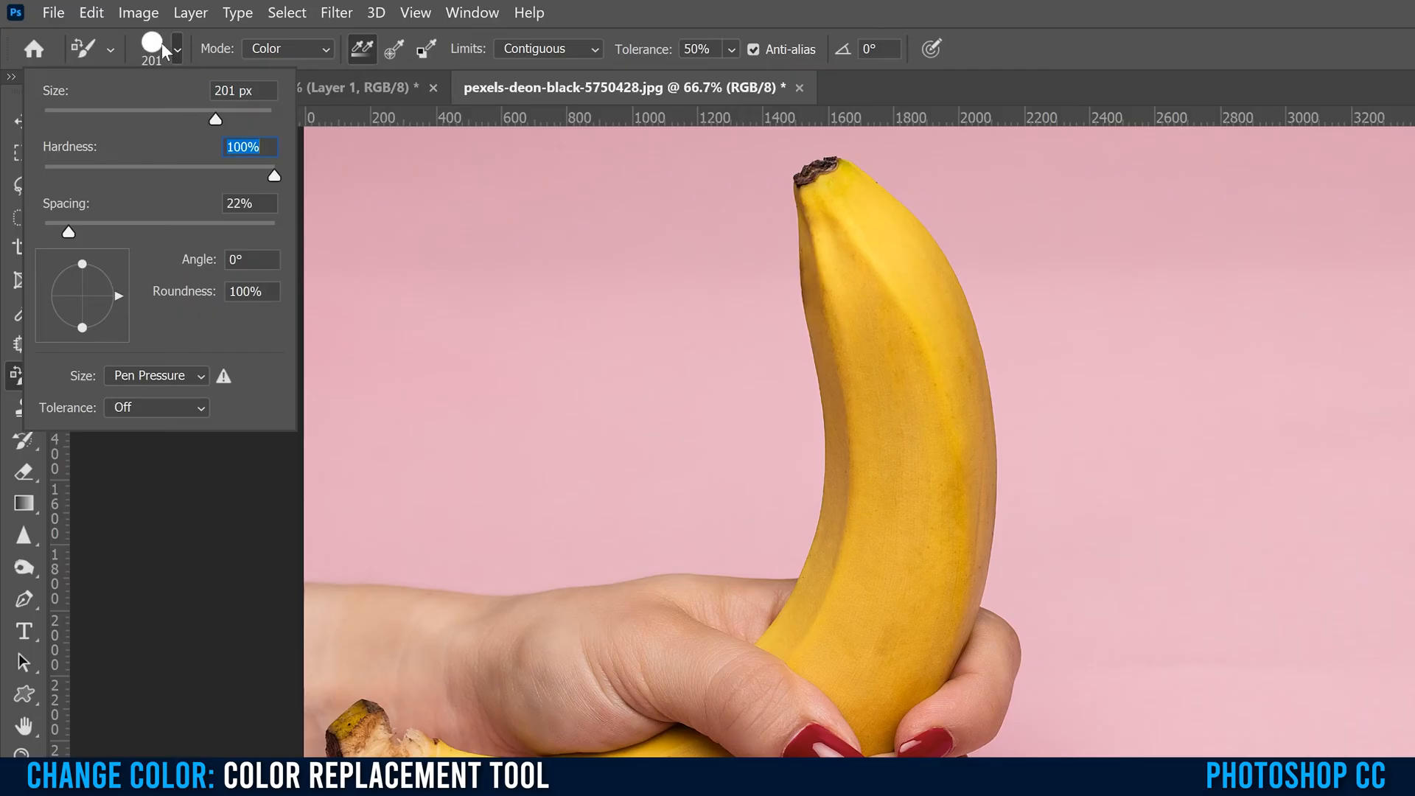
{"action": "mouse_move", "coordinate": [273, 178]}
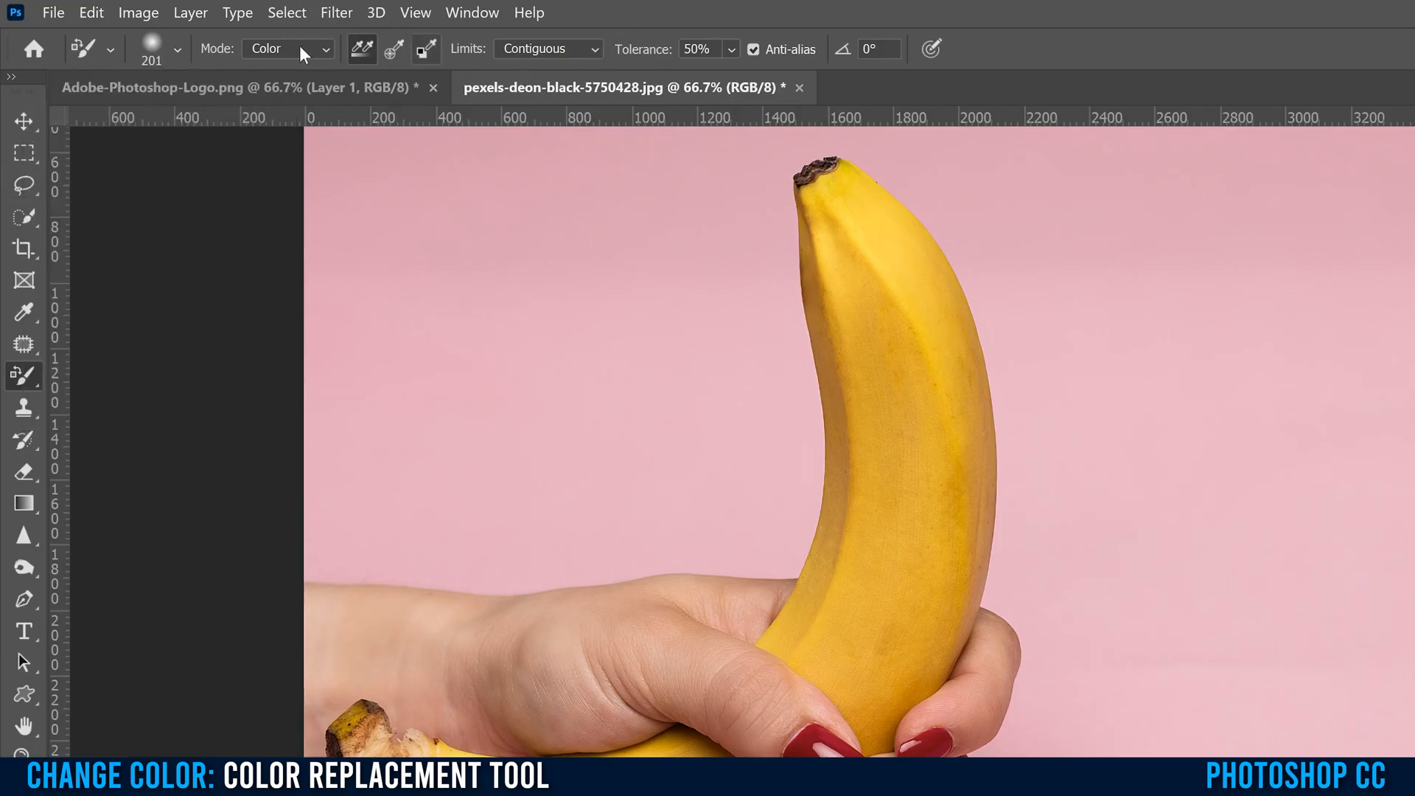
{"action": "left_click", "coordinate": [284, 49]}
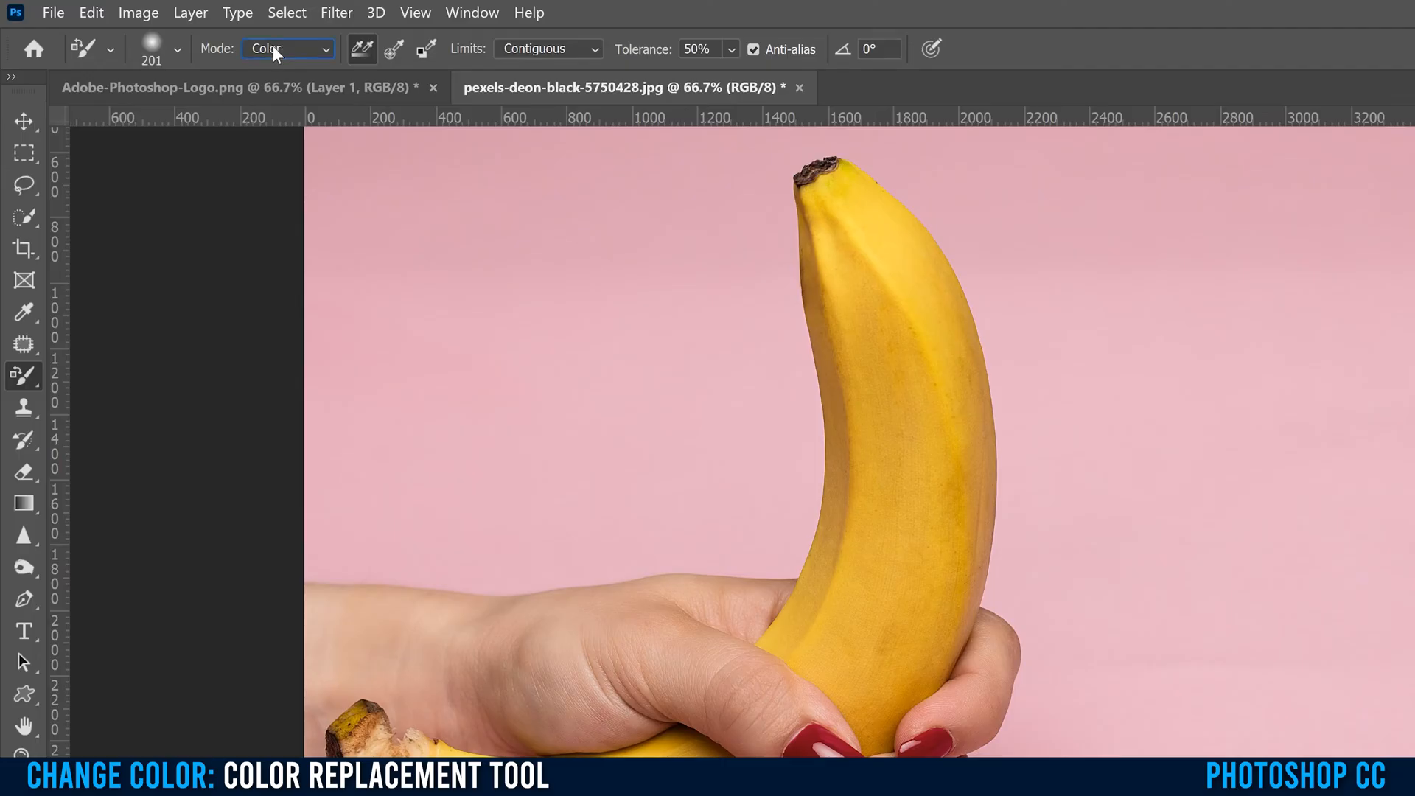
{"action": "left_click", "coordinate": [284, 48]}
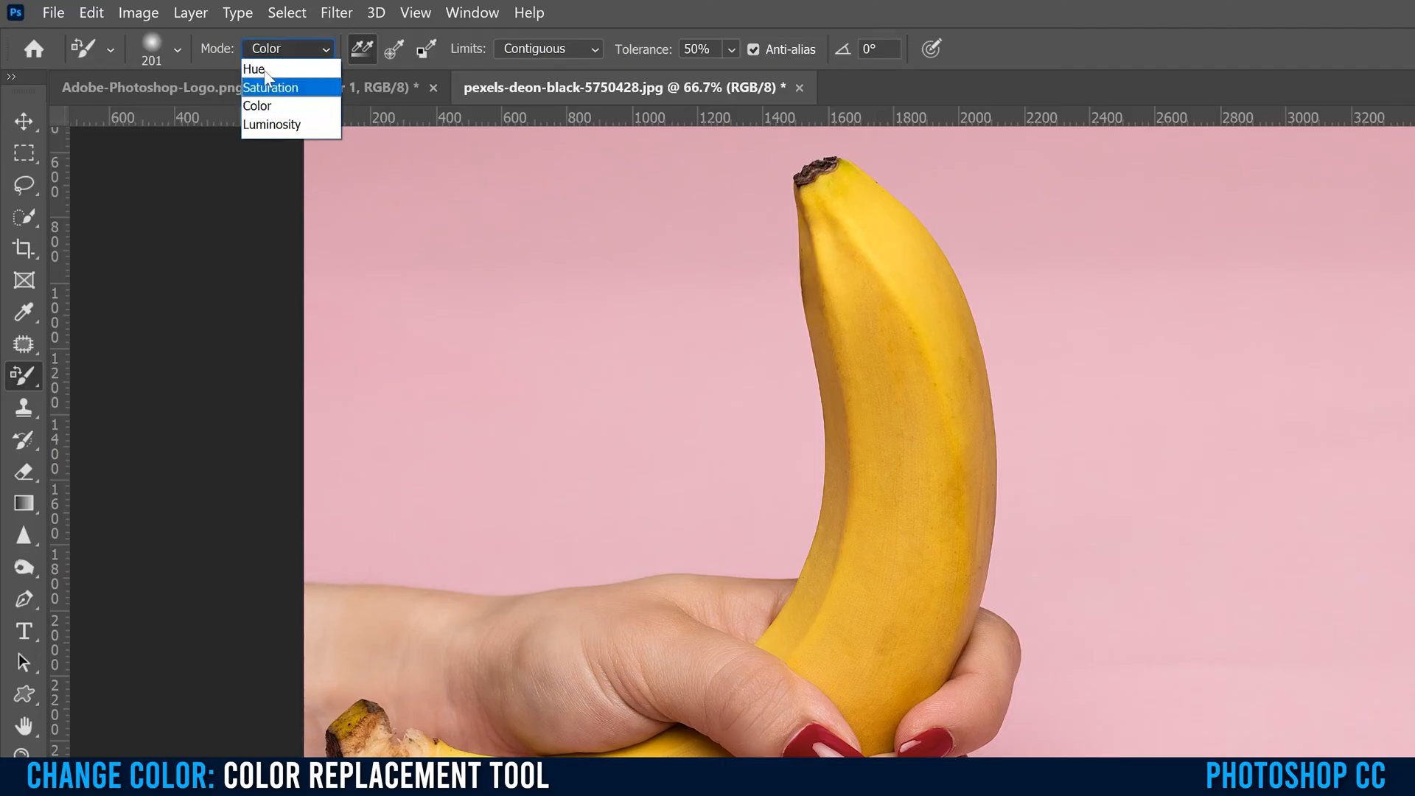
{"action": "left_click", "coordinate": [256, 106]}
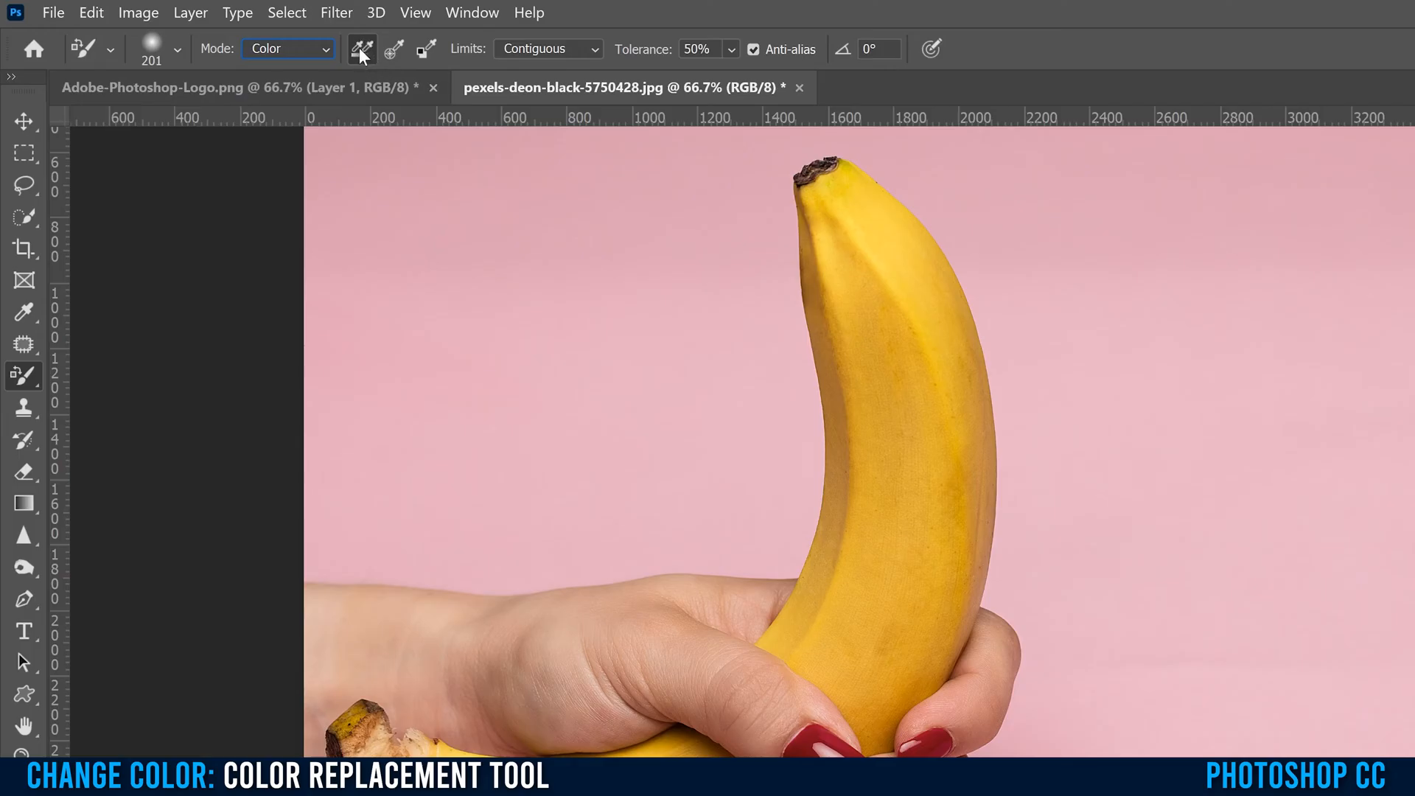
{"action": "mouse_move", "coordinate": [815, 280]}
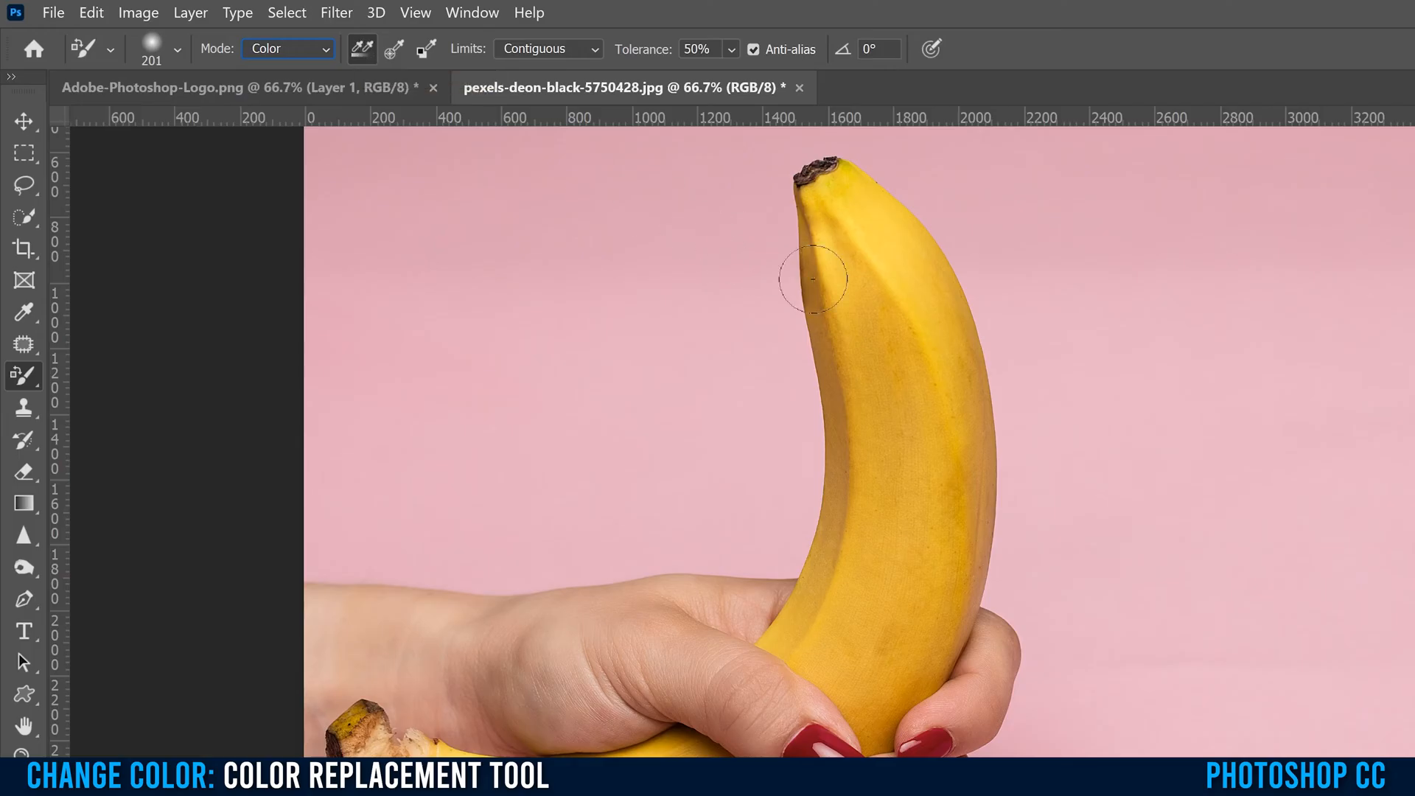
{"action": "mouse_move", "coordinate": [905, 300]}
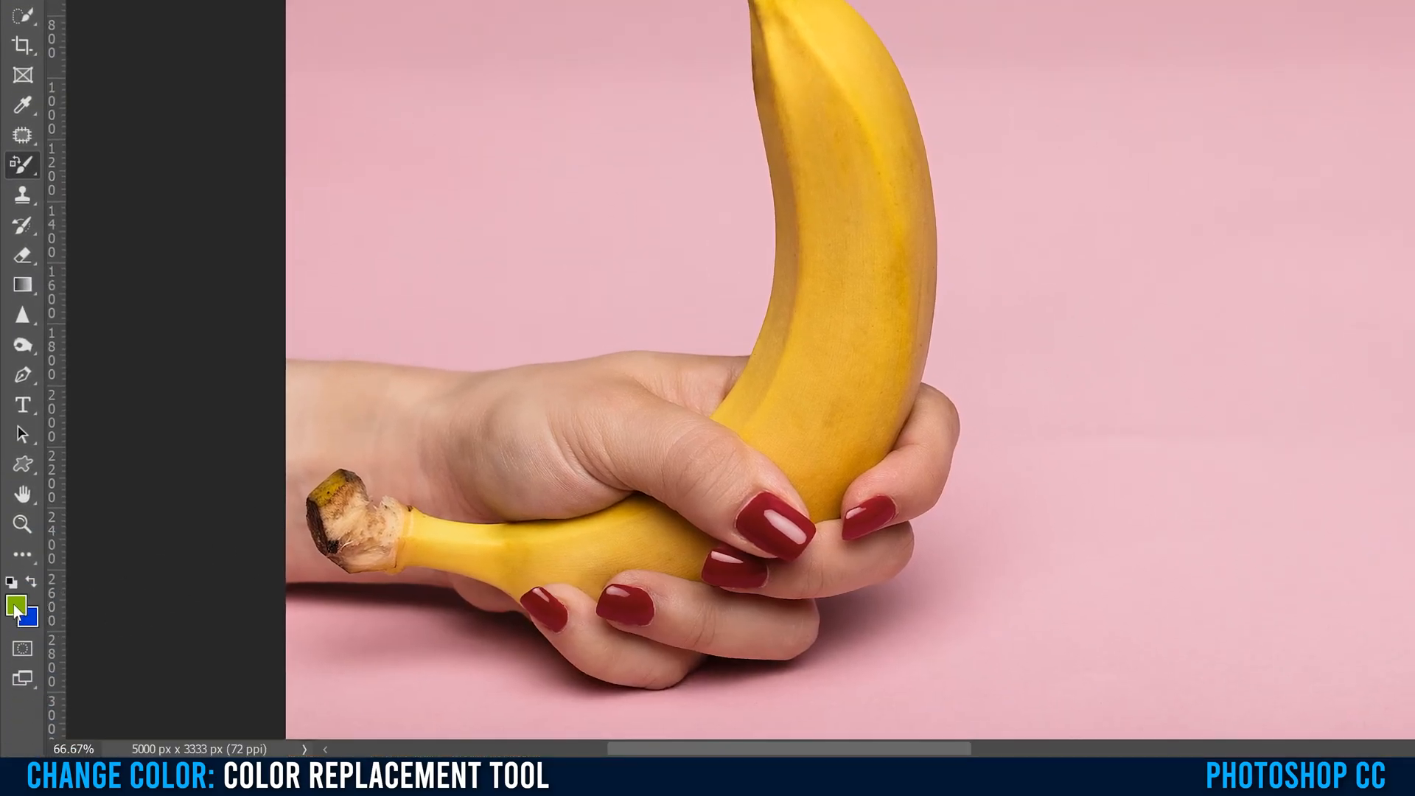
- Make bright green (8be608) the foreground paint colour
{"action": "left_click", "coordinate": [15, 607]}
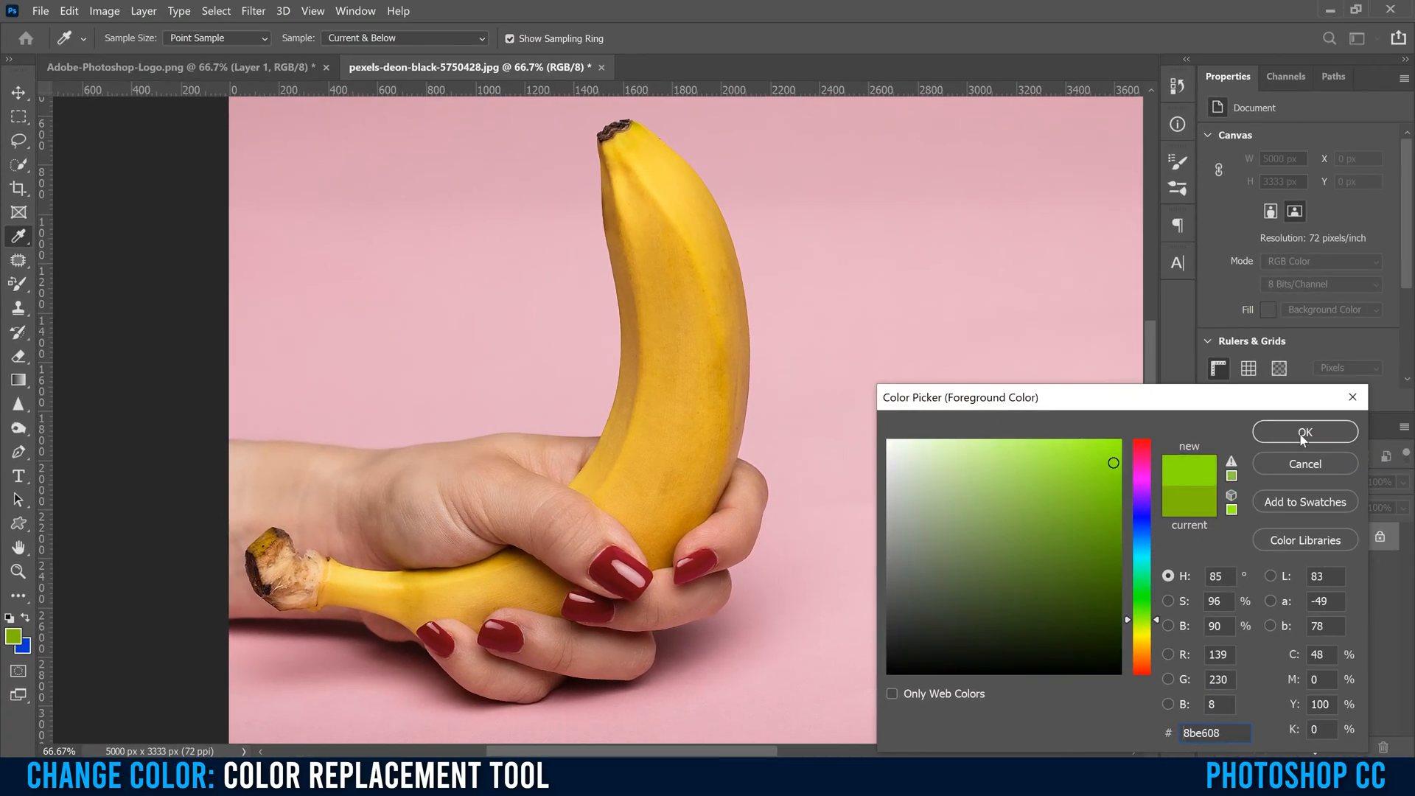
{"action": "left_click", "coordinate": [1303, 432]}
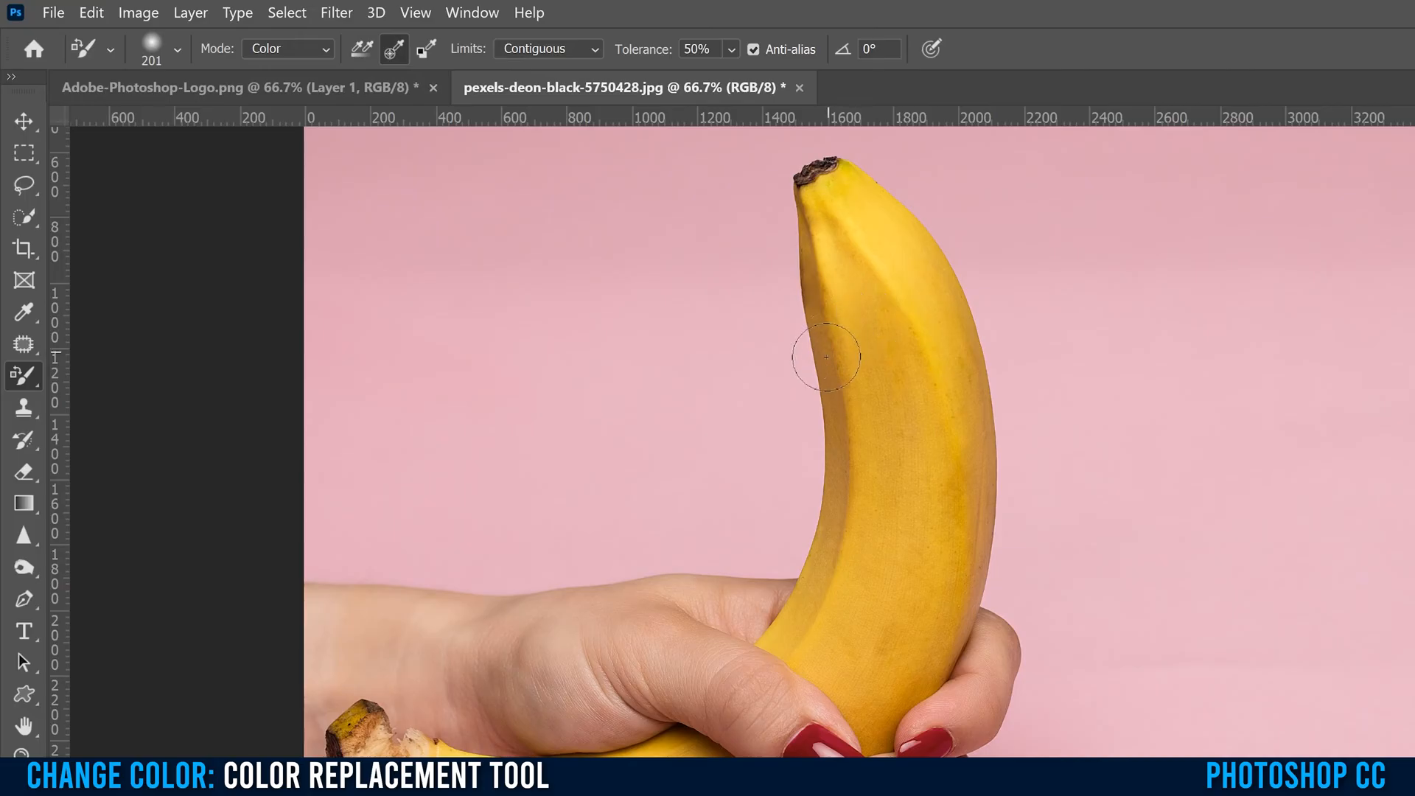
{"action": "mouse_move", "coordinate": [881, 353]}
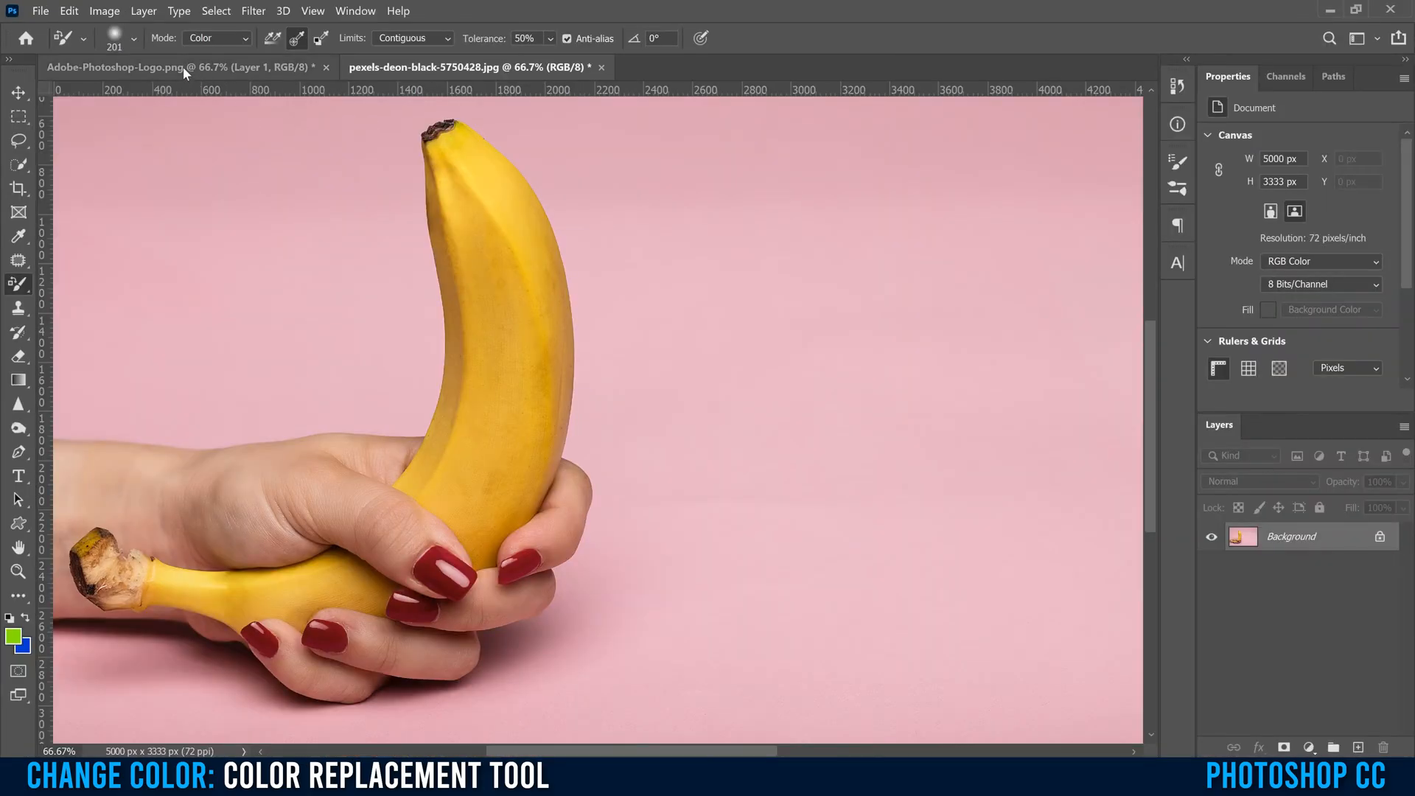
- Switch to Adobe-Photoshop-Logo.png and test-paint the Ps letters green
{"action": "left_click", "coordinate": [114, 67]}
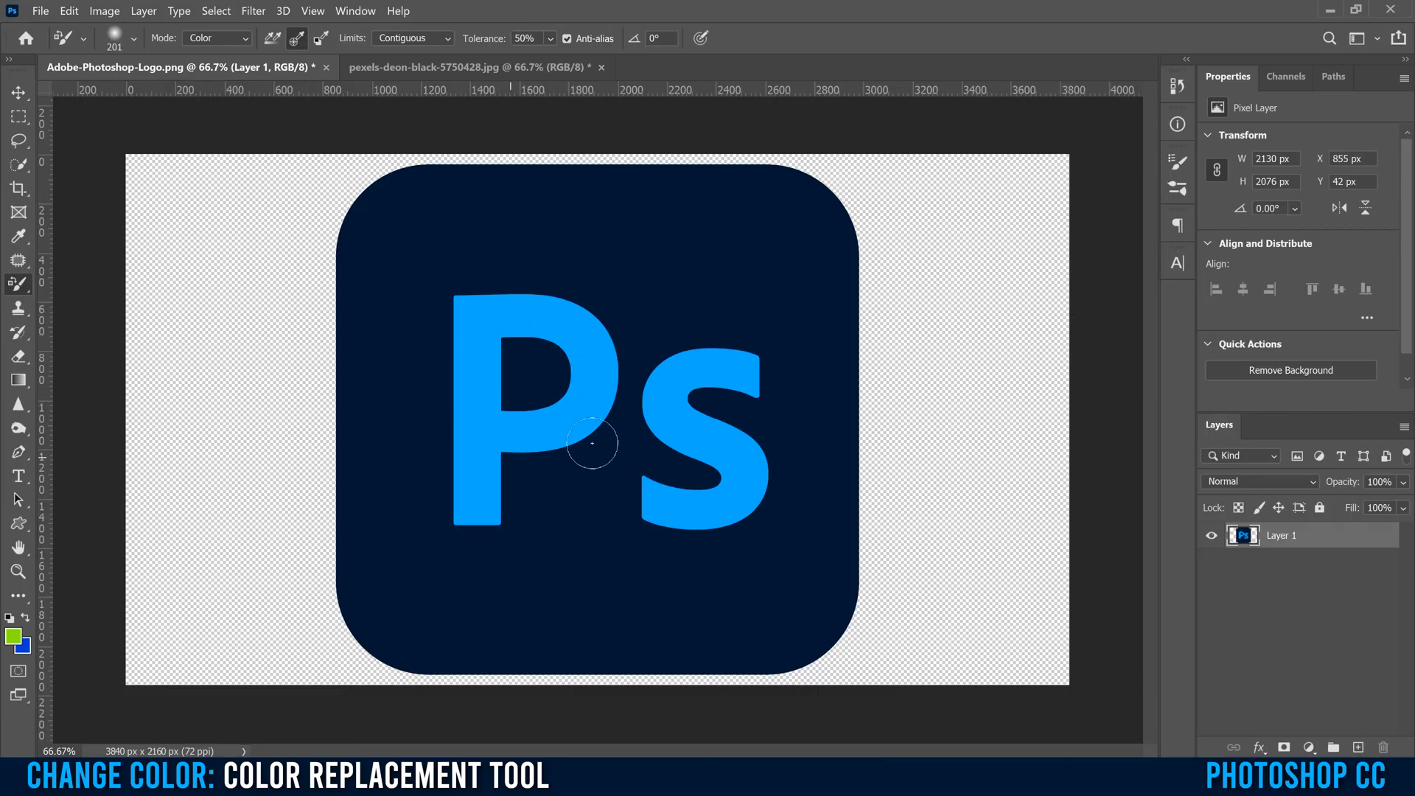
{"action": "mouse_move", "coordinate": [442, 301]}
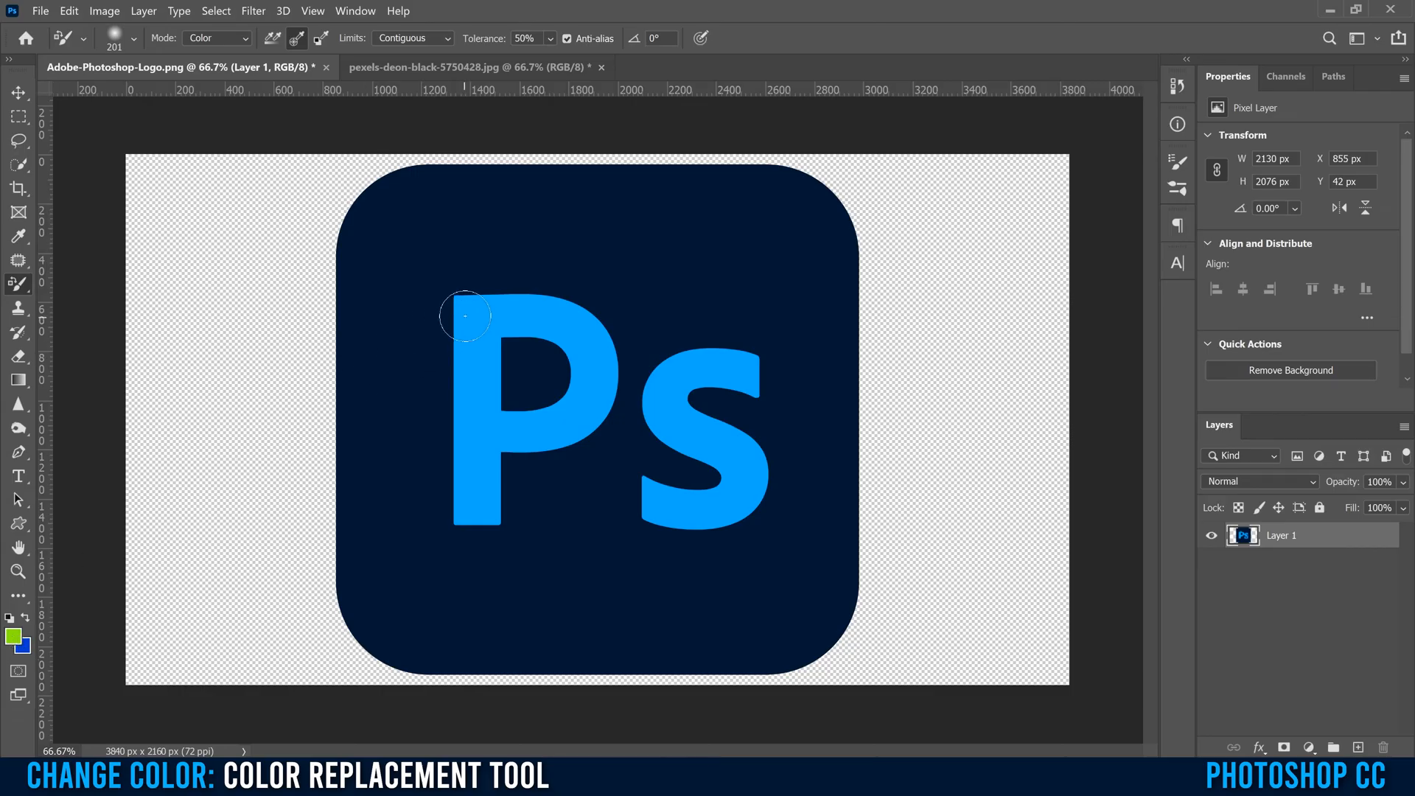
{"action": "left_click_drag", "start_coordinate": [464, 315], "coordinate": [451, 368]}
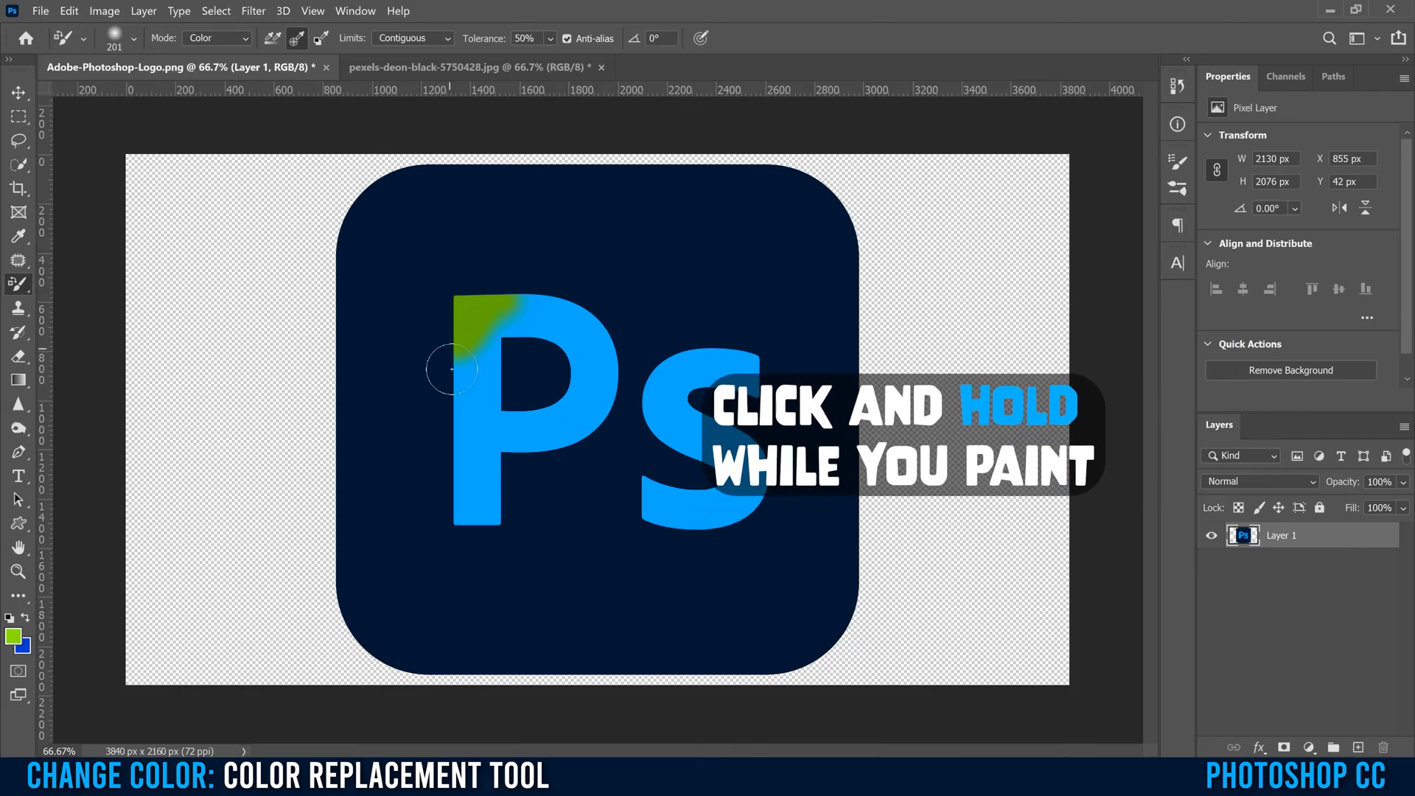
{"action": "left_click_drag", "start_coordinate": [459, 369], "coordinate": [574, 460]}
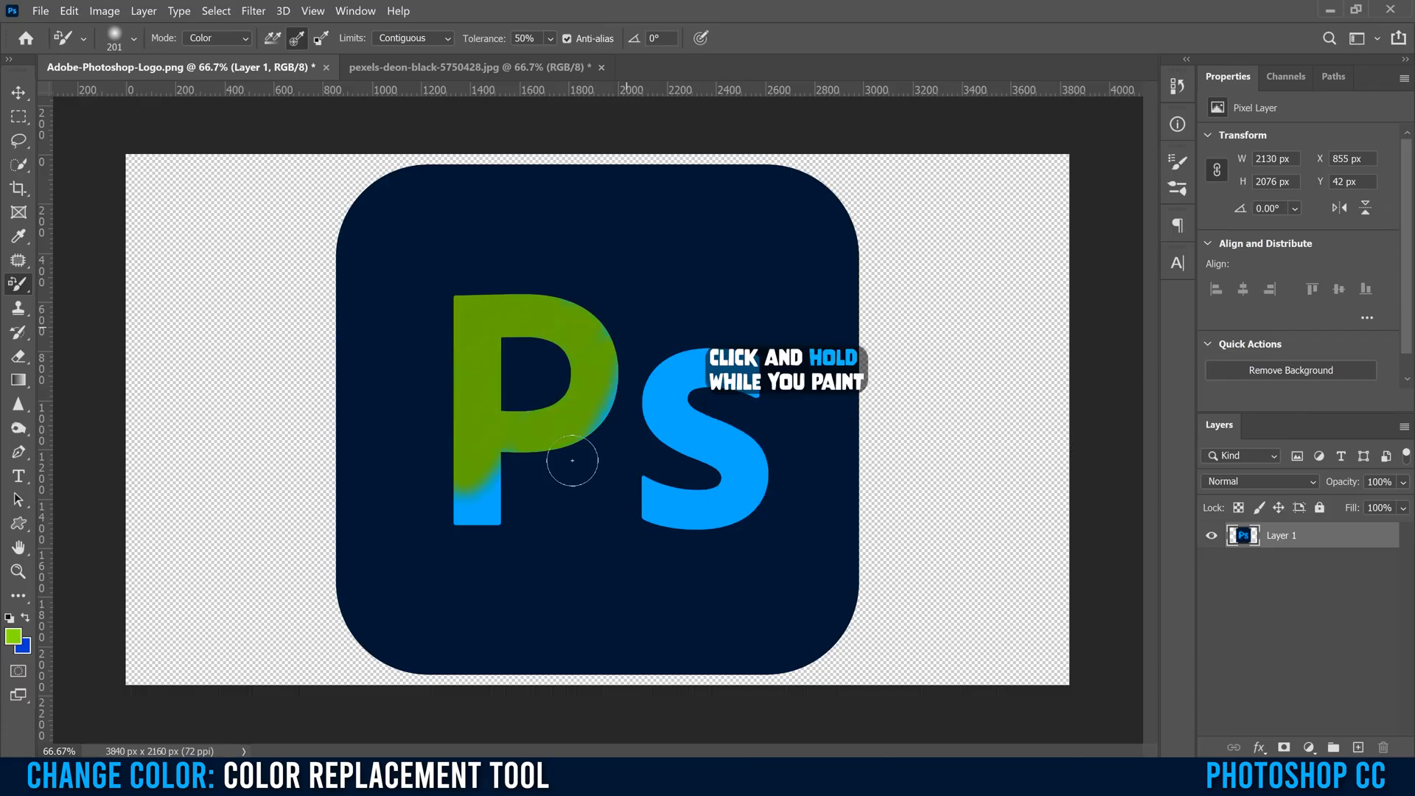
{"action": "left_click_drag", "start_coordinate": [573, 460], "coordinate": [591, 429]}
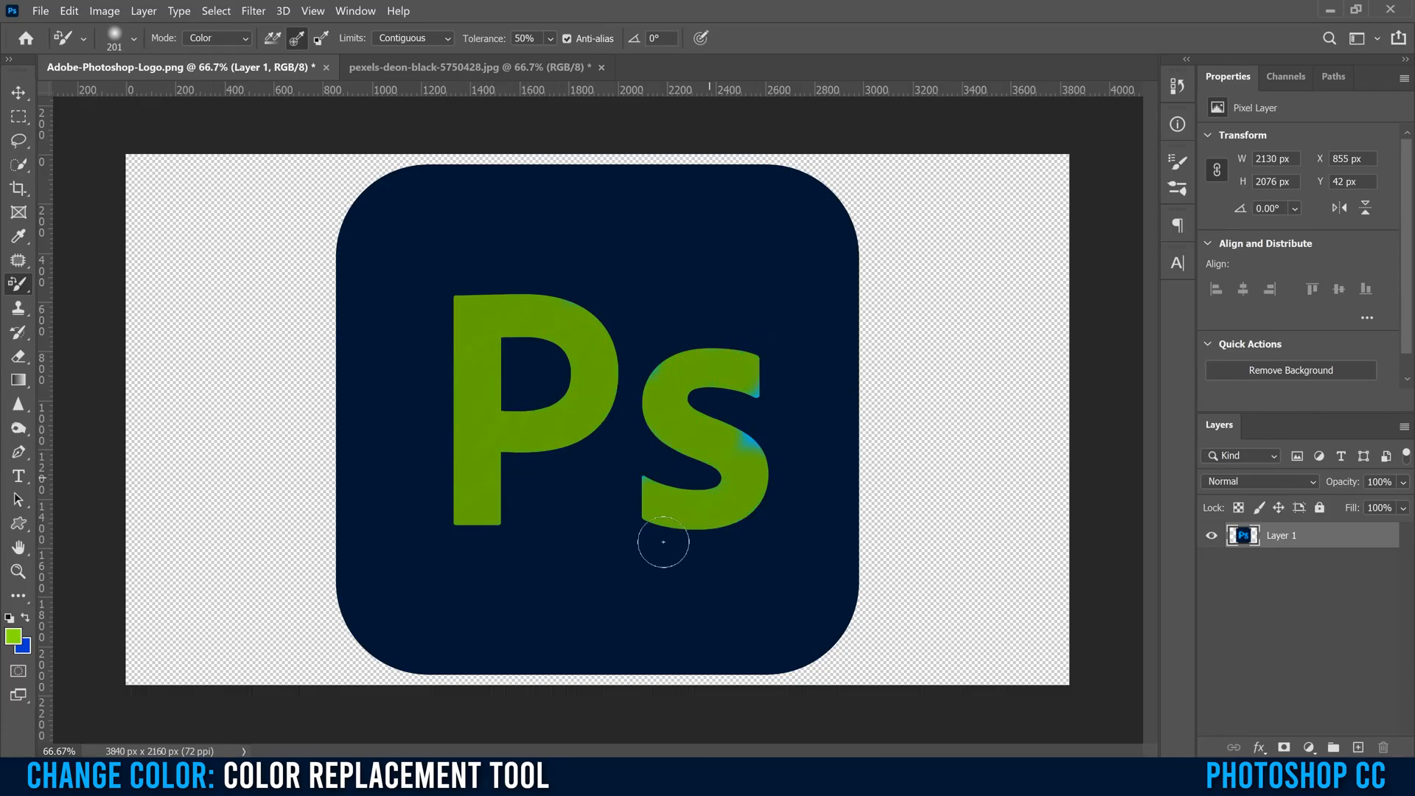
{"action": "left_click_drag", "start_coordinate": [663, 543], "coordinate": [672, 510]}
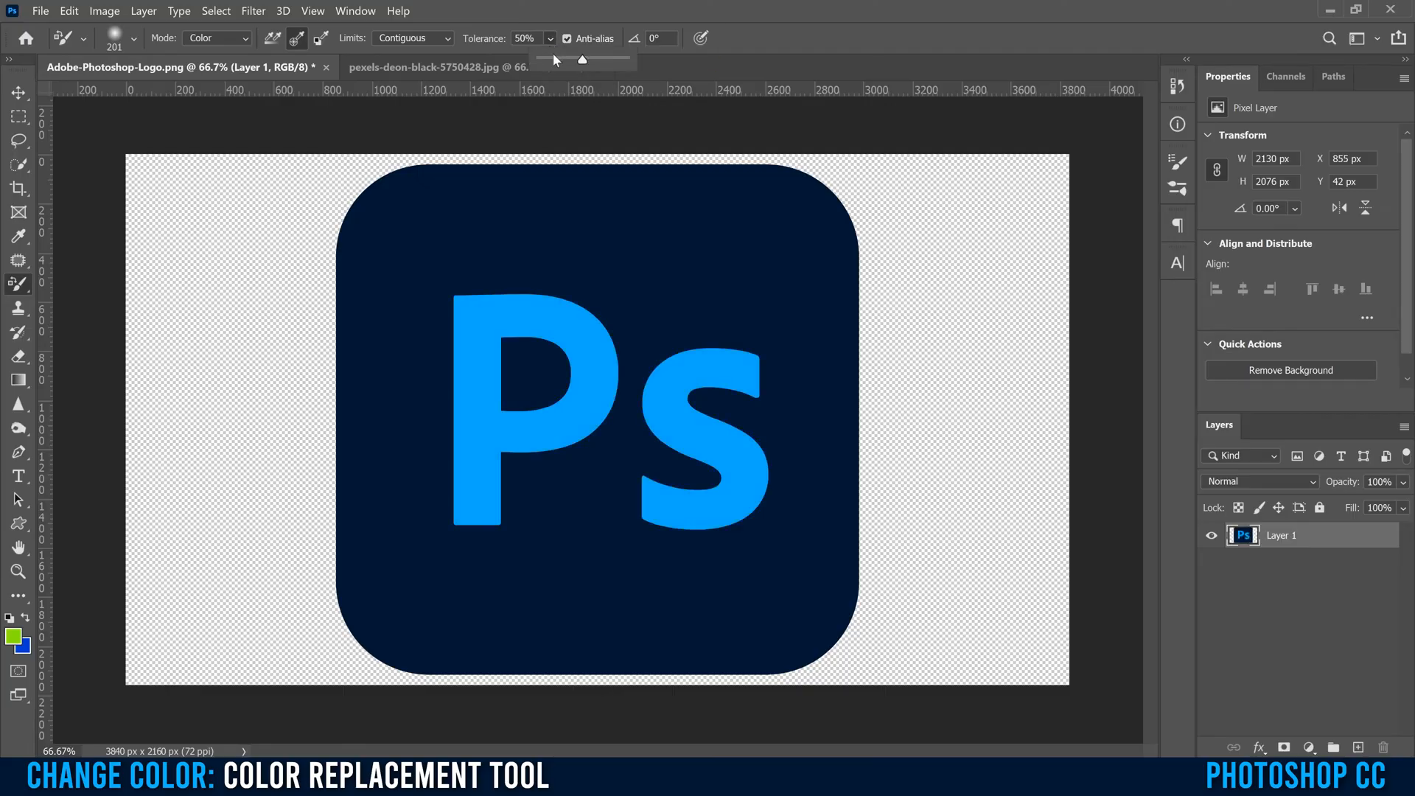
- Try painting the P green at about 91% tolerance, then drop tolerance to 1%
{"action": "left_click_drag", "start_coordinate": [582, 59], "coordinate": [616, 59]}
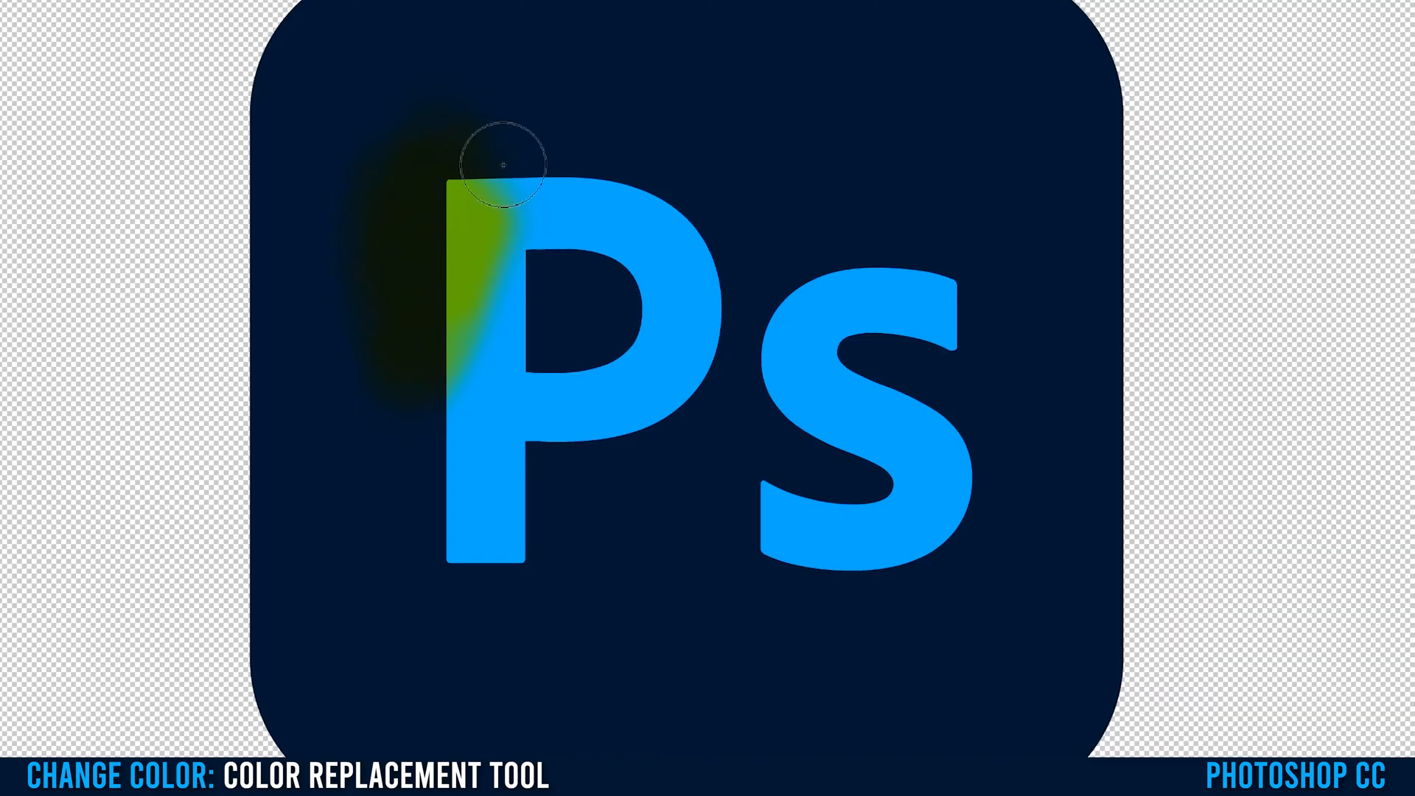
{"action": "left_click_drag", "start_coordinate": [501, 169], "coordinate": [625, 202]}
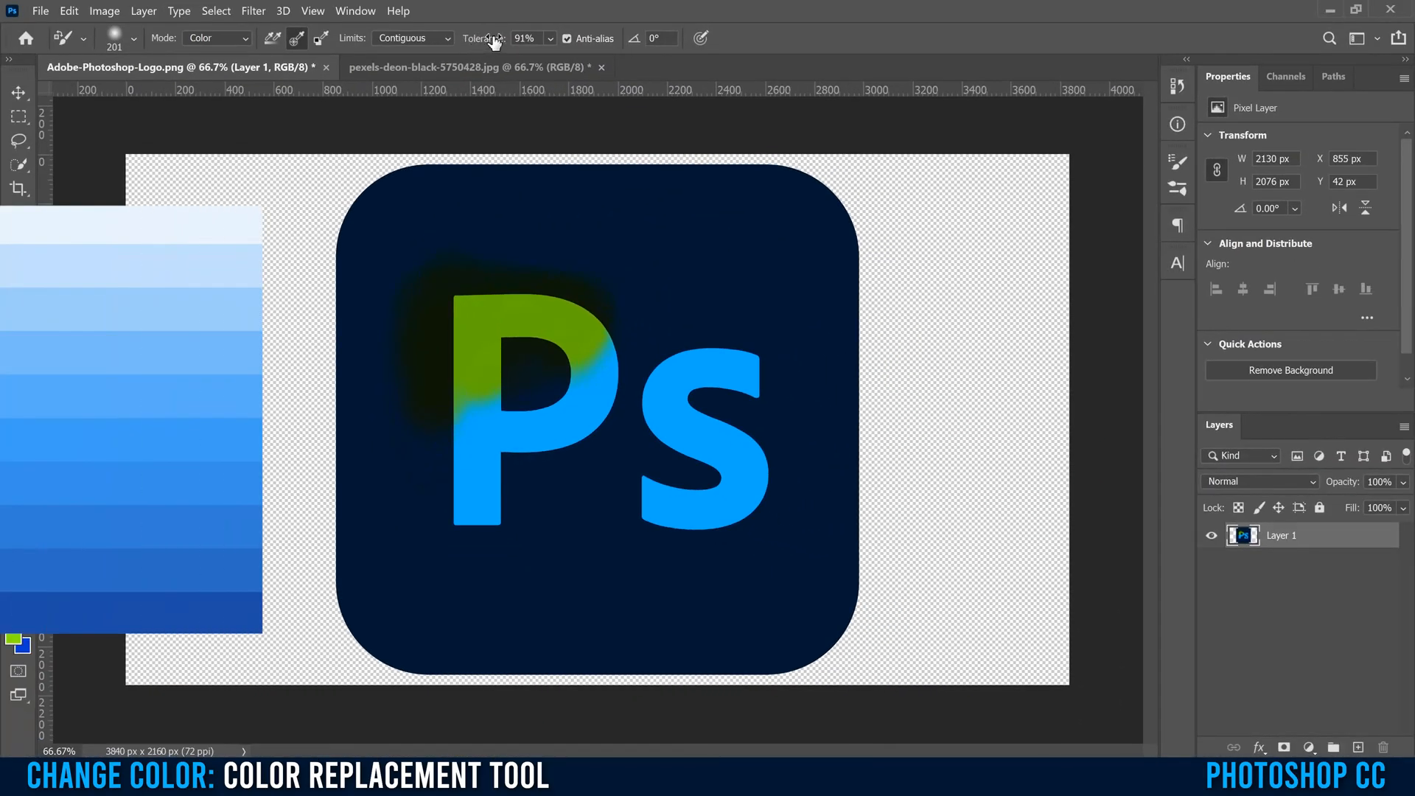
{"action": "mouse_move", "coordinate": [562, 106]}
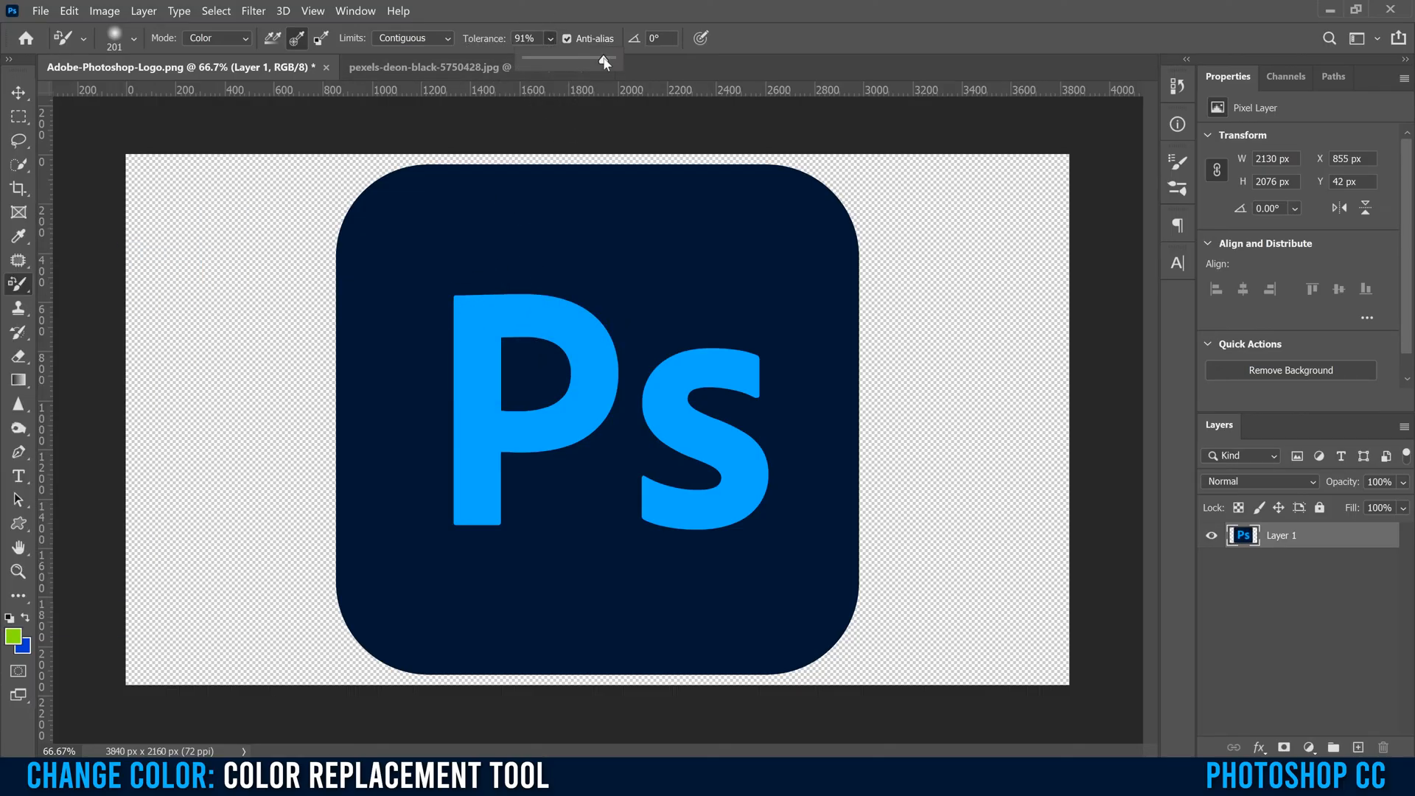
{"action": "left_click_drag", "start_coordinate": [605, 59], "coordinate": [533, 59]}
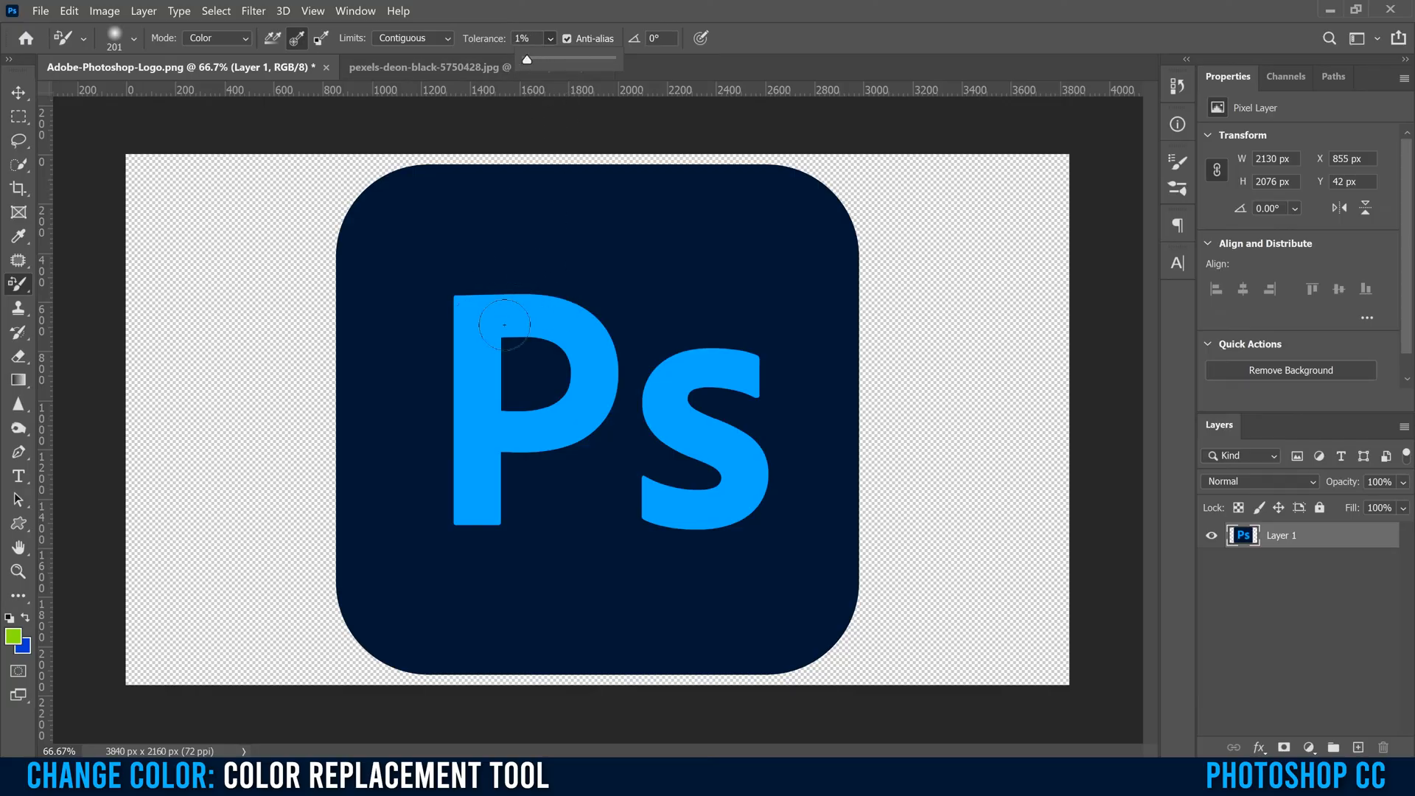
- Recolour the P green at 1% tolerance and begin greening the s
{"action": "left_click_drag", "start_coordinate": [505, 324], "coordinate": [435, 355]}
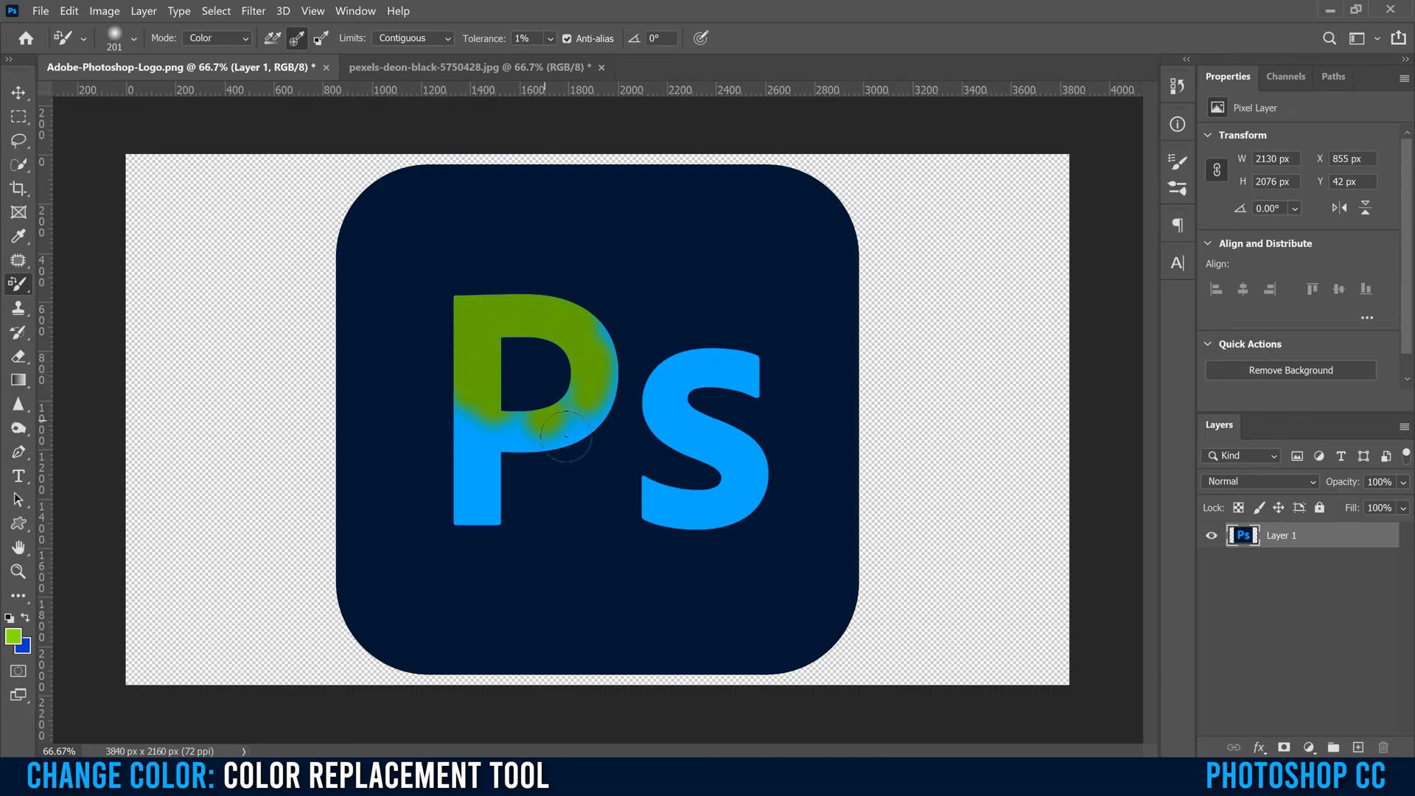
{"action": "left_click_drag", "start_coordinate": [564, 437], "coordinate": [447, 473]}
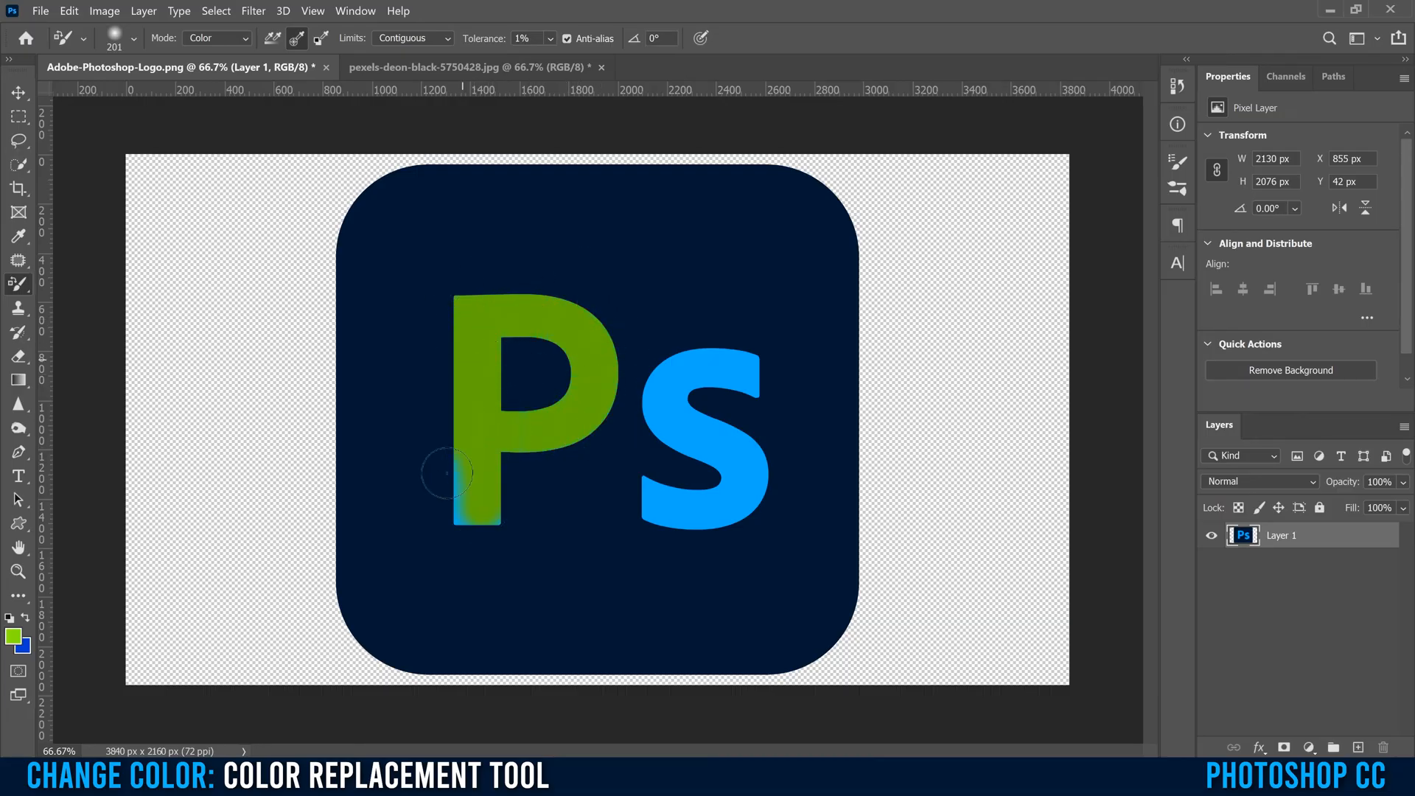
{"action": "left_click_drag", "start_coordinate": [451, 473], "coordinate": [676, 339]}
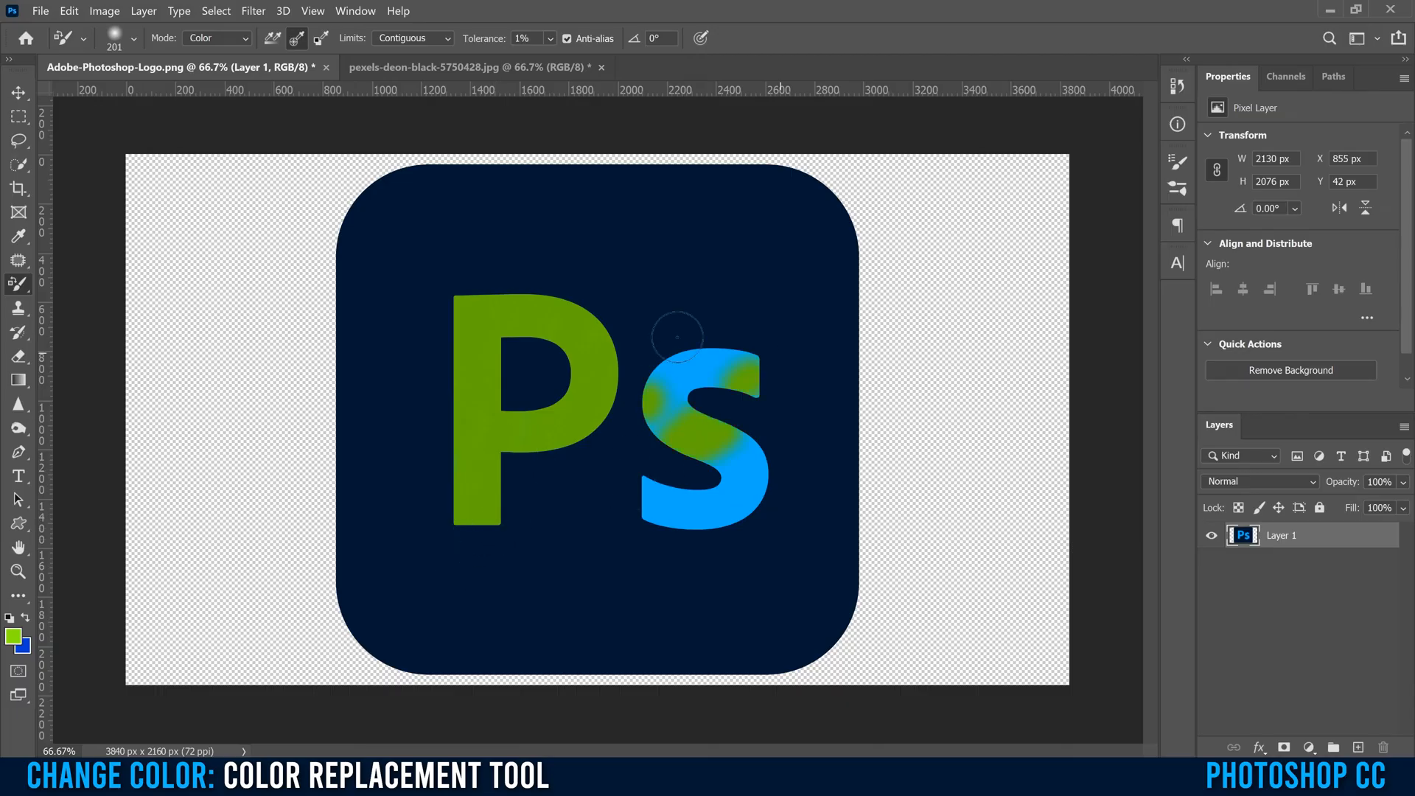
{"action": "left_click_drag", "start_coordinate": [675, 339], "coordinate": [713, 488]}
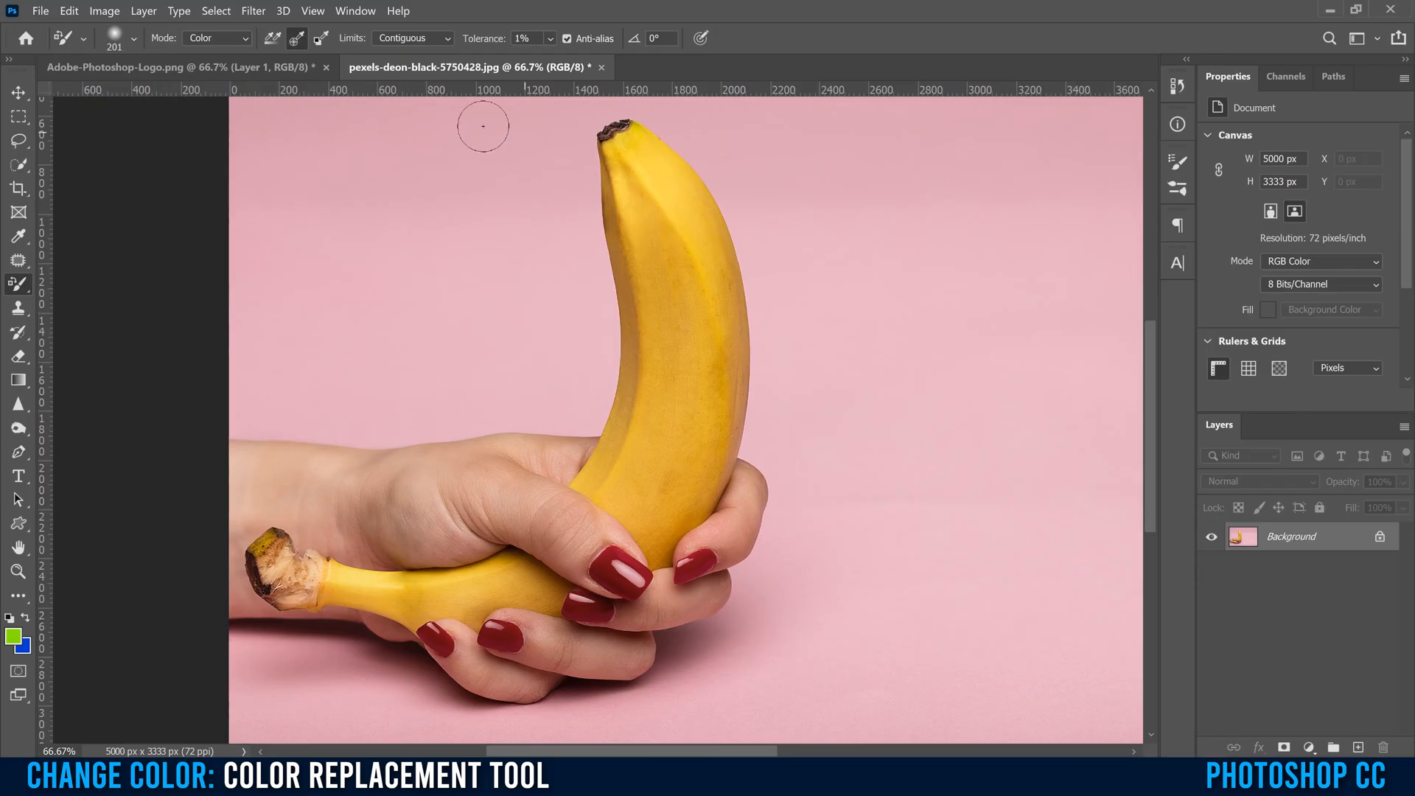
{"action": "mouse_move", "coordinate": [664, 268]}
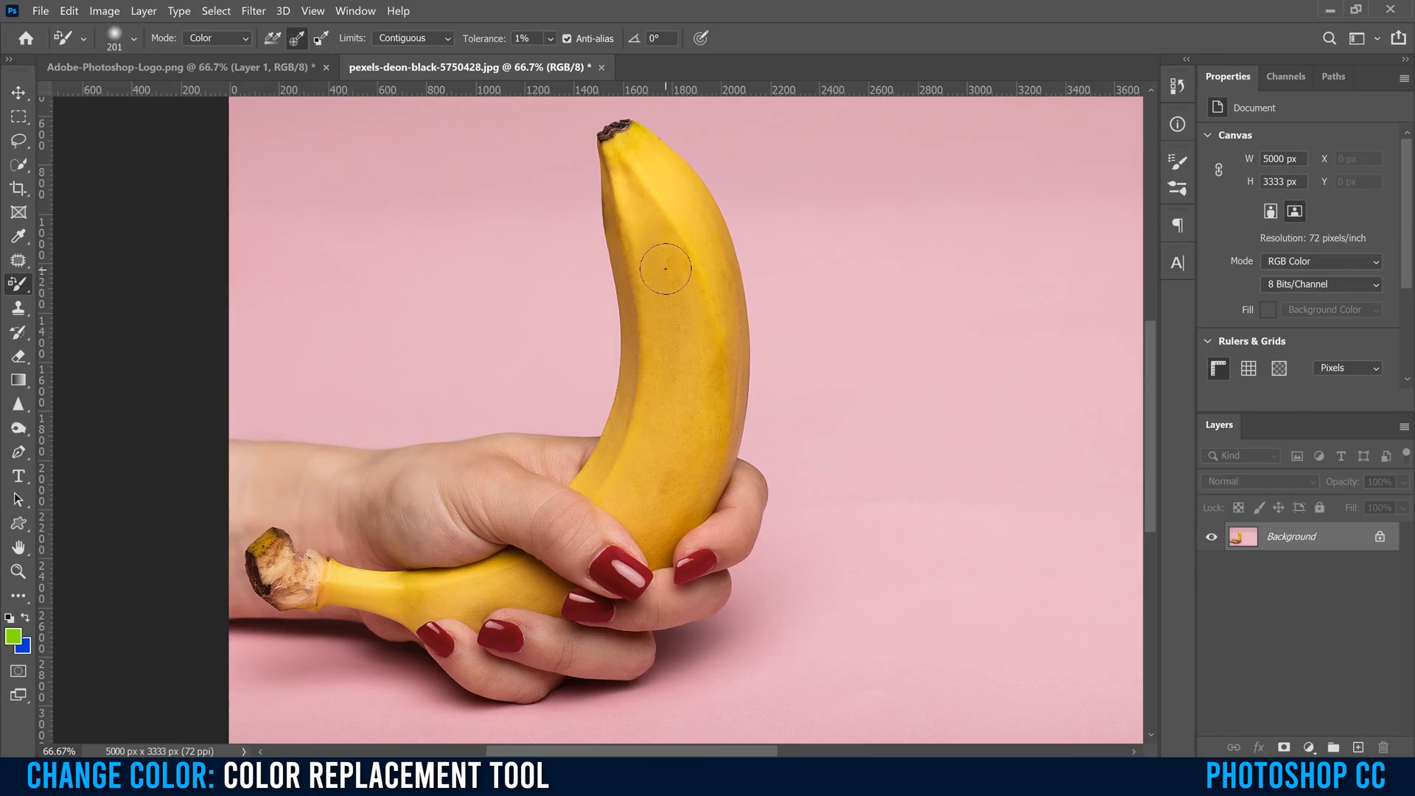
{"action": "mouse_move", "coordinate": [663, 289]}
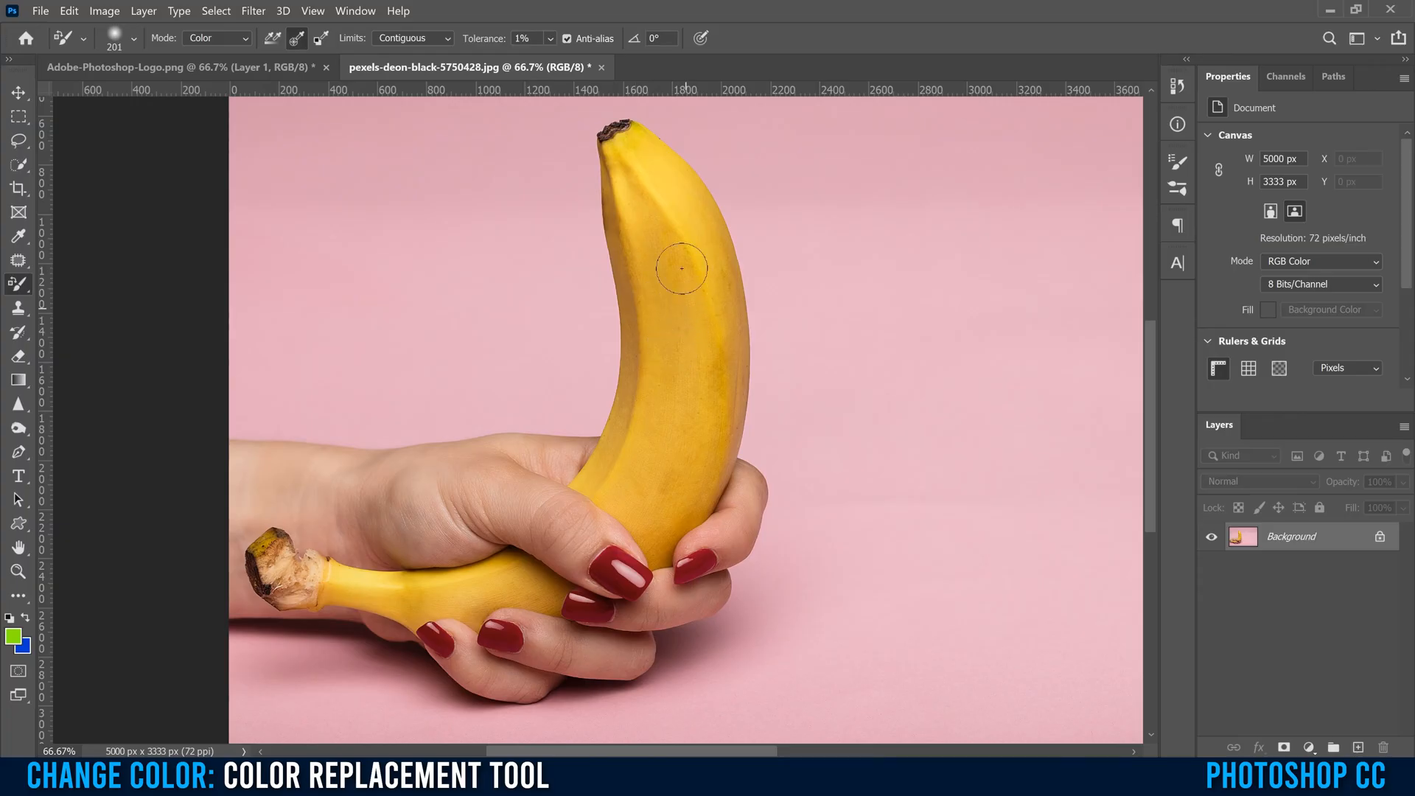
{"action": "mouse_move", "coordinate": [672, 274]}
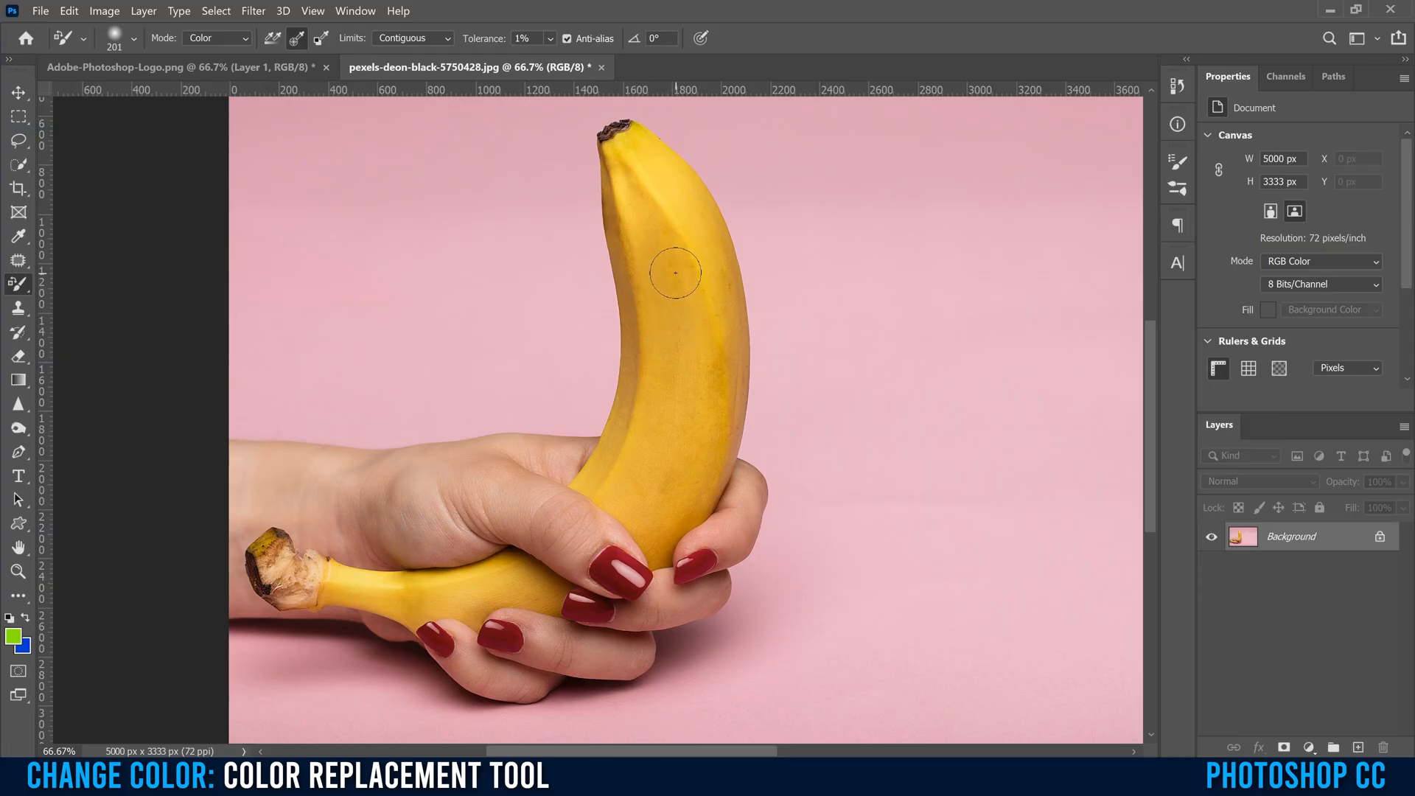
{"action": "mouse_move", "coordinate": [684, 293]}
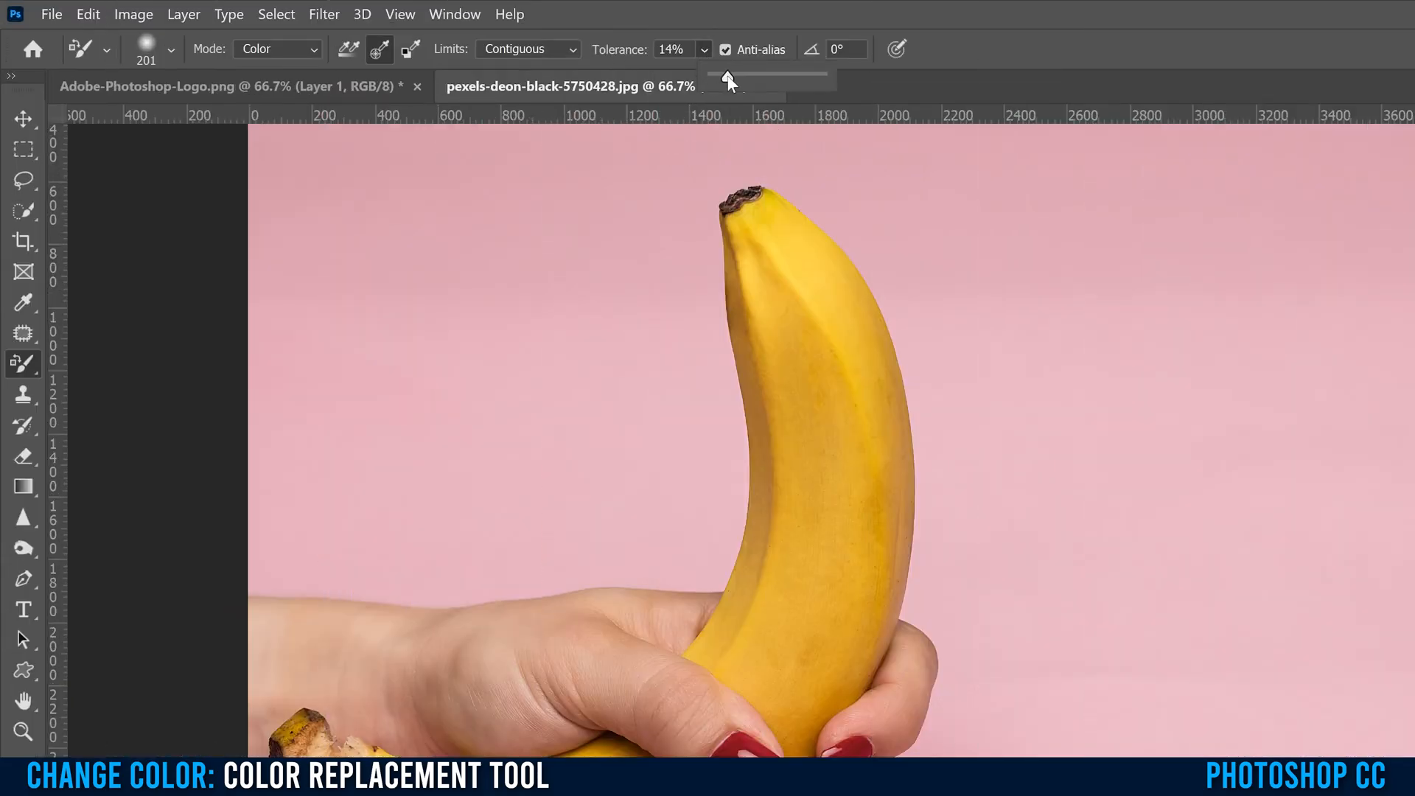
- Raise tolerance to 21% and paint the upper banana green
{"action": "left_click_drag", "start_coordinate": [718, 77], "coordinate": [734, 77]}
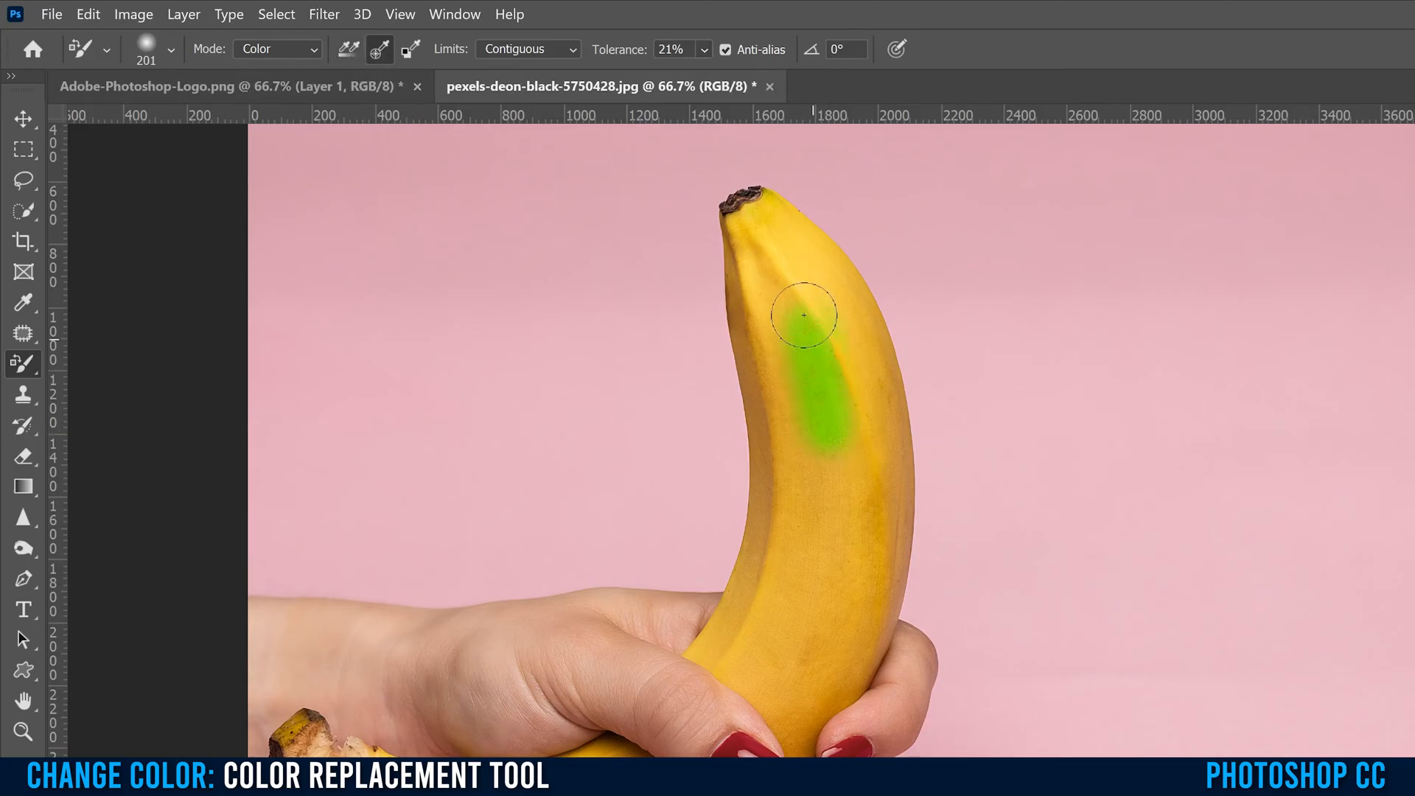
{"action": "left_click_drag", "start_coordinate": [803, 316], "coordinate": [855, 460]}
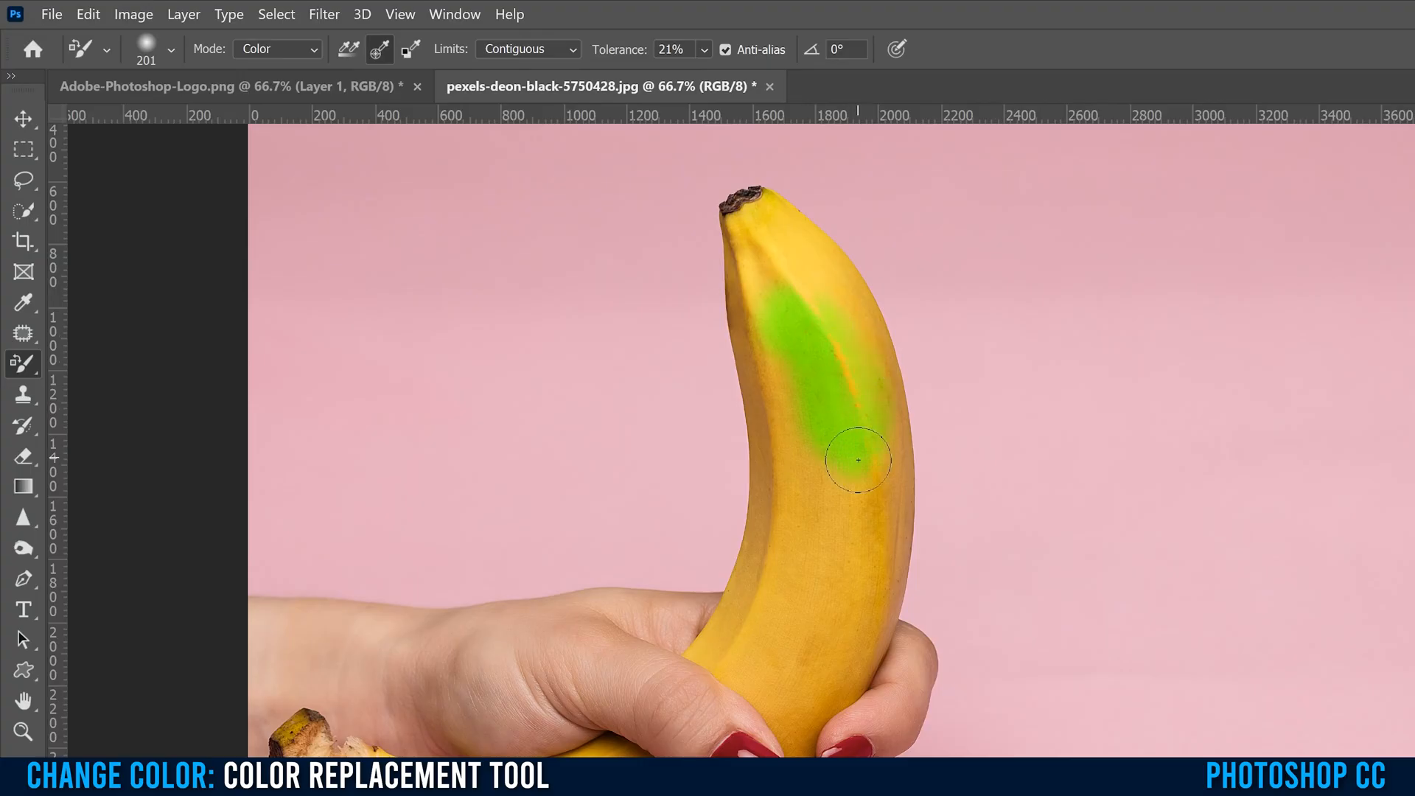
{"action": "left_click_drag", "start_coordinate": [858, 460], "coordinate": [766, 451]}
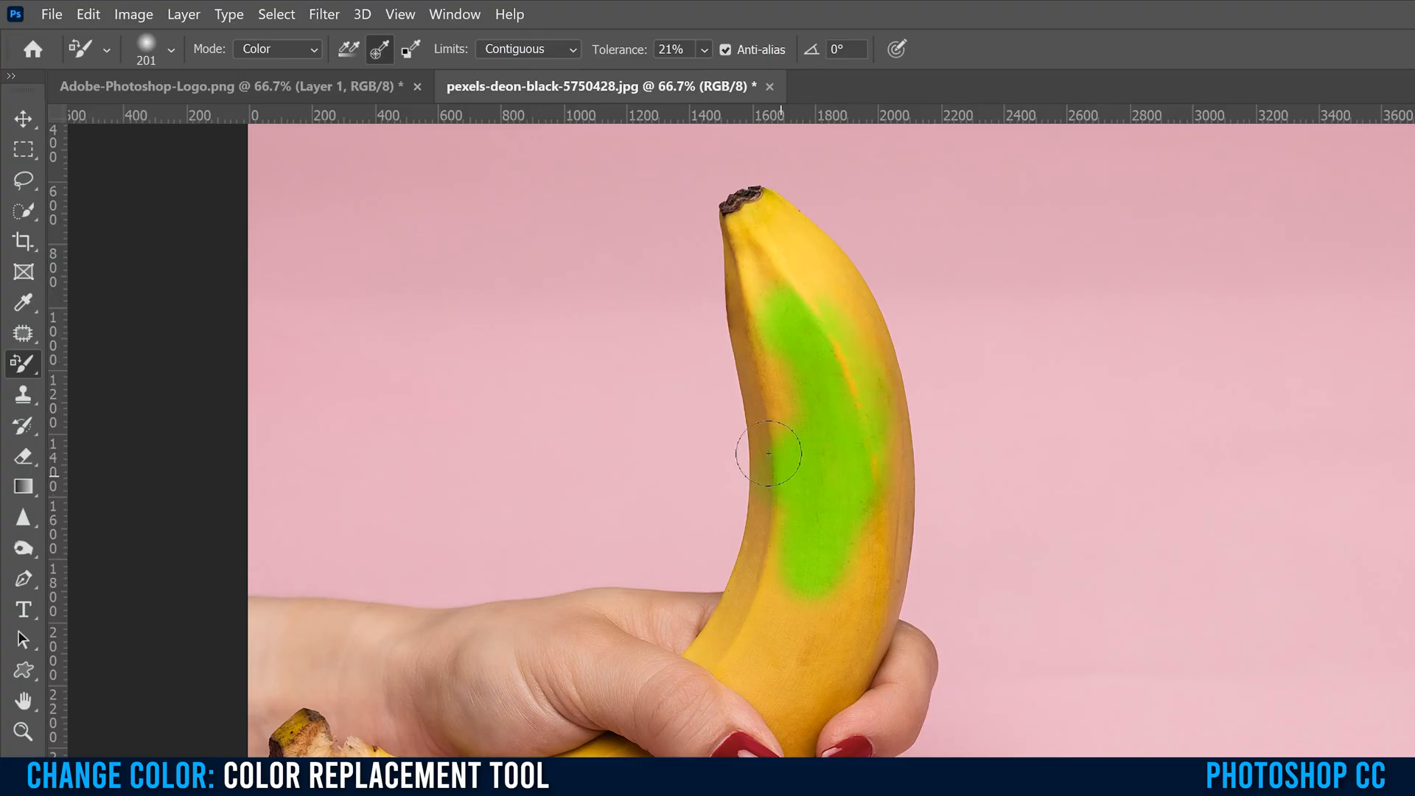
{"action": "left_click_drag", "start_coordinate": [769, 454], "coordinate": [758, 361]}
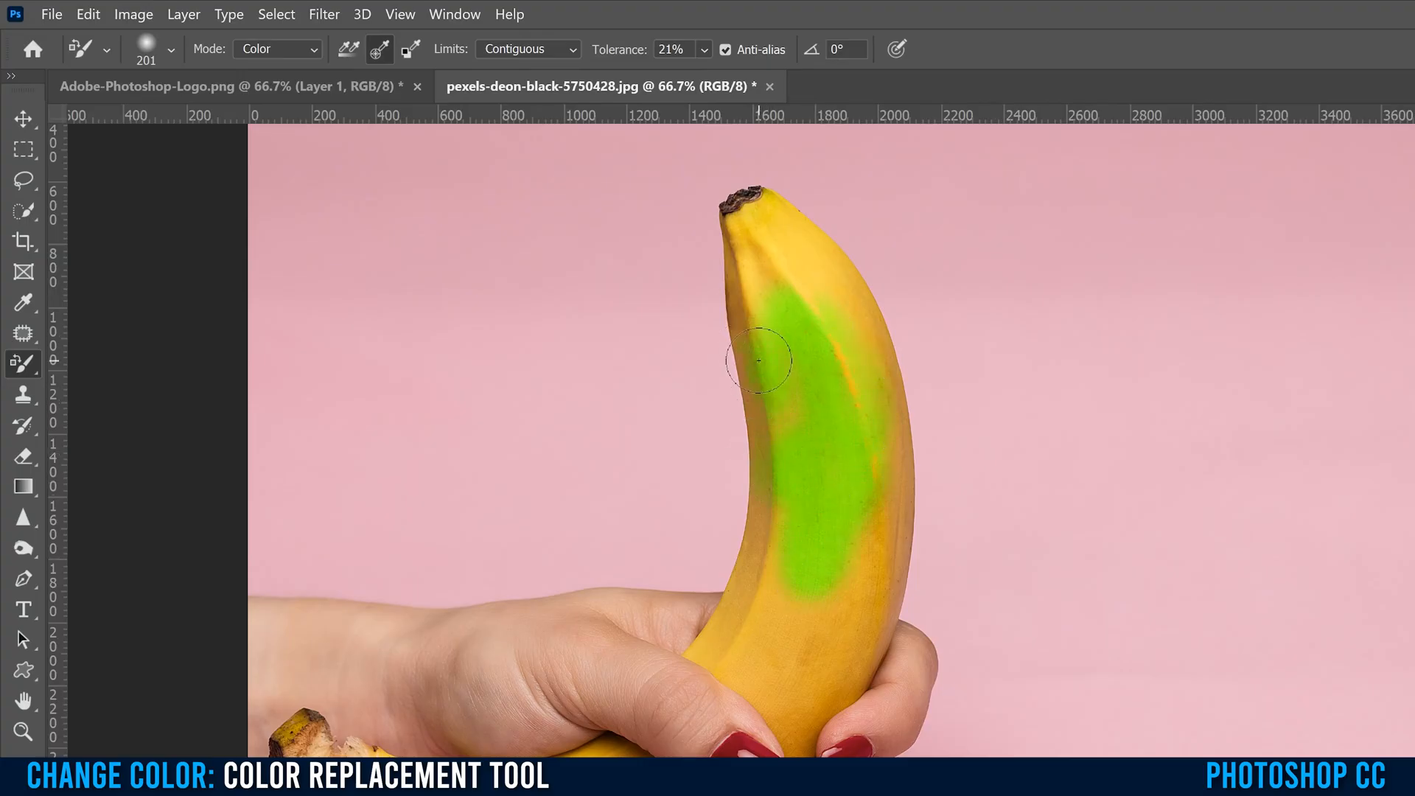
{"action": "left_click_drag", "start_coordinate": [761, 361], "coordinate": [828, 415]}
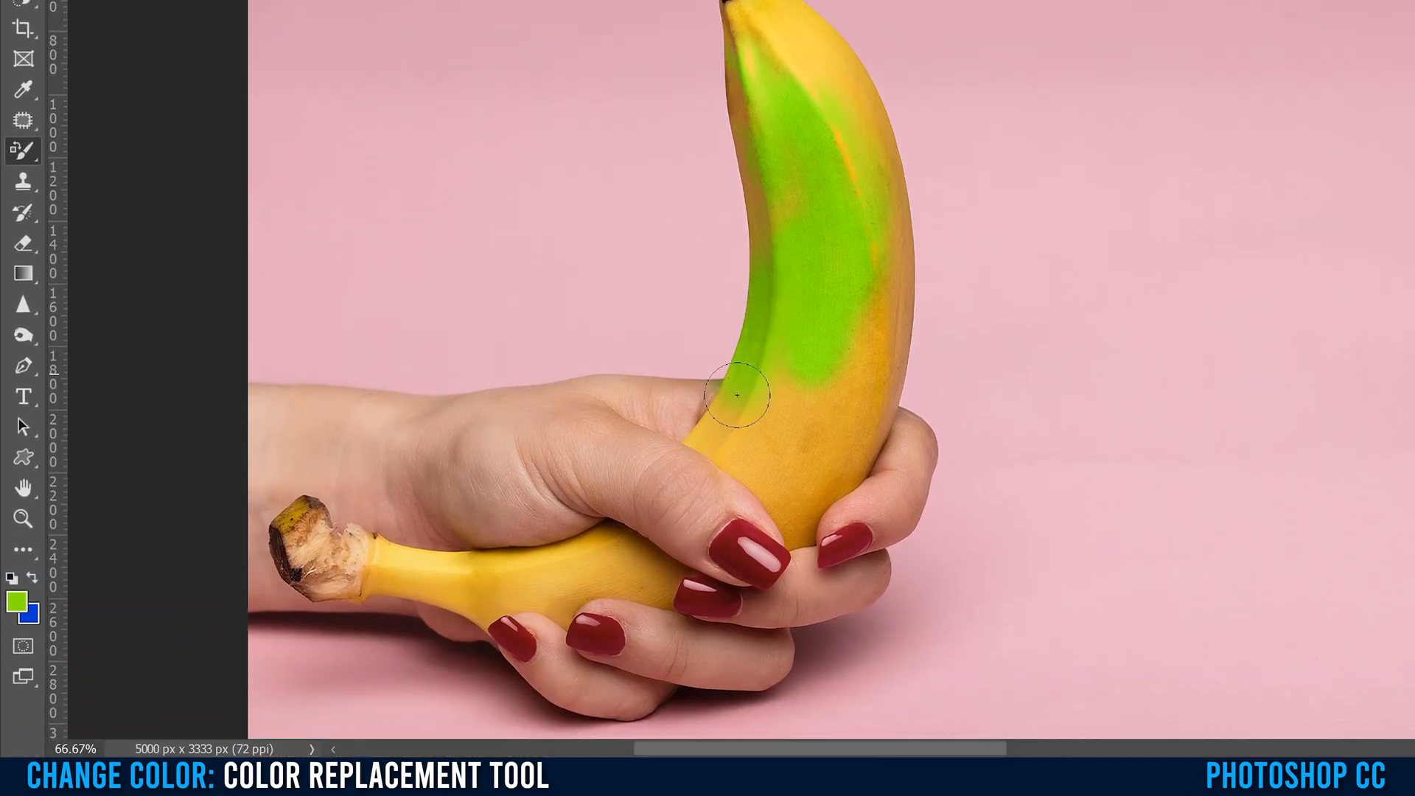
- Carry the green down toward the gripping hand, spilling onto the thumb
{"action": "left_click_drag", "start_coordinate": [736, 392], "coordinate": [714, 451]}
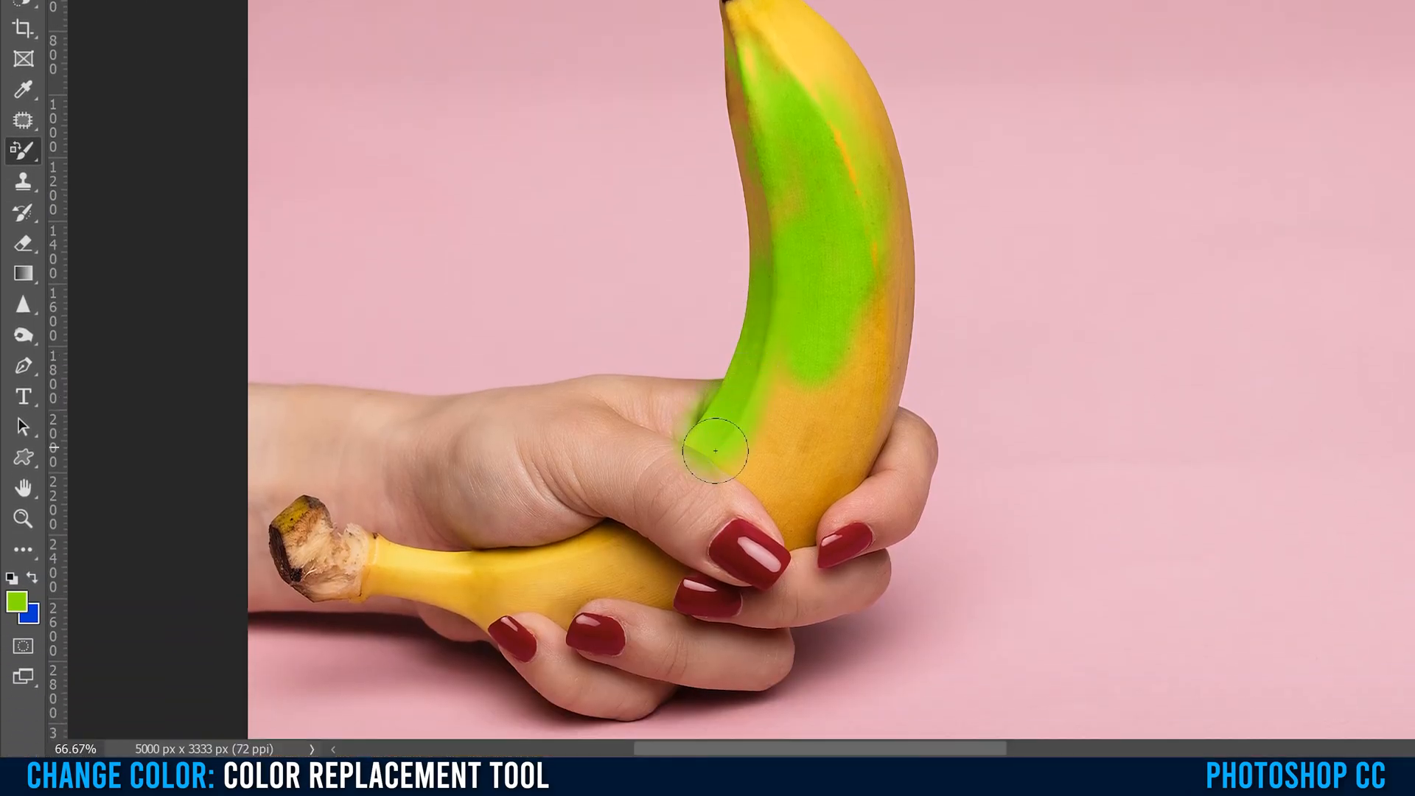
{"action": "left_click_drag", "start_coordinate": [714, 450], "coordinate": [807, 501]}
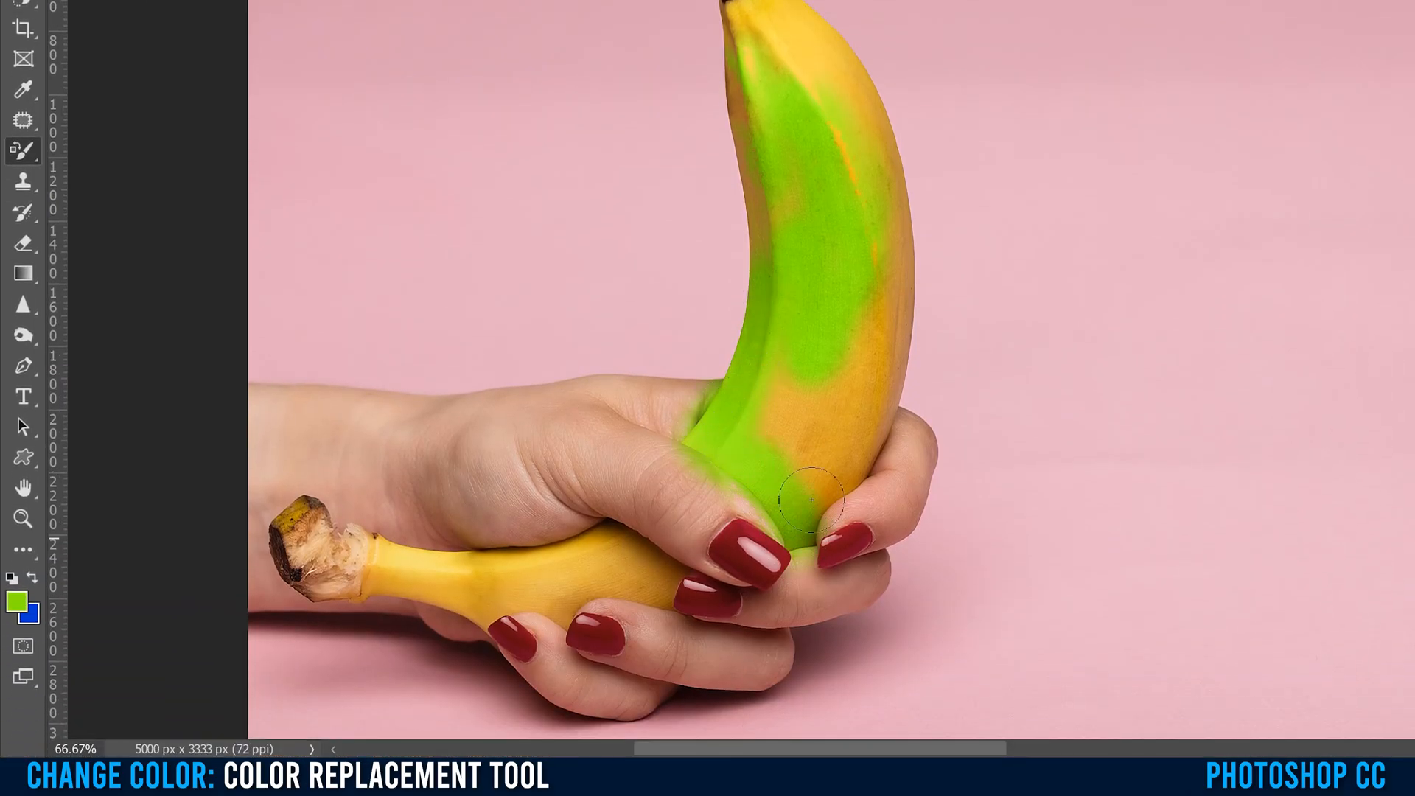
{"action": "left_click_drag", "start_coordinate": [807, 501], "coordinate": [876, 280]}
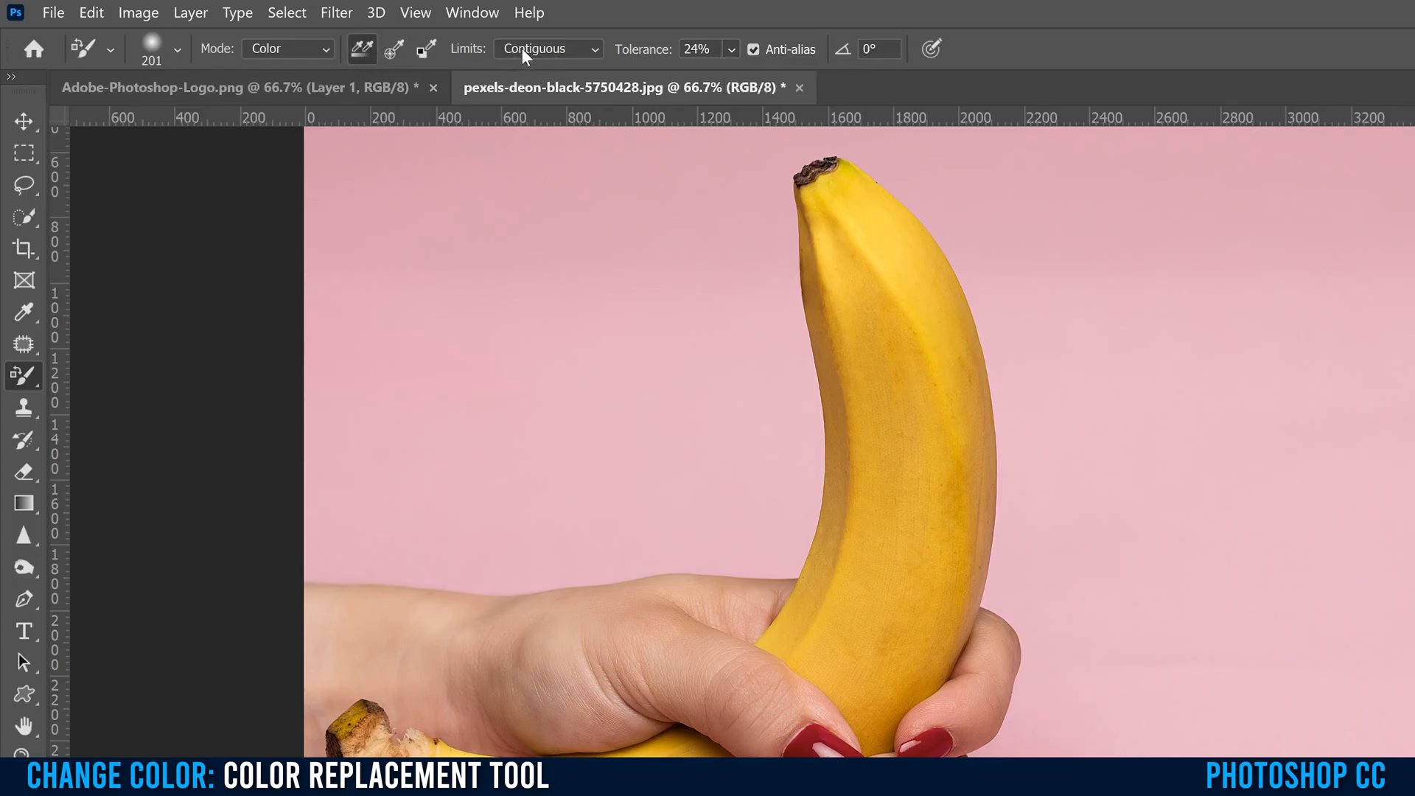
{"action": "mouse_move", "coordinate": [821, 347]}
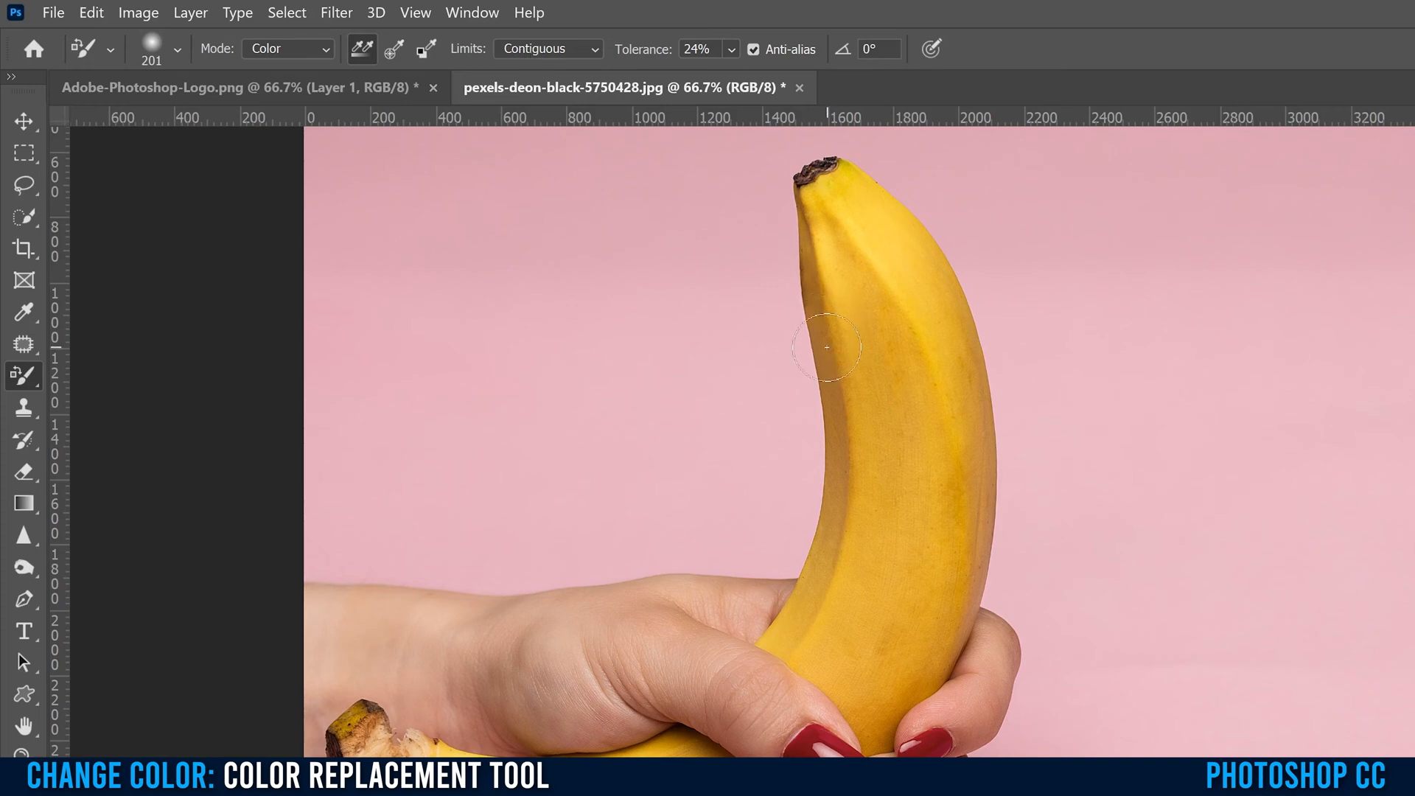
- Paint the upper banana green at 24% tolerance, including its tip and outer right edge
{"action": "left_click_drag", "start_coordinate": [822, 347], "coordinate": [839, 459]}
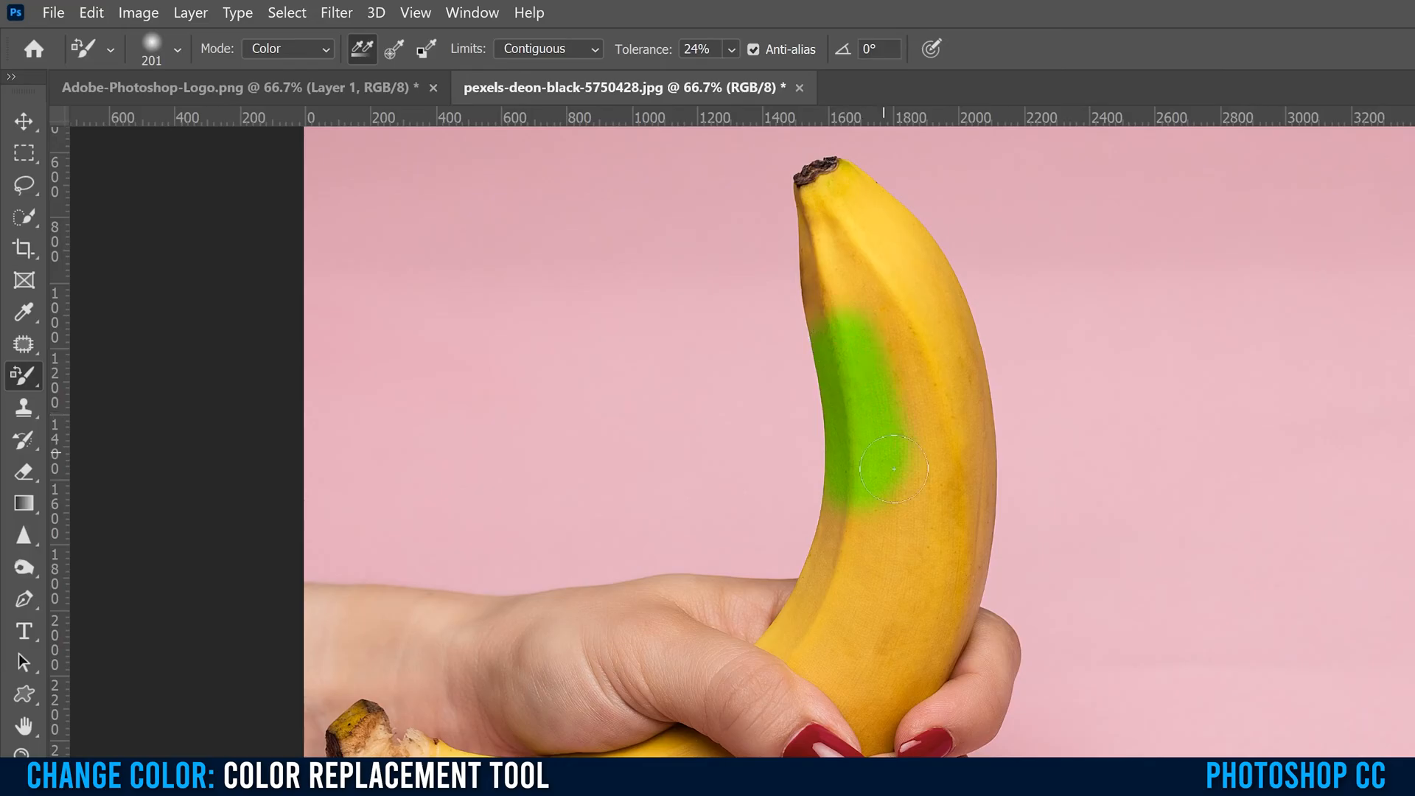
{"action": "left_click_drag", "start_coordinate": [893, 467], "coordinate": [815, 312]}
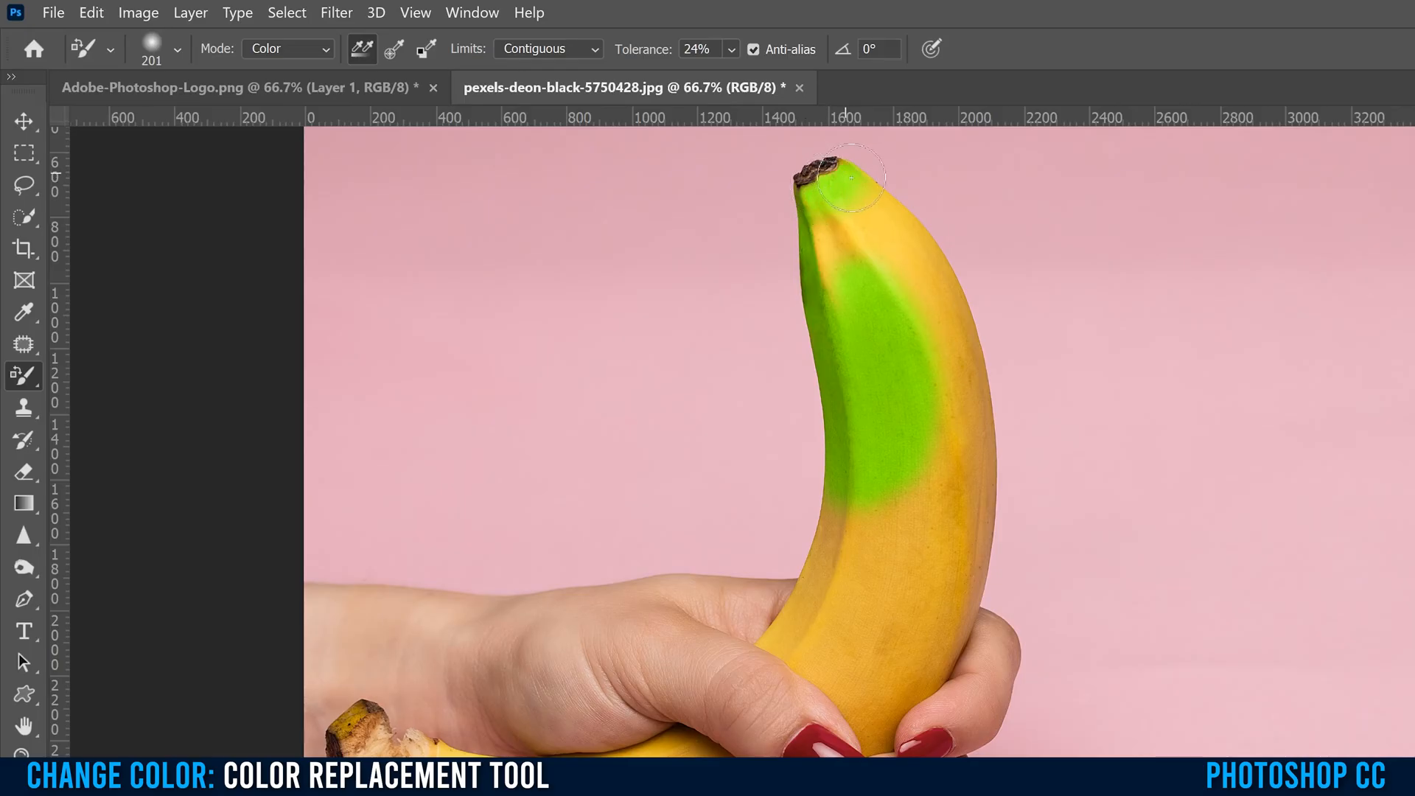
{"action": "left_click_drag", "start_coordinate": [849, 180], "coordinate": [871, 208]}
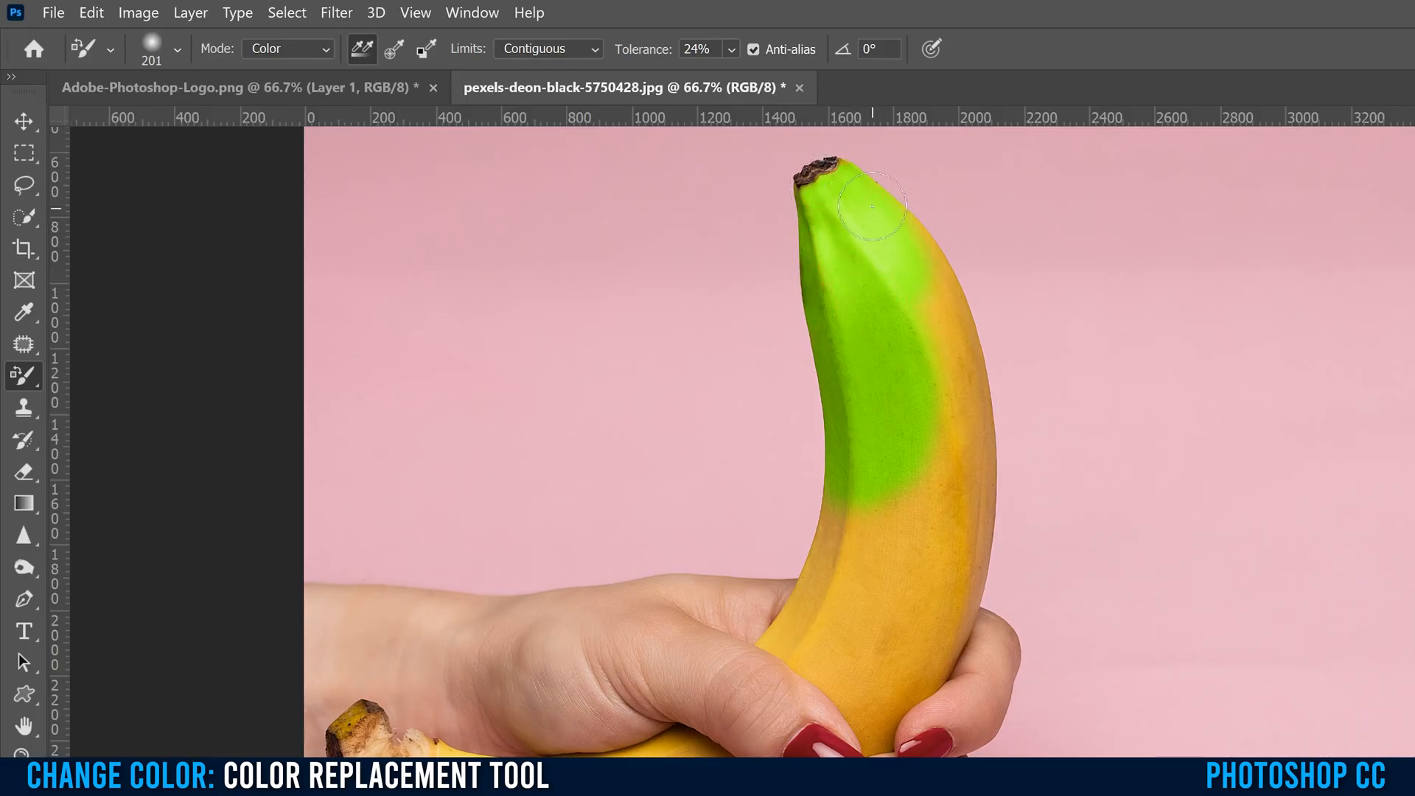
{"action": "left_click_drag", "start_coordinate": [871, 208], "coordinate": [970, 451]}
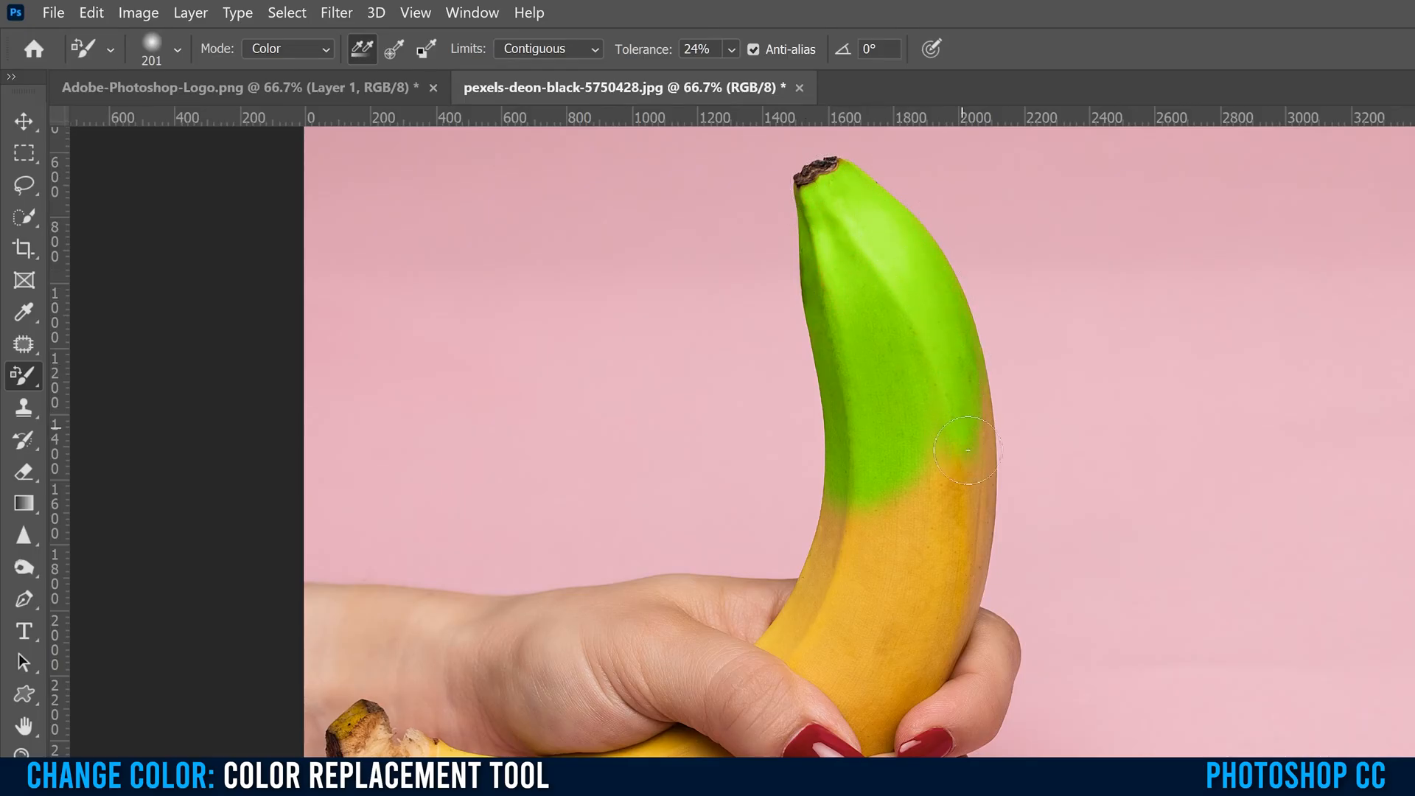
{"action": "left_click_drag", "start_coordinate": [970, 451], "coordinate": [979, 556]}
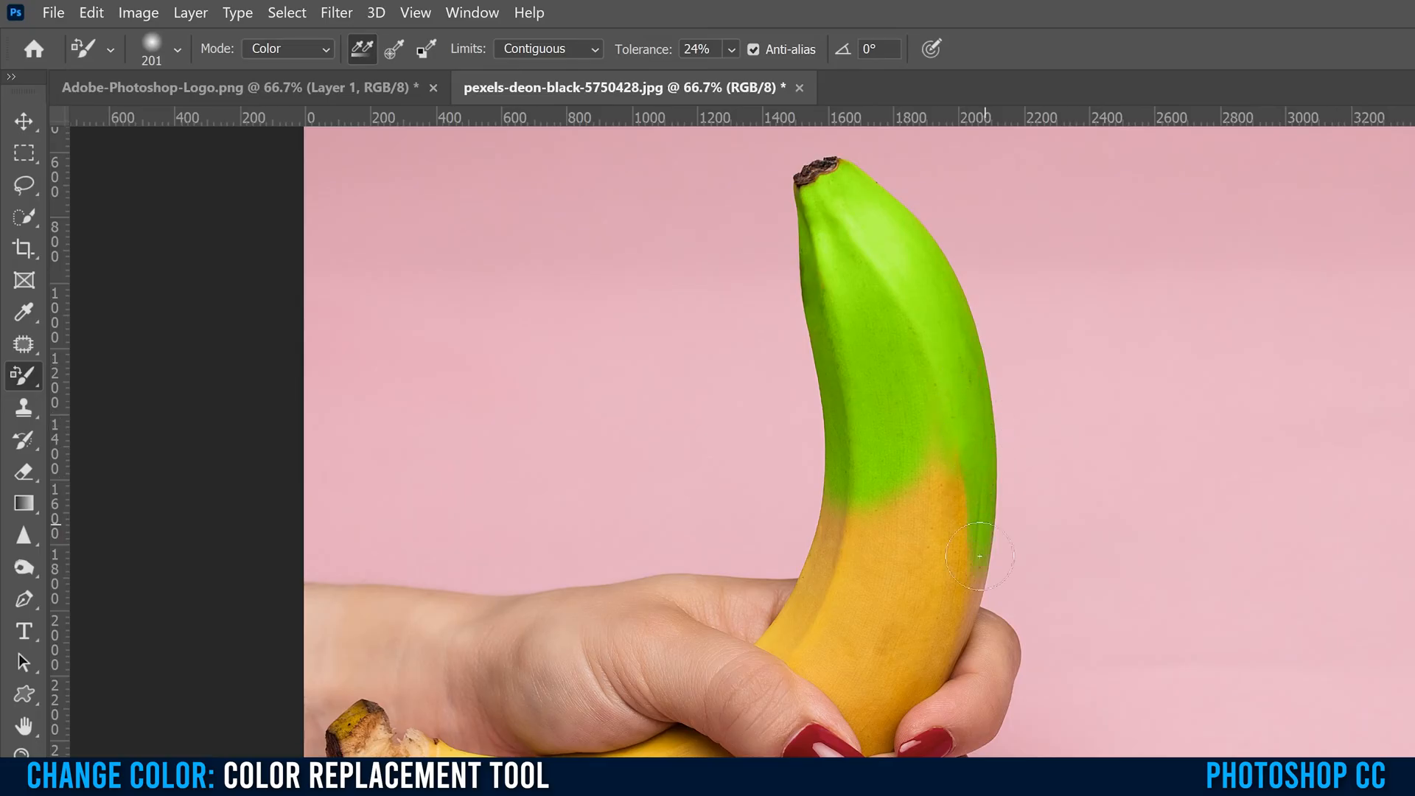
{"action": "left_click_drag", "start_coordinate": [979, 558], "coordinate": [898, 544]}
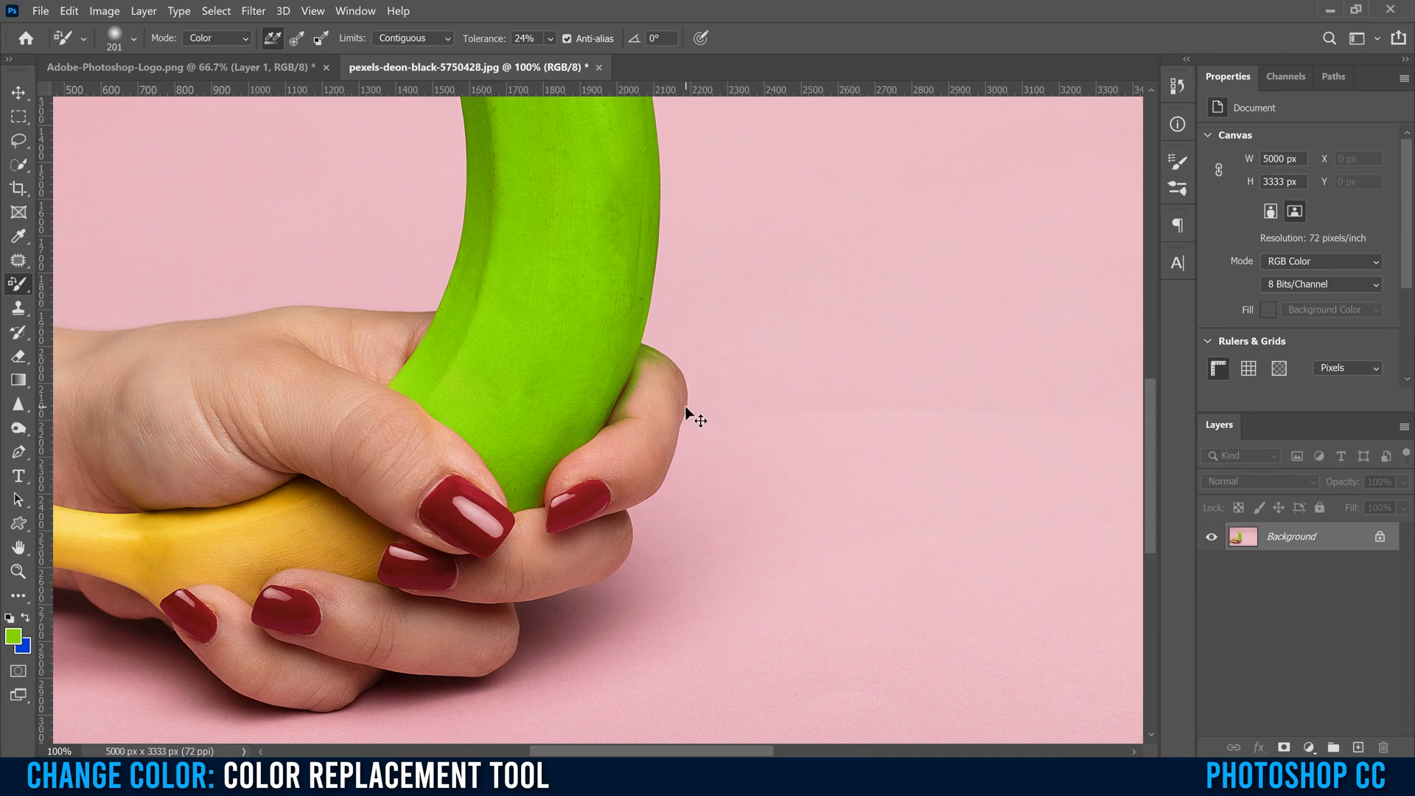
{"action": "mouse_move", "coordinate": [726, 371]}
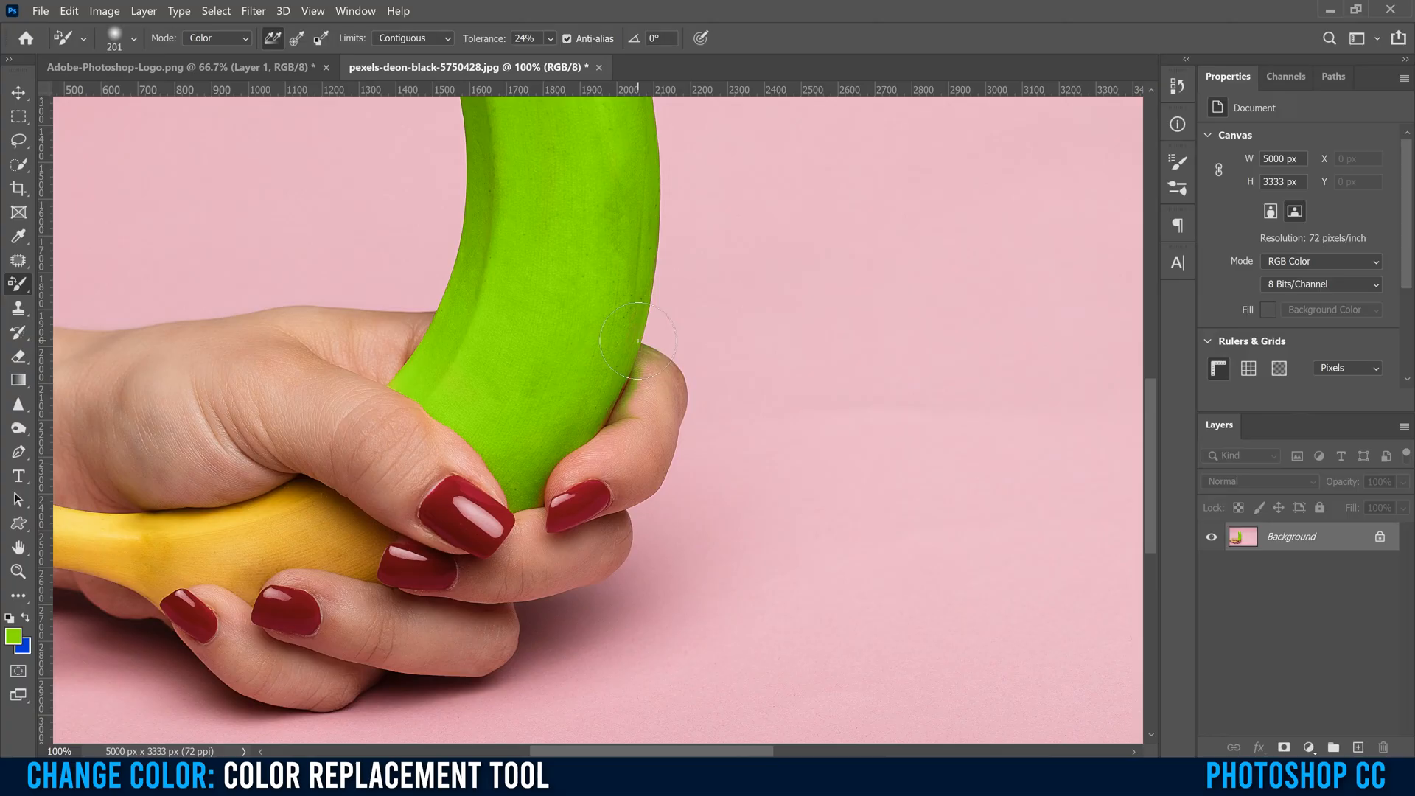
{"action": "mouse_move", "coordinate": [831, 477]}
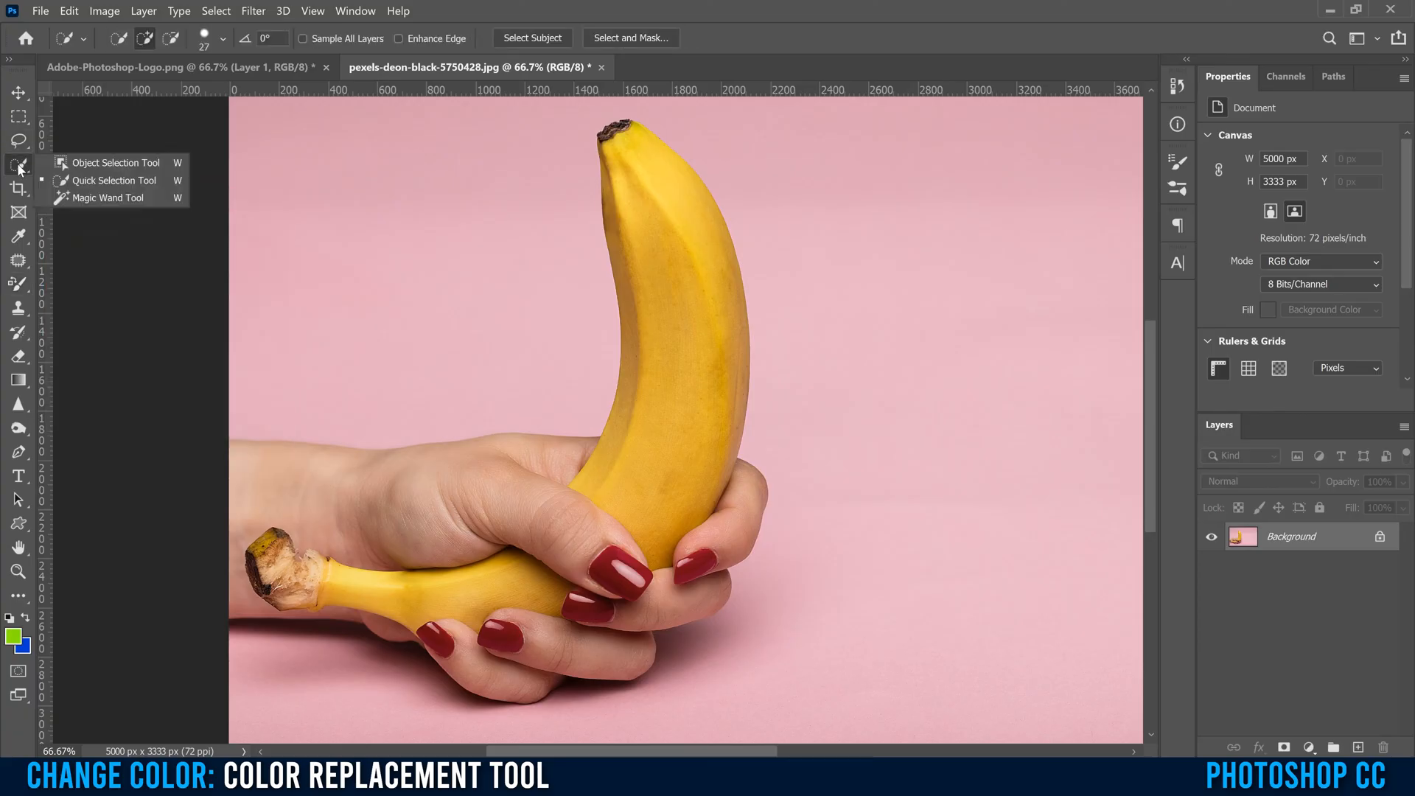
{"action": "mouse_move", "coordinate": [107, 180]}
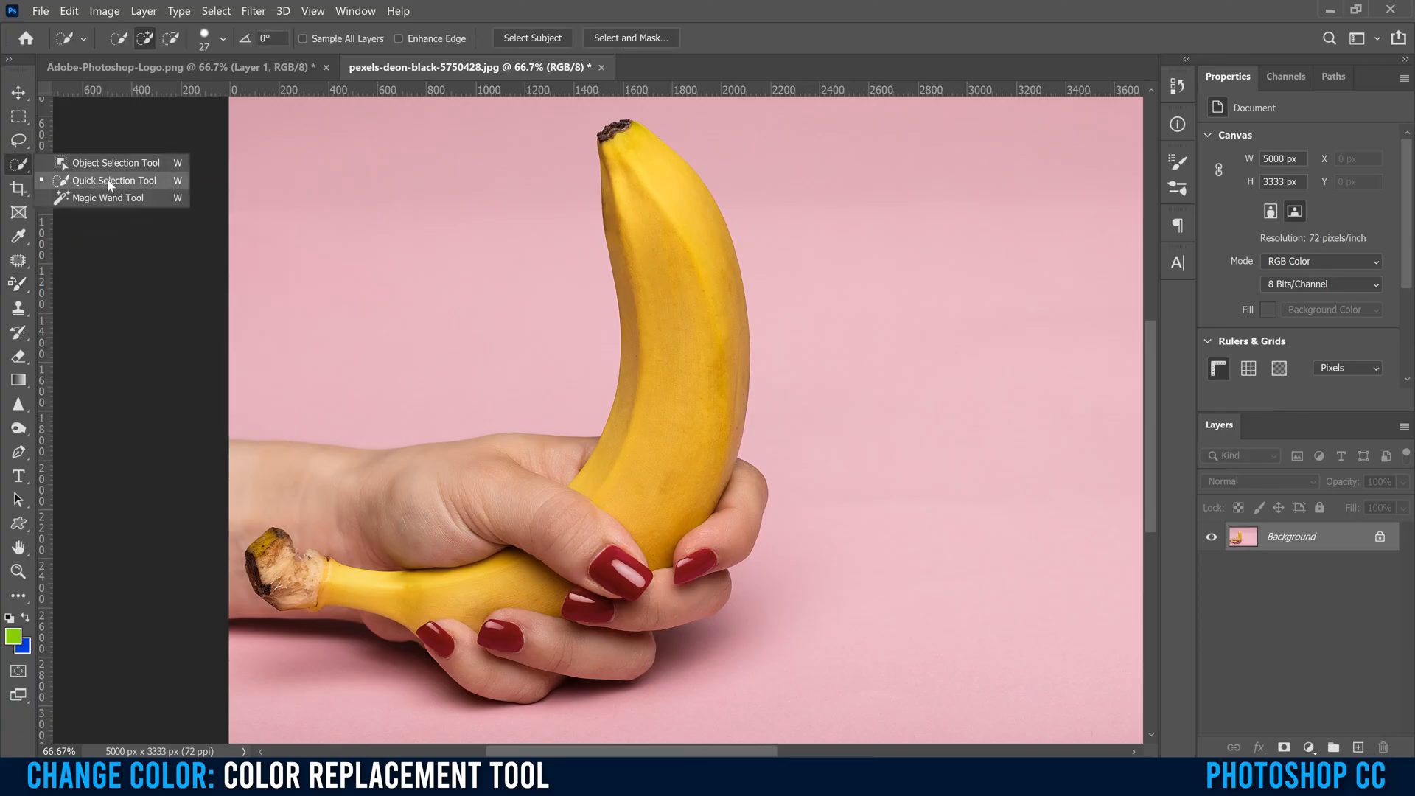
- Use Quick Selection's Select Subject on the hand and banana, touch up the wrist edge, and enter Select and Mask
{"action": "left_click", "coordinate": [115, 180]}
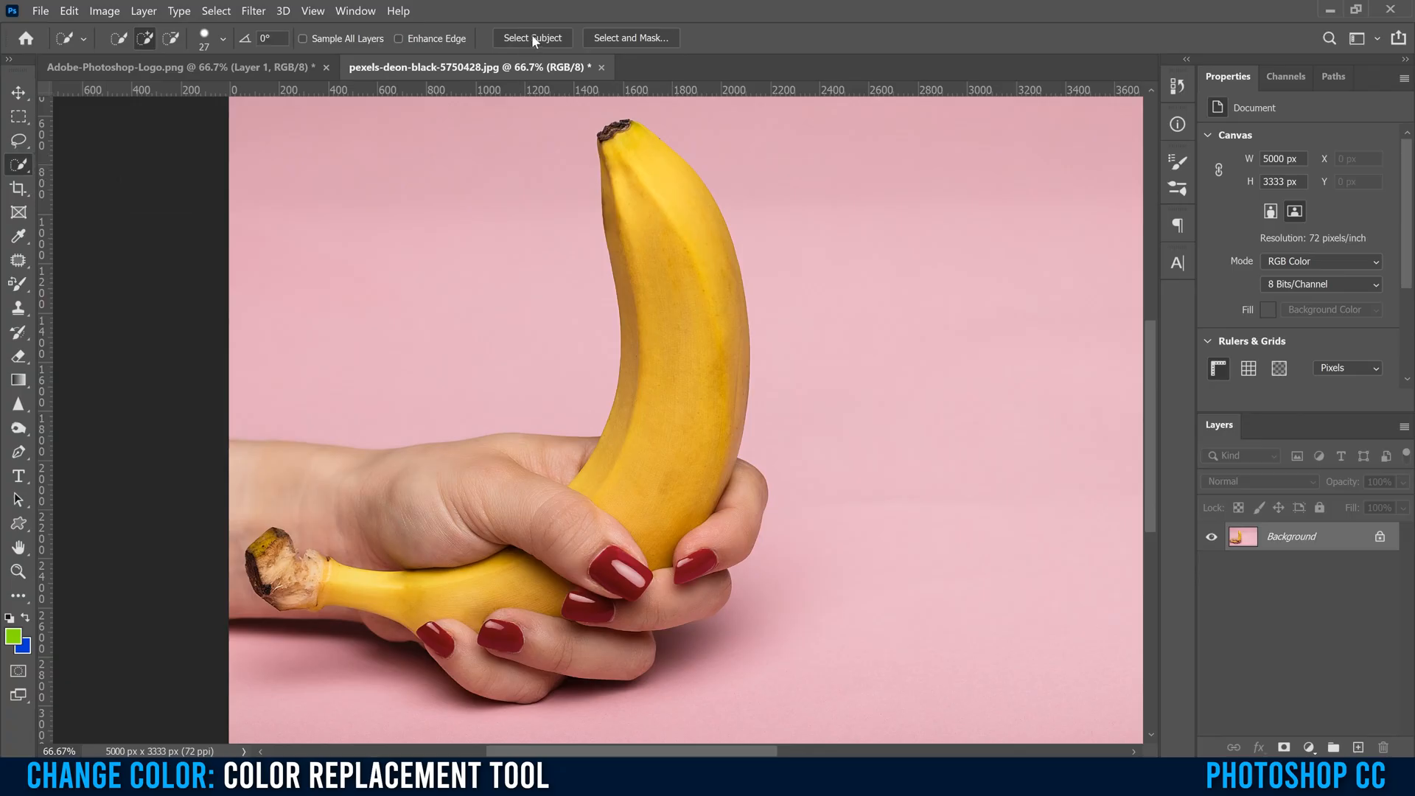
{"action": "left_click", "coordinate": [532, 39]}
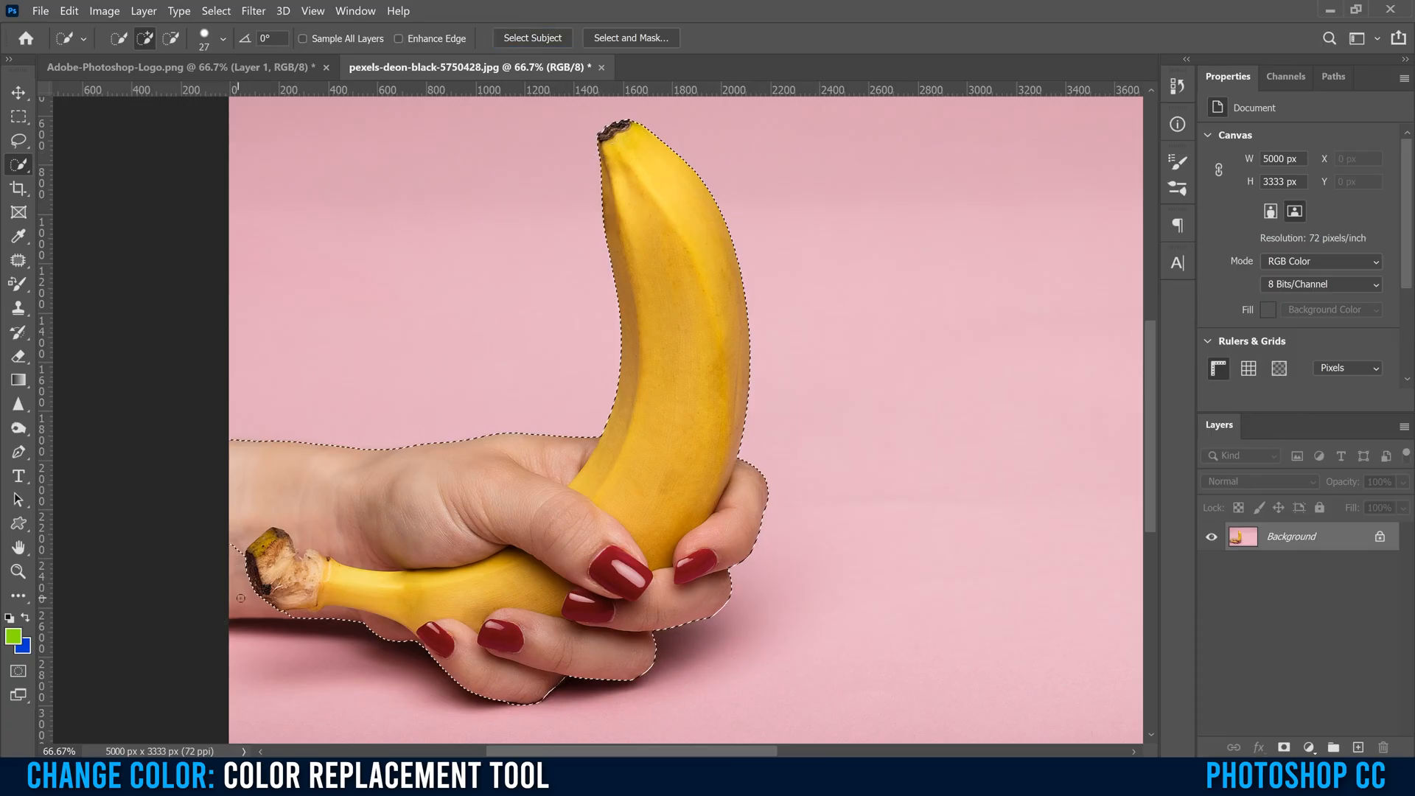
{"action": "left_click", "coordinate": [144, 38]}
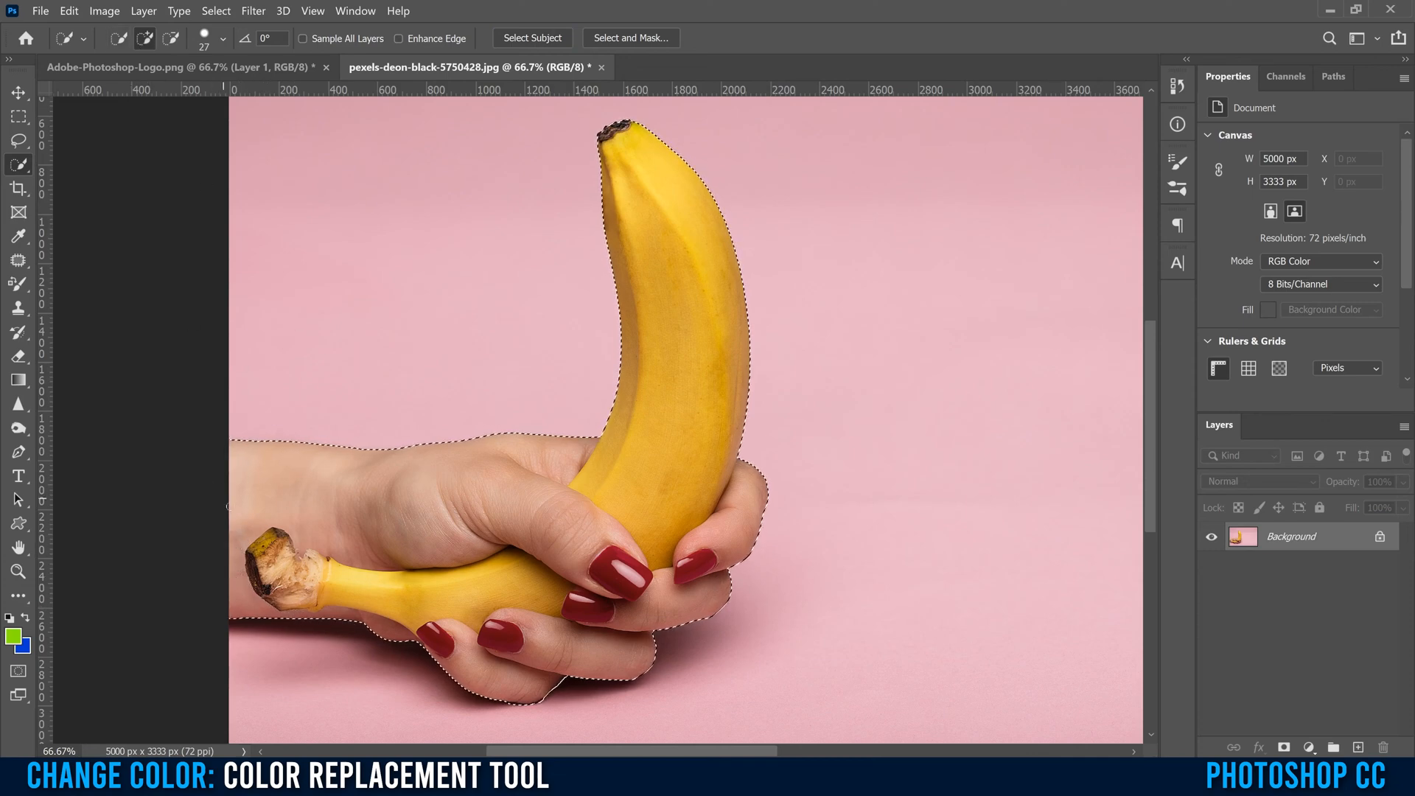
{"action": "left_click", "coordinate": [169, 38]}
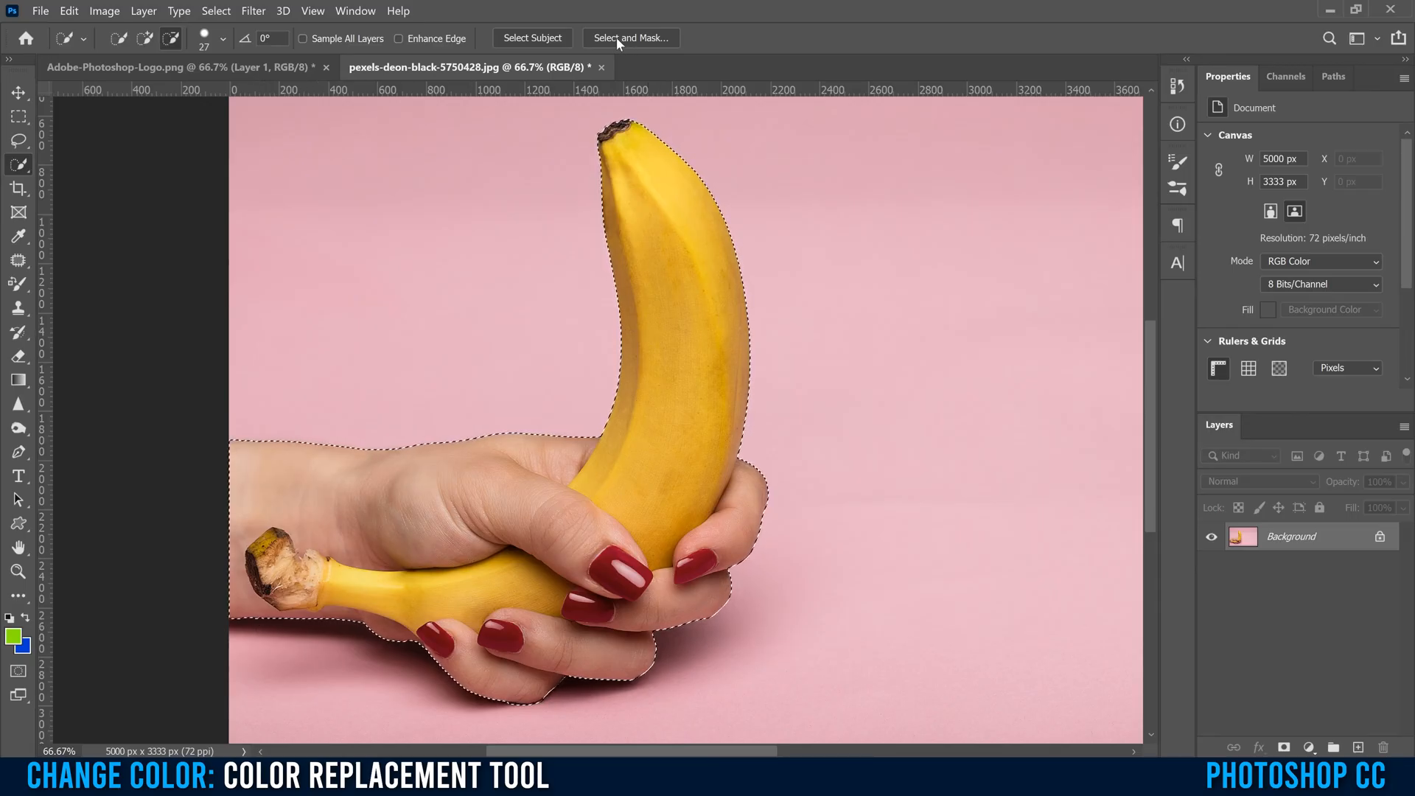
{"action": "left_click", "coordinate": [631, 39]}
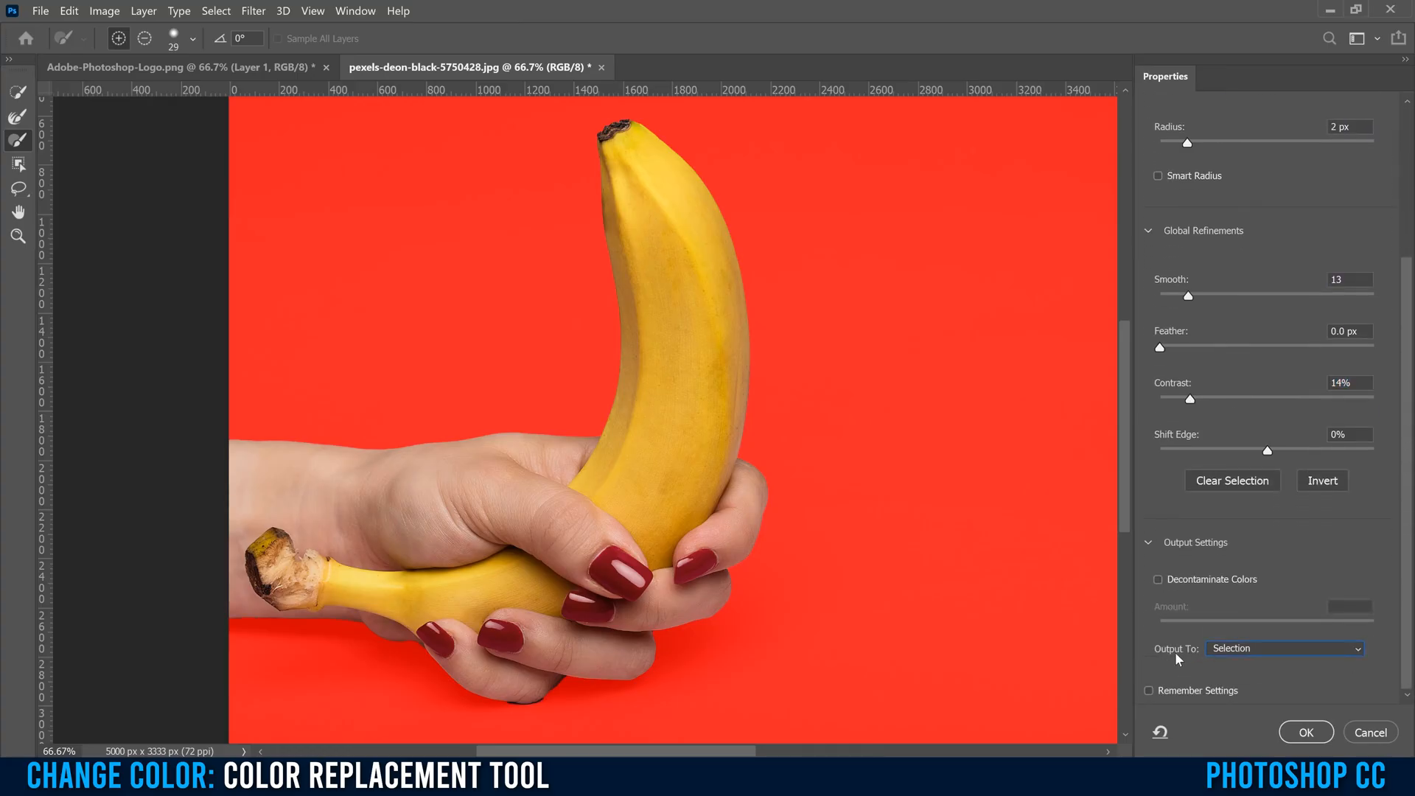
- Output the refined selection to a New Layer with Layer Mask and apply it
{"action": "left_click", "coordinate": [1282, 648]}
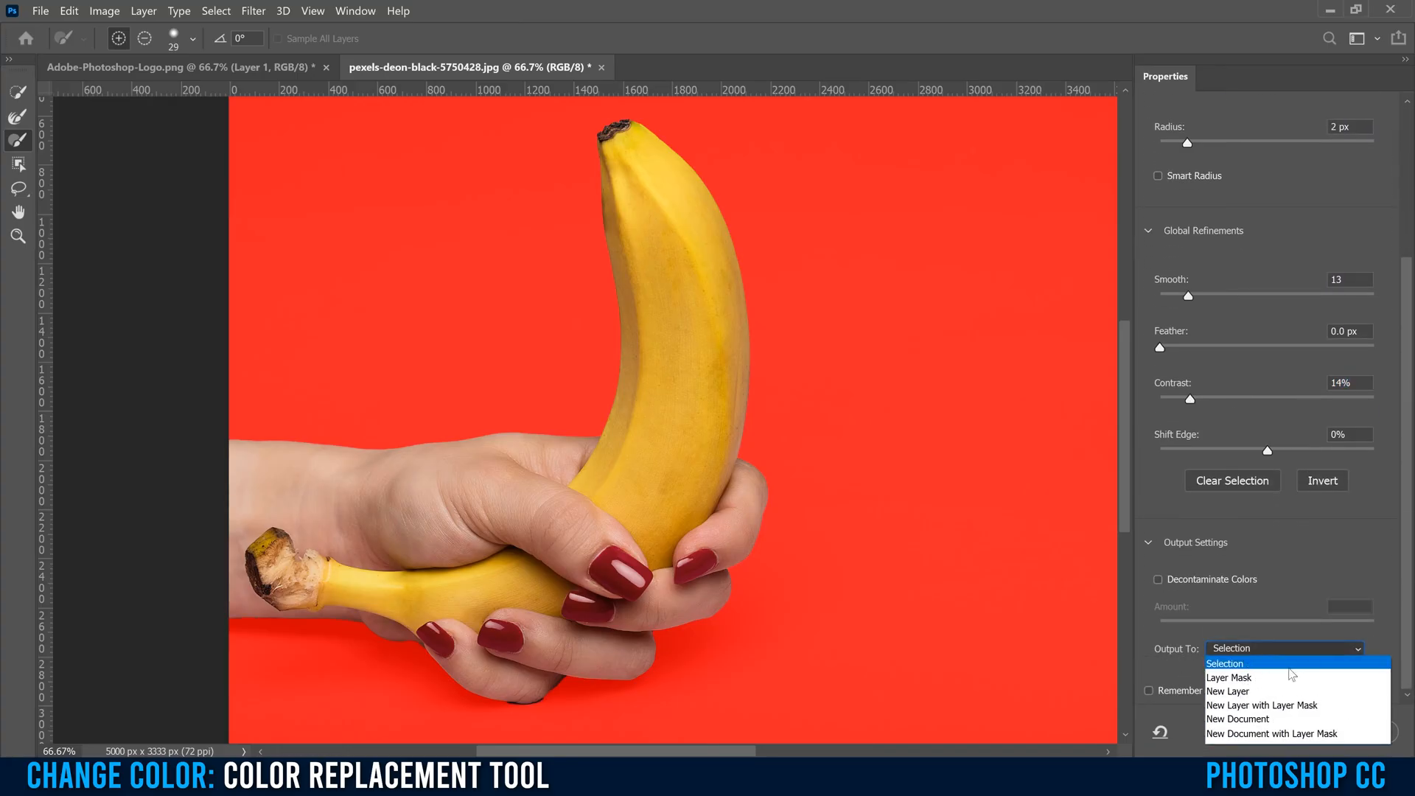
{"action": "left_click", "coordinate": [1262, 704]}
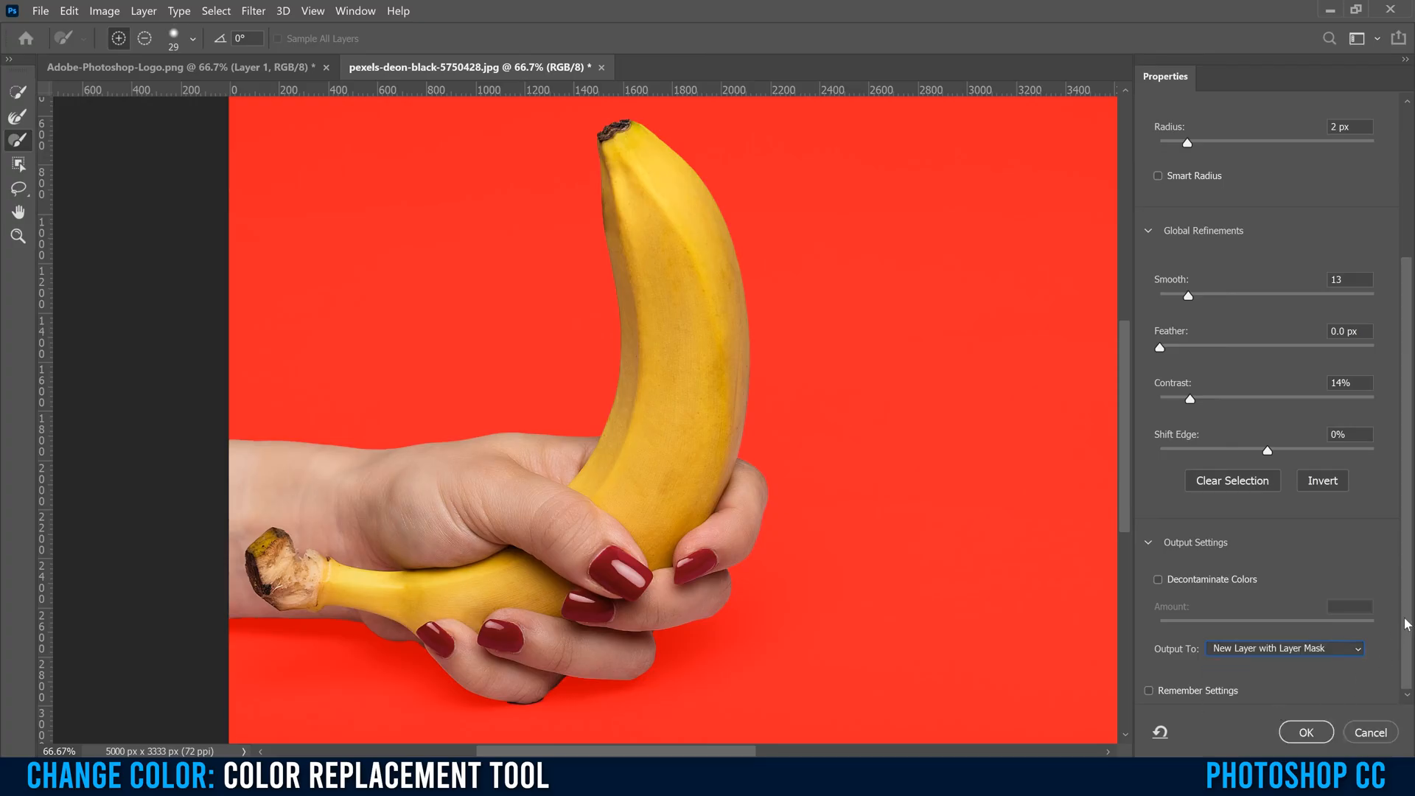
{"action": "left_click", "coordinate": [1304, 733]}
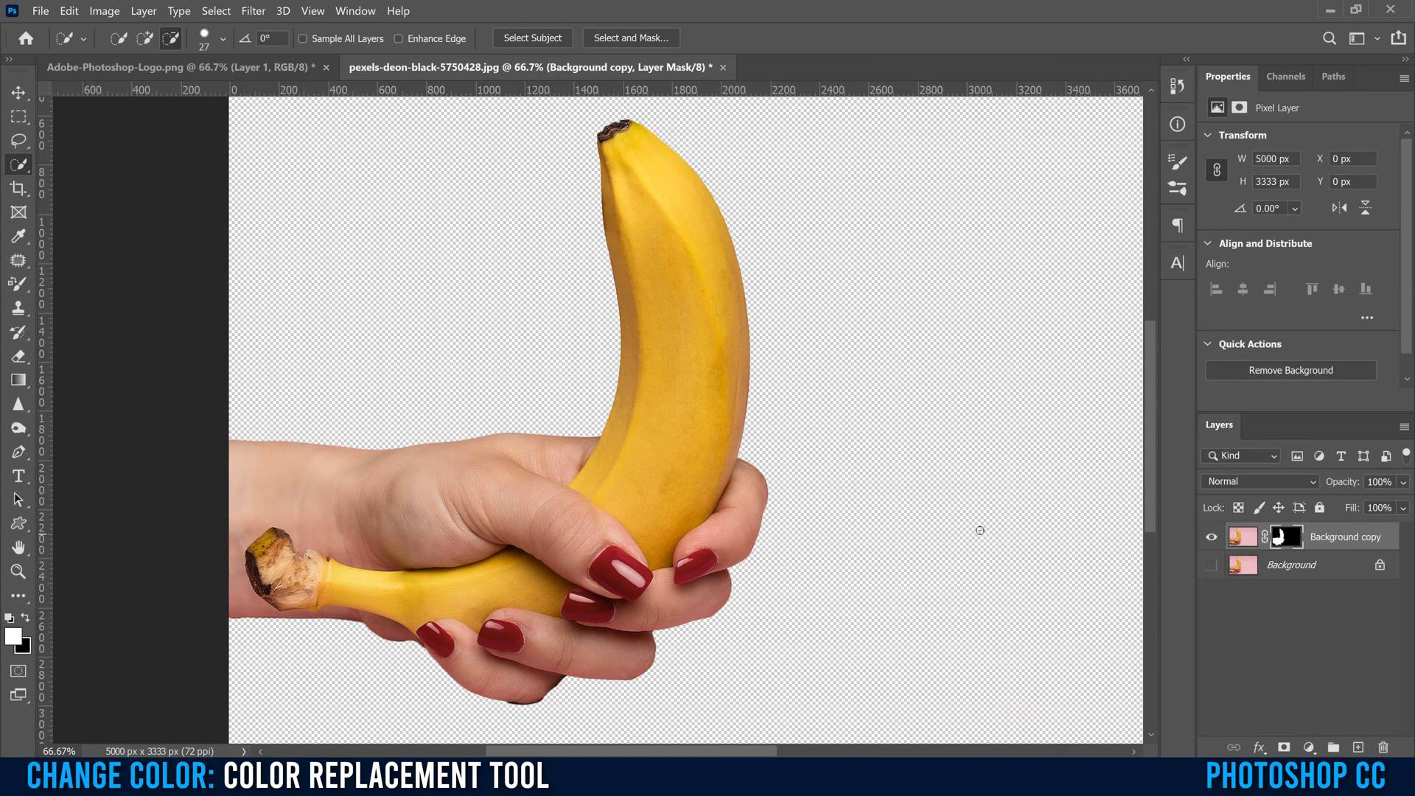
{"action": "mouse_move", "coordinate": [1223, 552]}
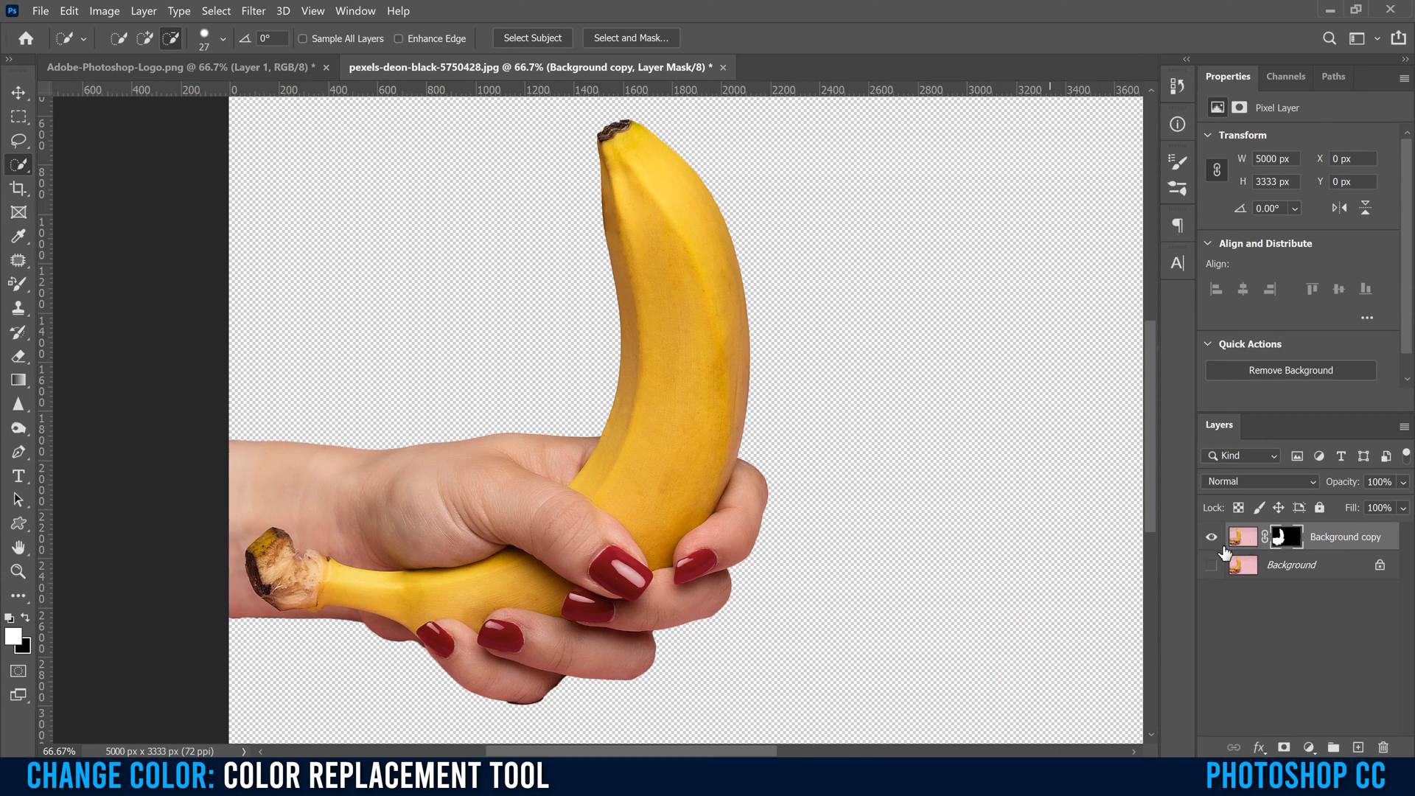
- Target the Background copy layer's image pixels instead of its mask
{"action": "left_click", "coordinate": [1212, 565]}
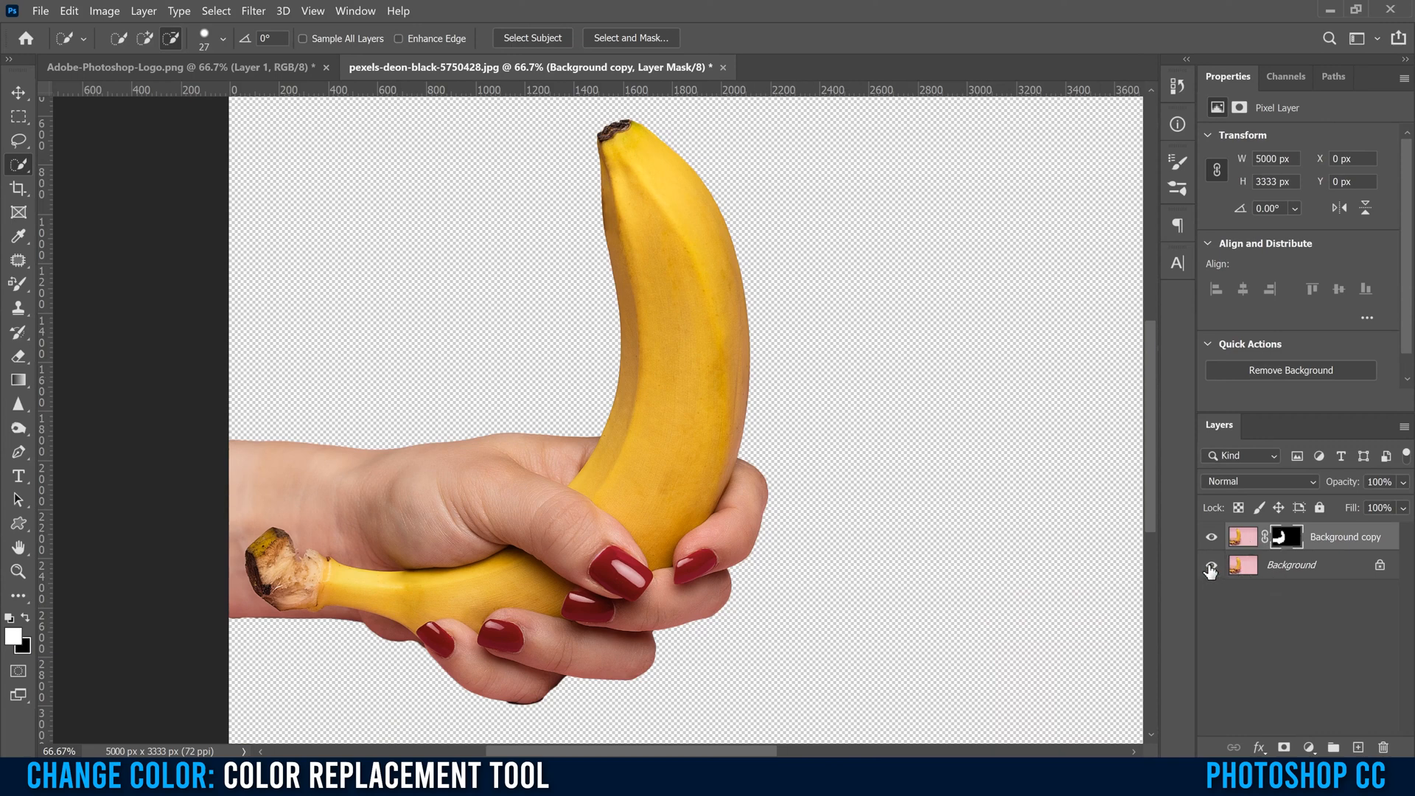
{"action": "left_click", "coordinate": [1211, 569]}
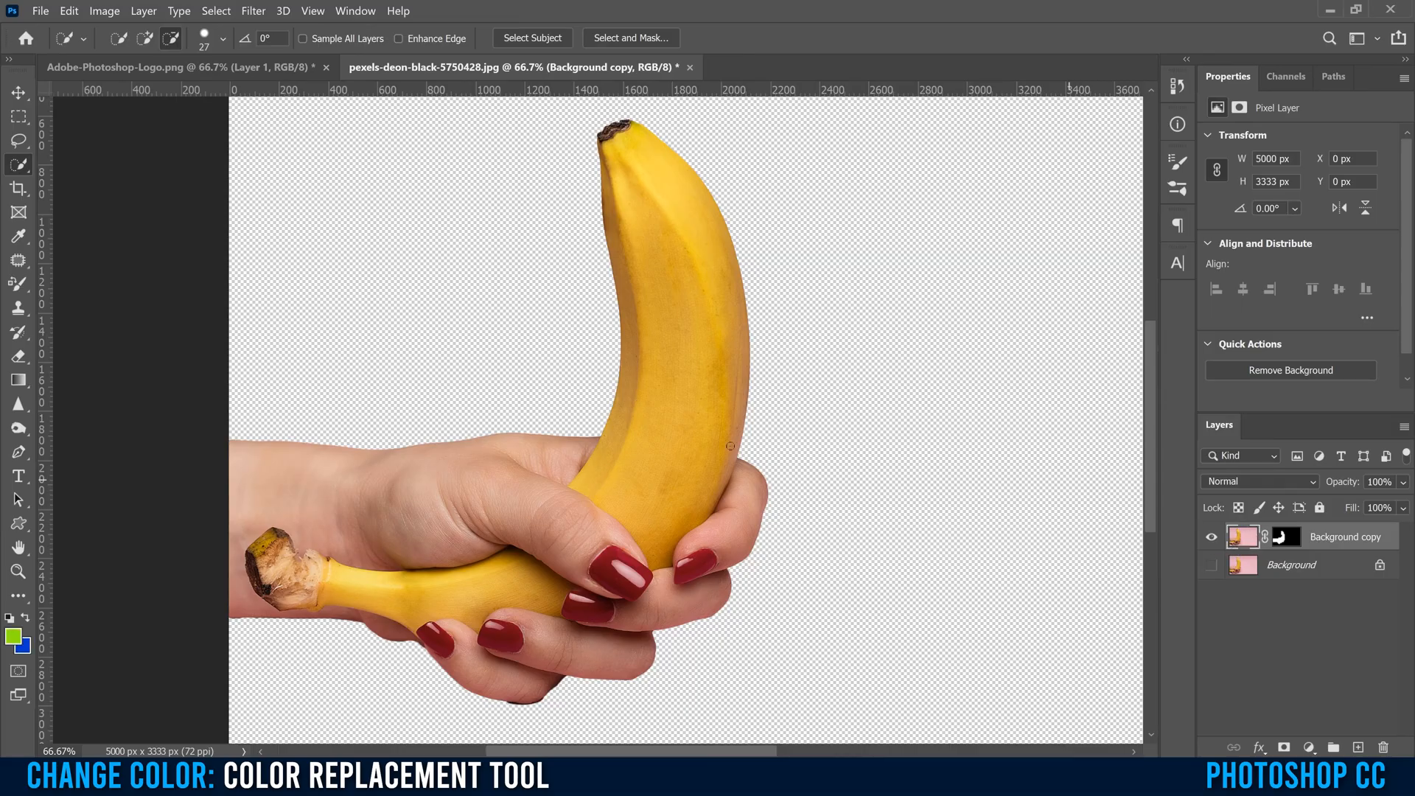
{"action": "mouse_move", "coordinate": [18, 284]}
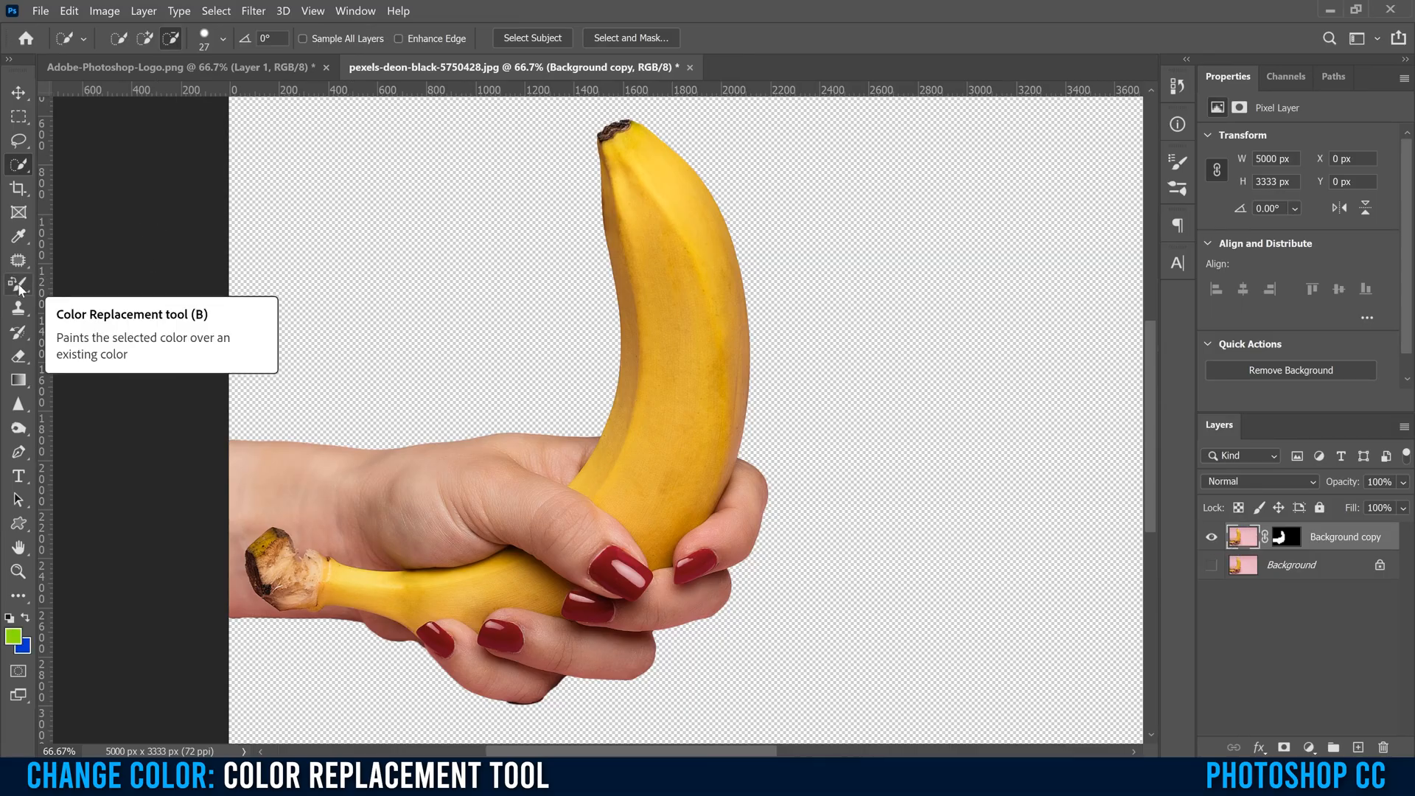
- With the Color Replacement Tool and blue foreground, paint the whole banana blue from tip down to beside the fingertips
{"action": "left_click", "coordinate": [18, 284]}
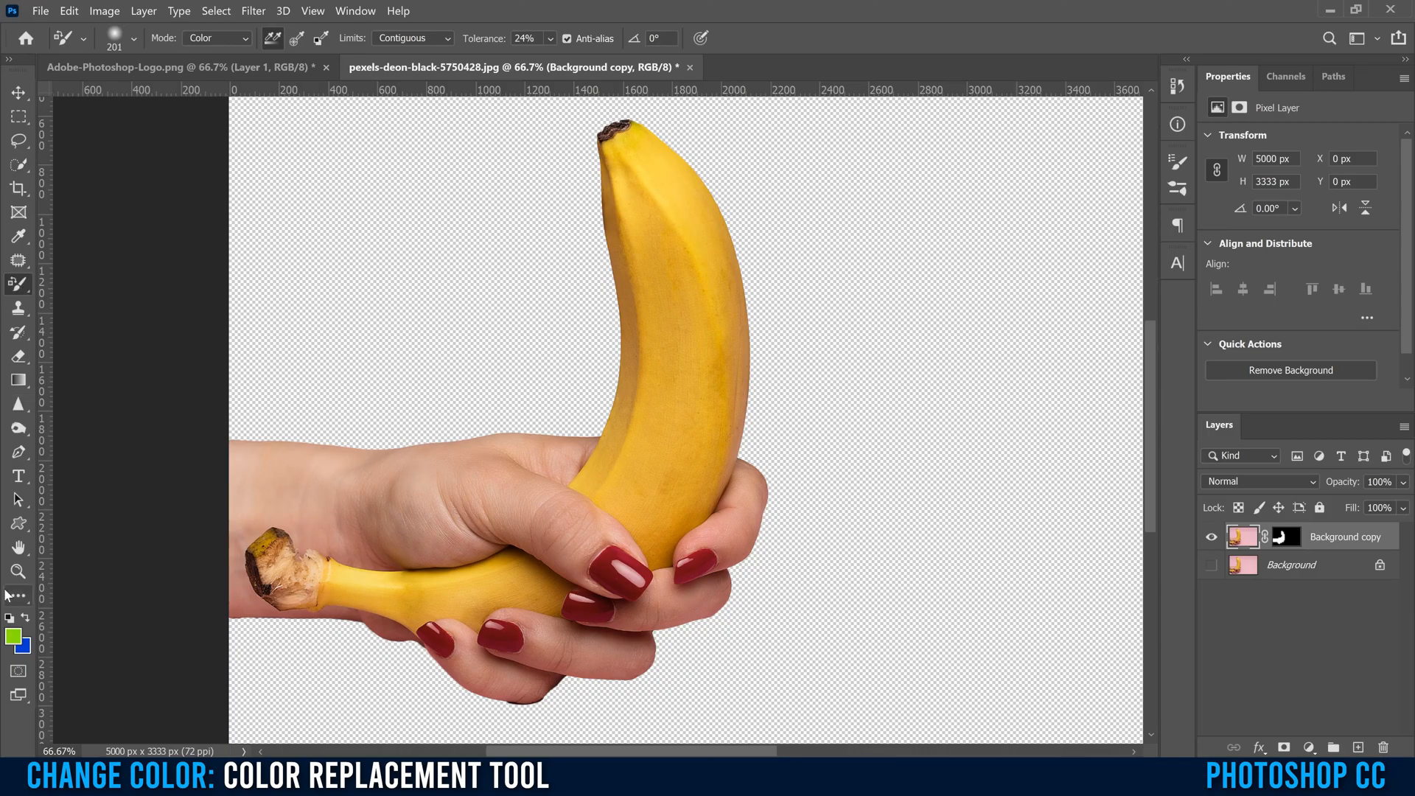
{"action": "left_click", "coordinate": [14, 638]}
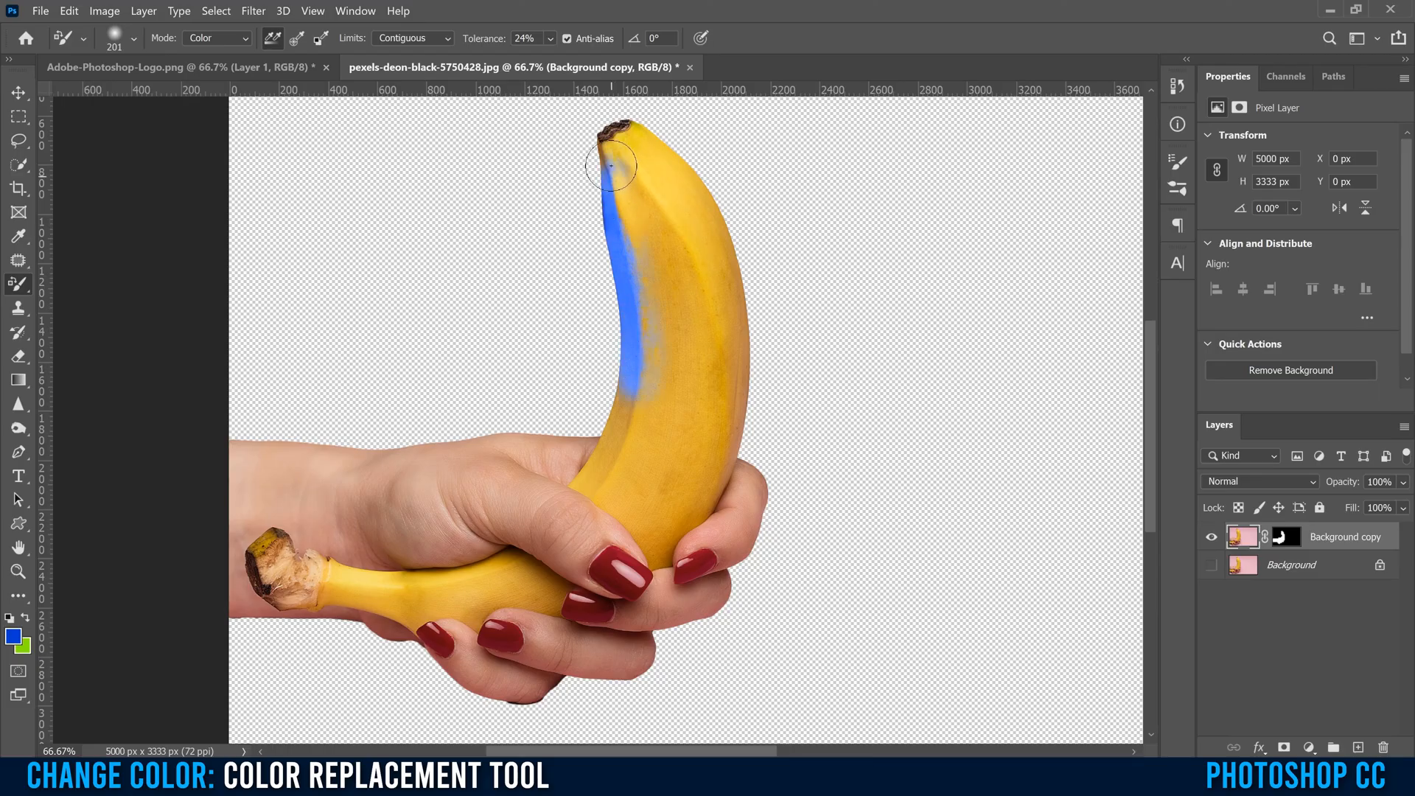
{"action": "left_click_drag", "start_coordinate": [608, 166], "coordinate": [699, 217]}
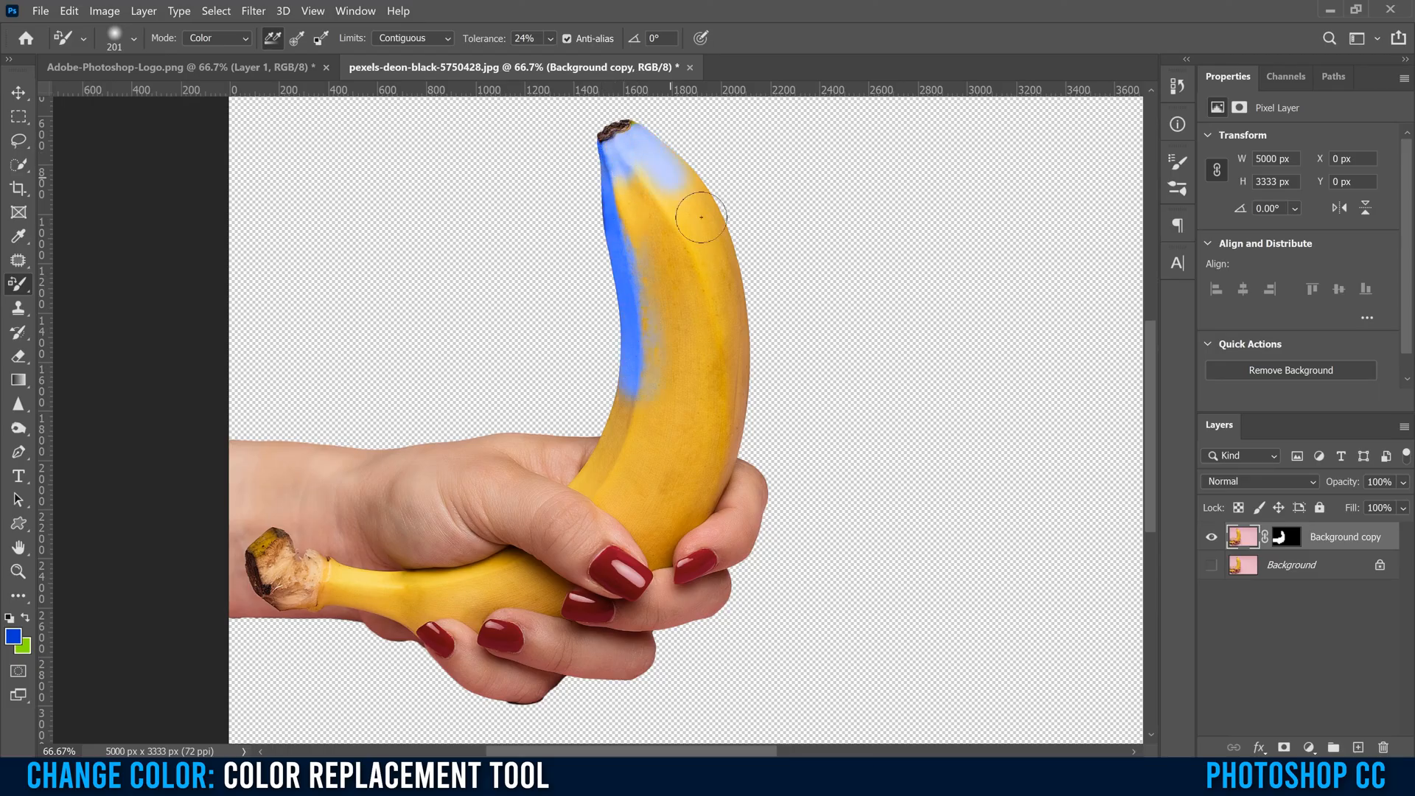
{"action": "left_click_drag", "start_coordinate": [698, 219], "coordinate": [722, 377]}
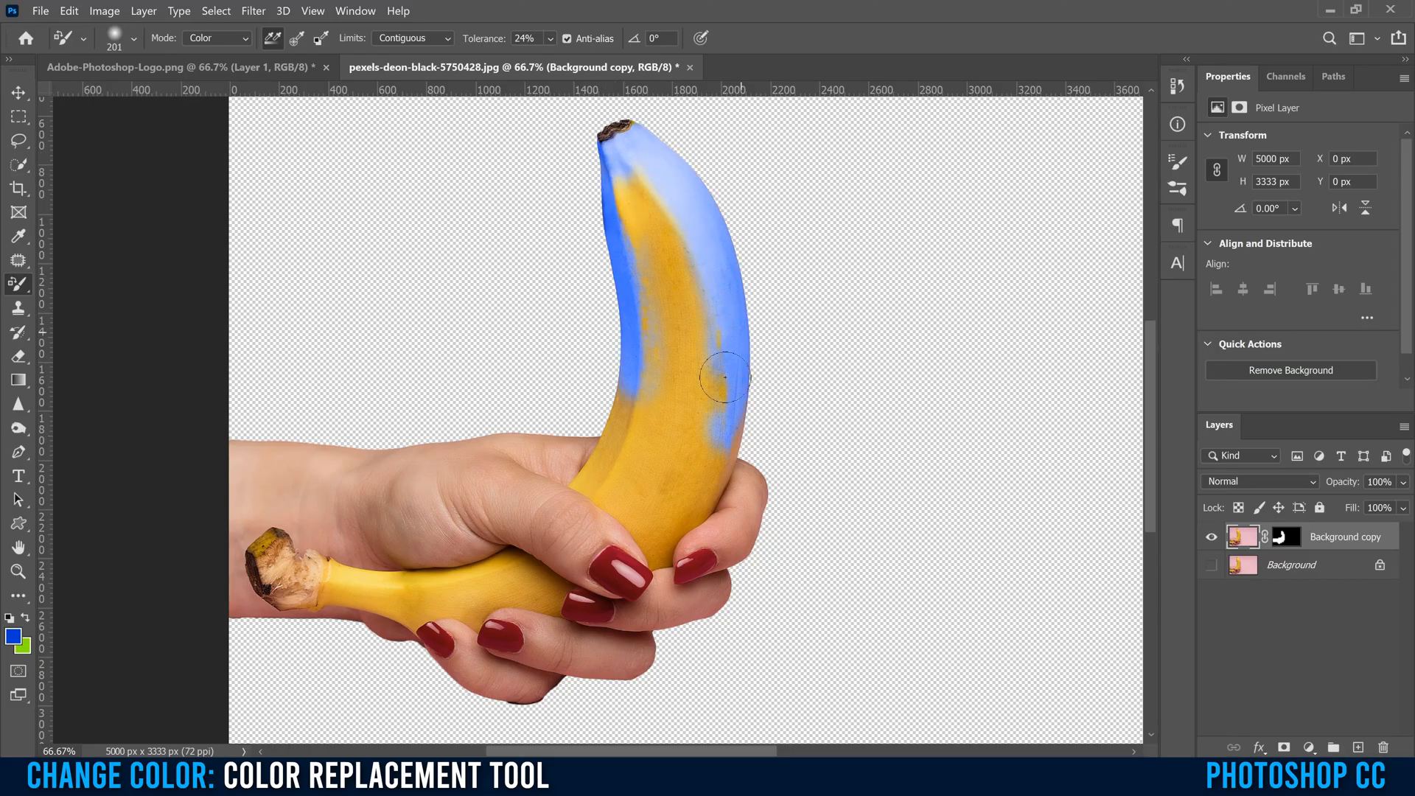
{"action": "left_click_drag", "start_coordinate": [722, 377], "coordinate": [617, 217]}
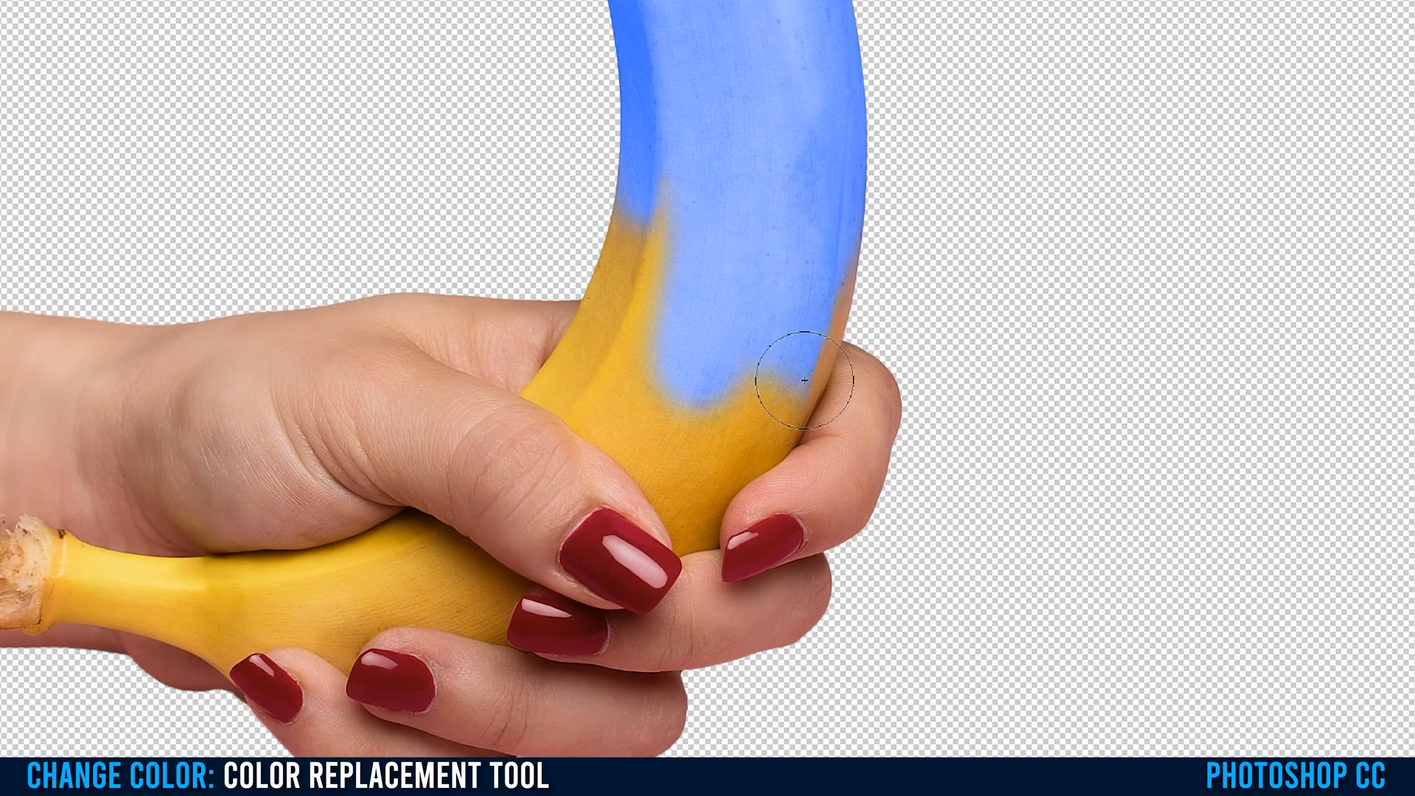
{"action": "left_click_drag", "start_coordinate": [802, 381], "coordinate": [829, 361]}
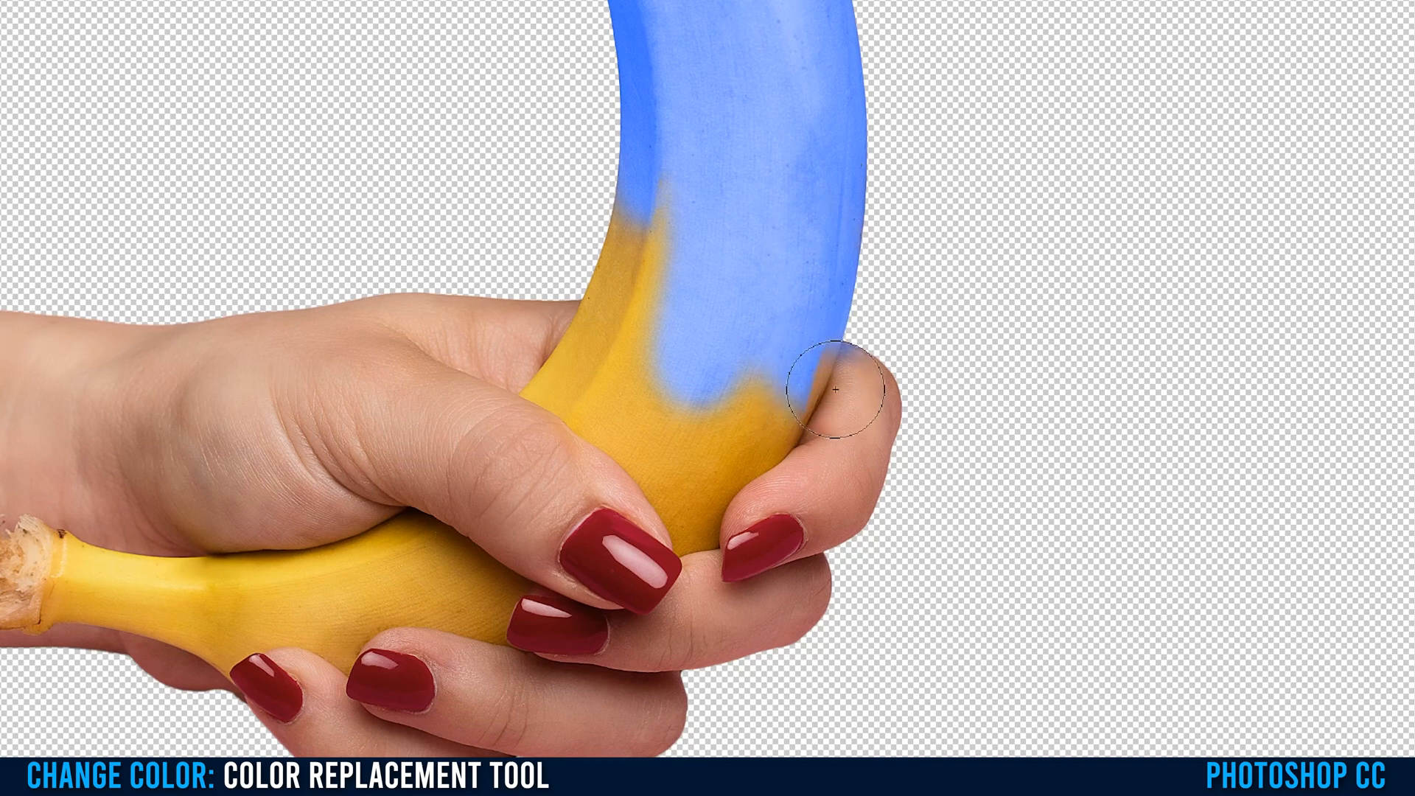
{"action": "left_click_drag", "start_coordinate": [839, 386], "coordinate": [803, 386]}
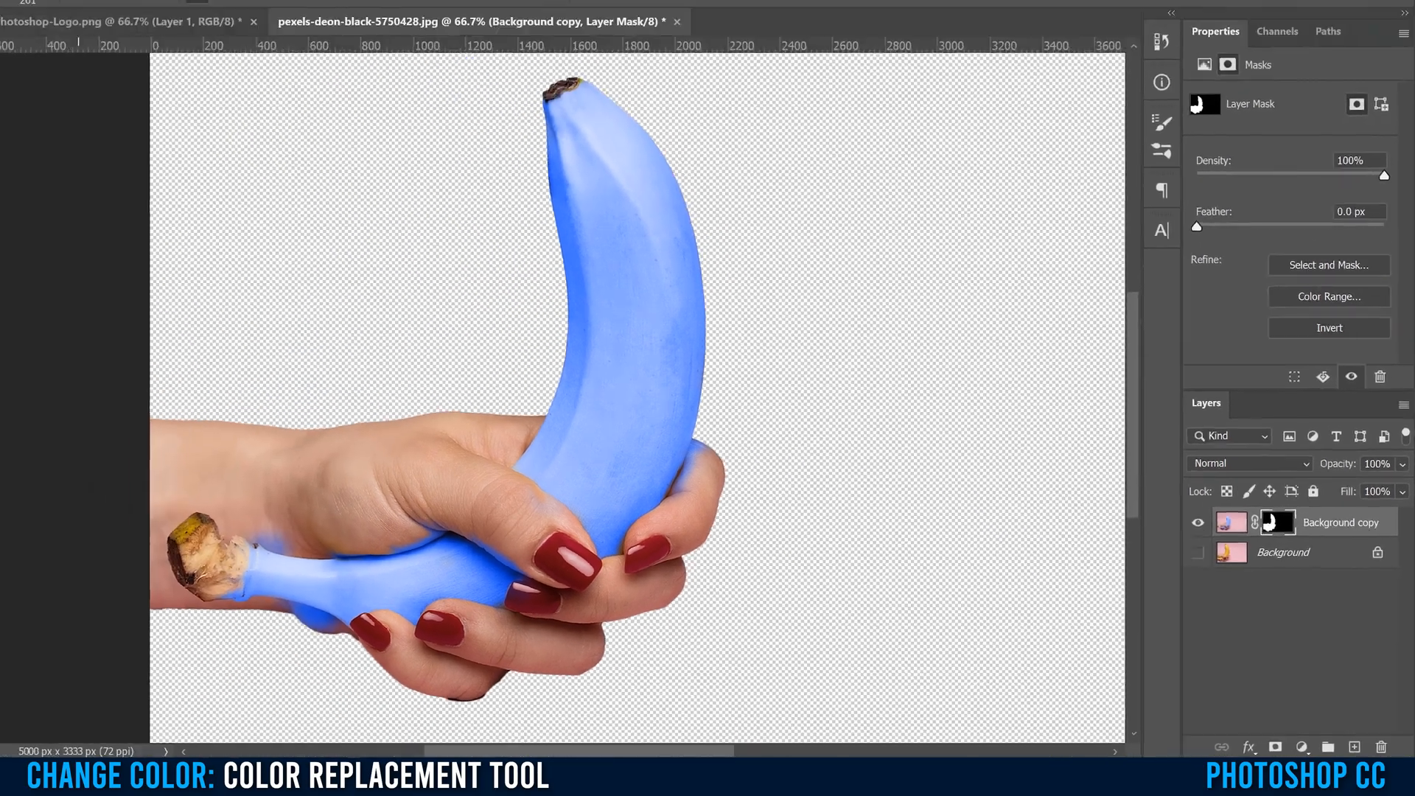
- Target the layer mask with the Brush Tool in black, Hard Round about 77 px at 72% hardness
{"action": "left_click", "coordinate": [18, 282]}
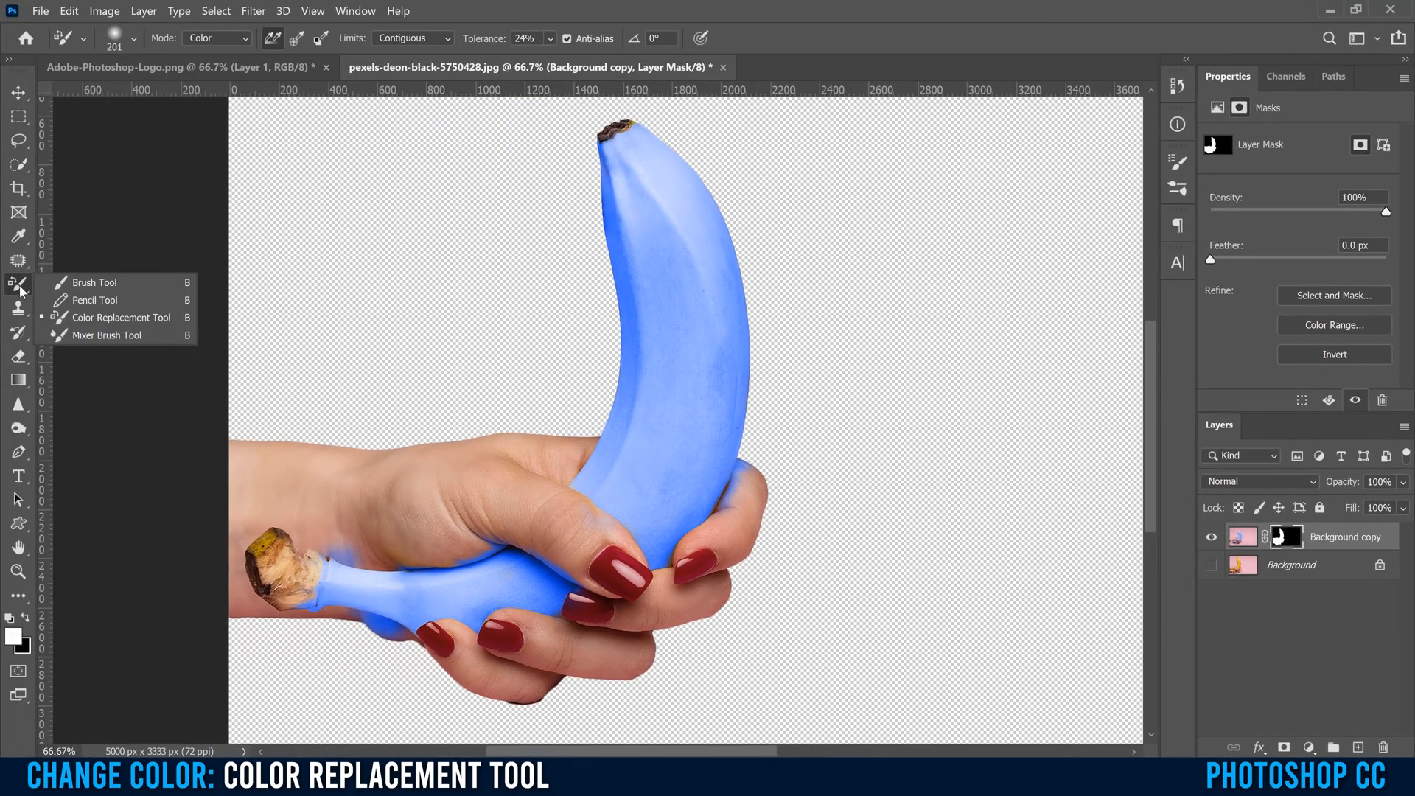
{"action": "left_click", "coordinate": [94, 282]}
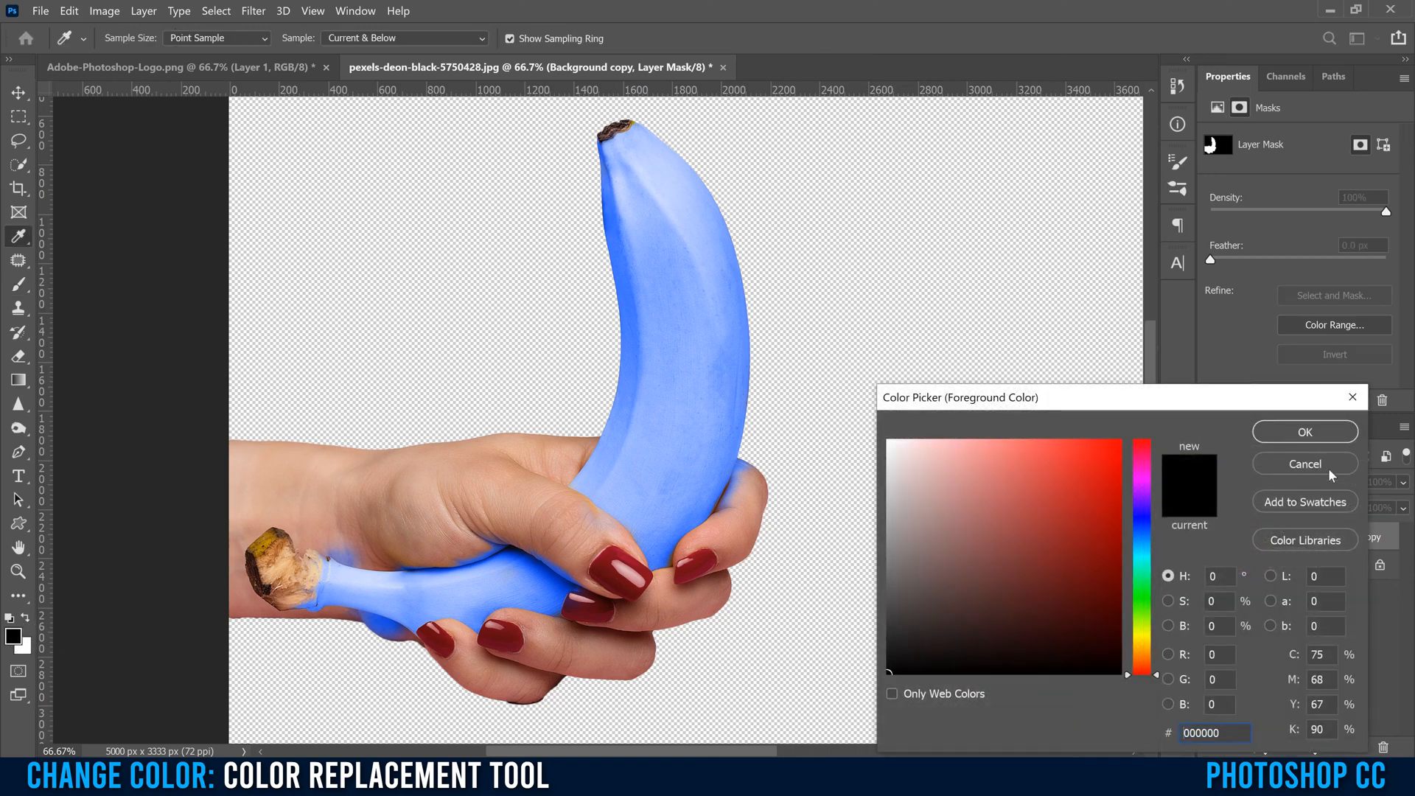
{"action": "left_click", "coordinate": [1303, 464]}
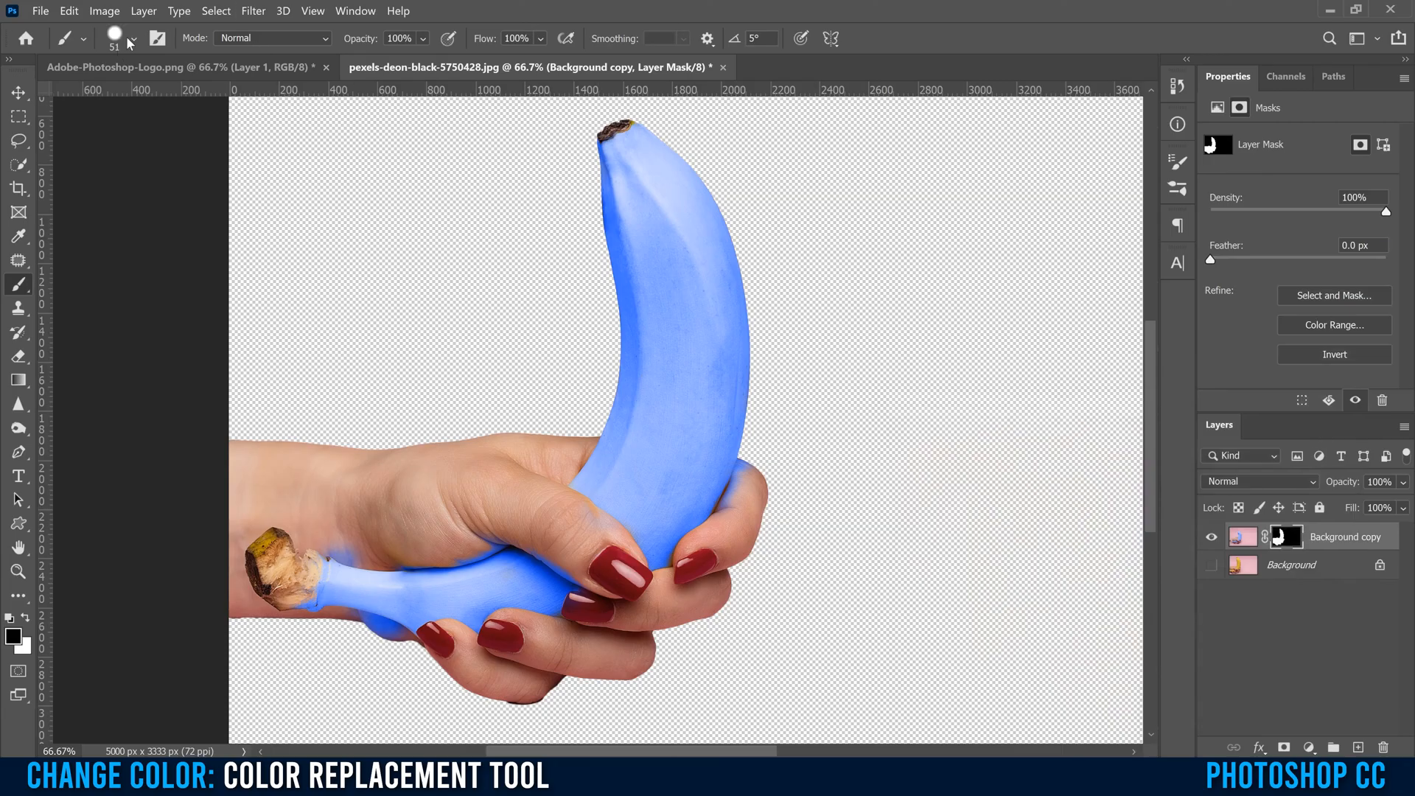
{"action": "left_click", "coordinate": [130, 41]}
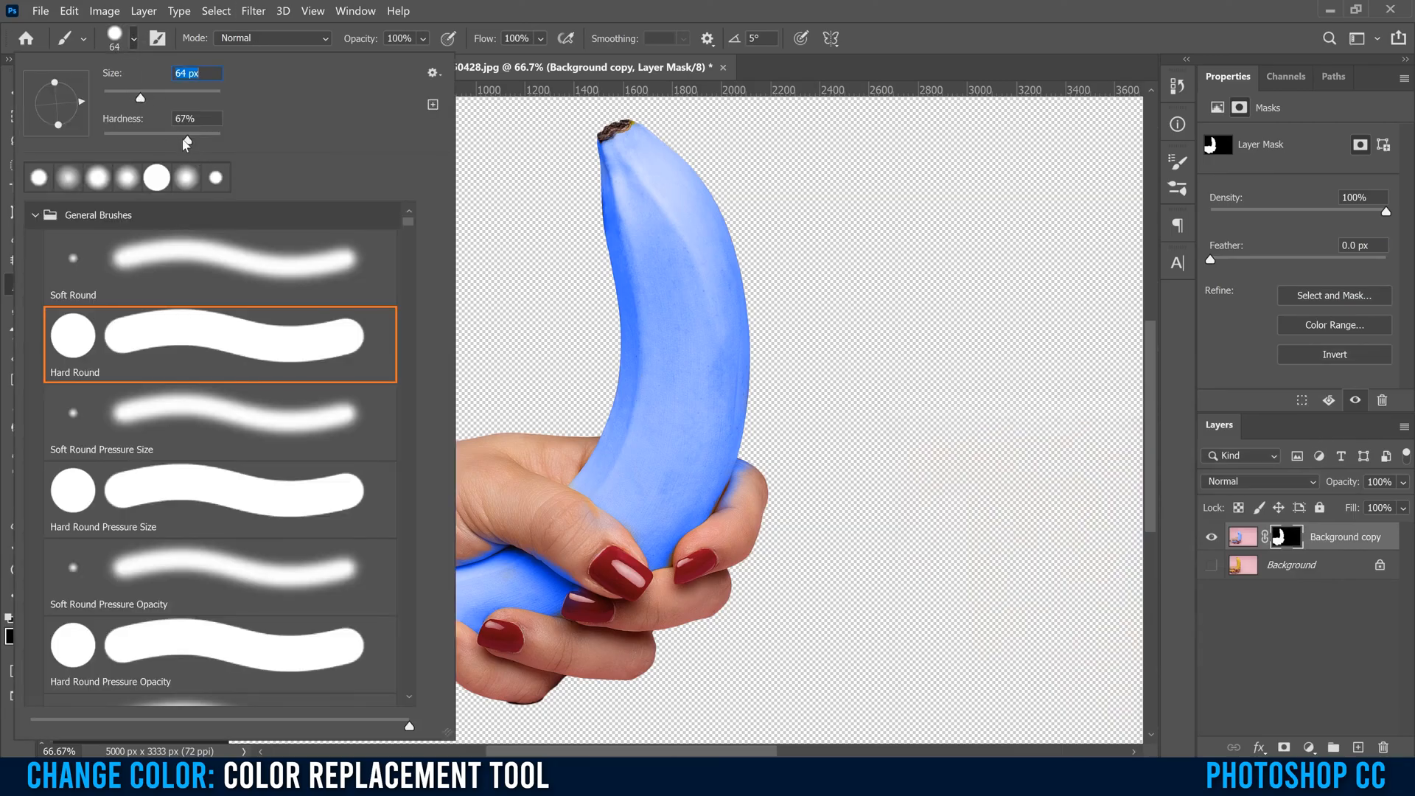
{"action": "left_click_drag", "start_coordinate": [180, 135], "coordinate": [190, 136]}
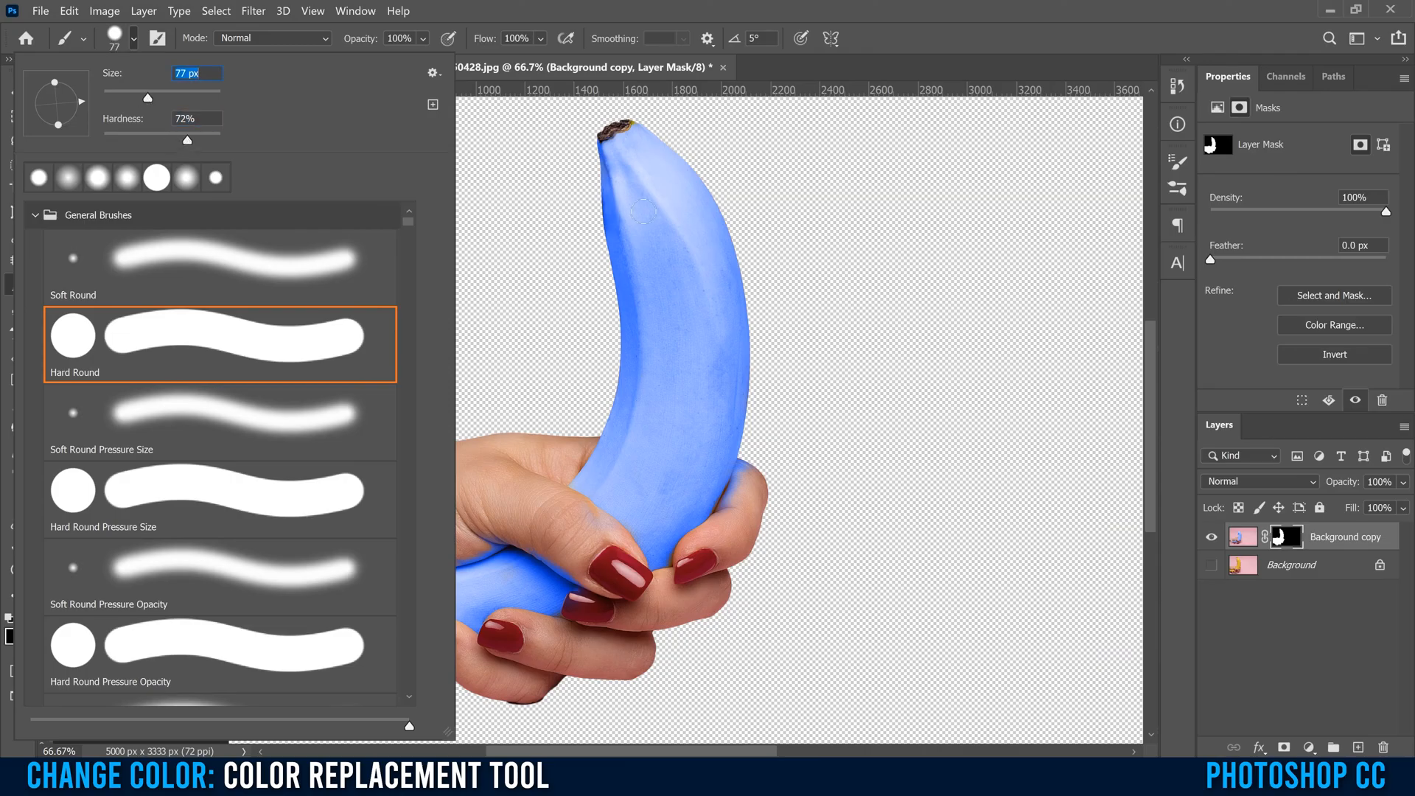
{"action": "left_click_drag", "start_coordinate": [141, 94], "coordinate": [156, 95]}
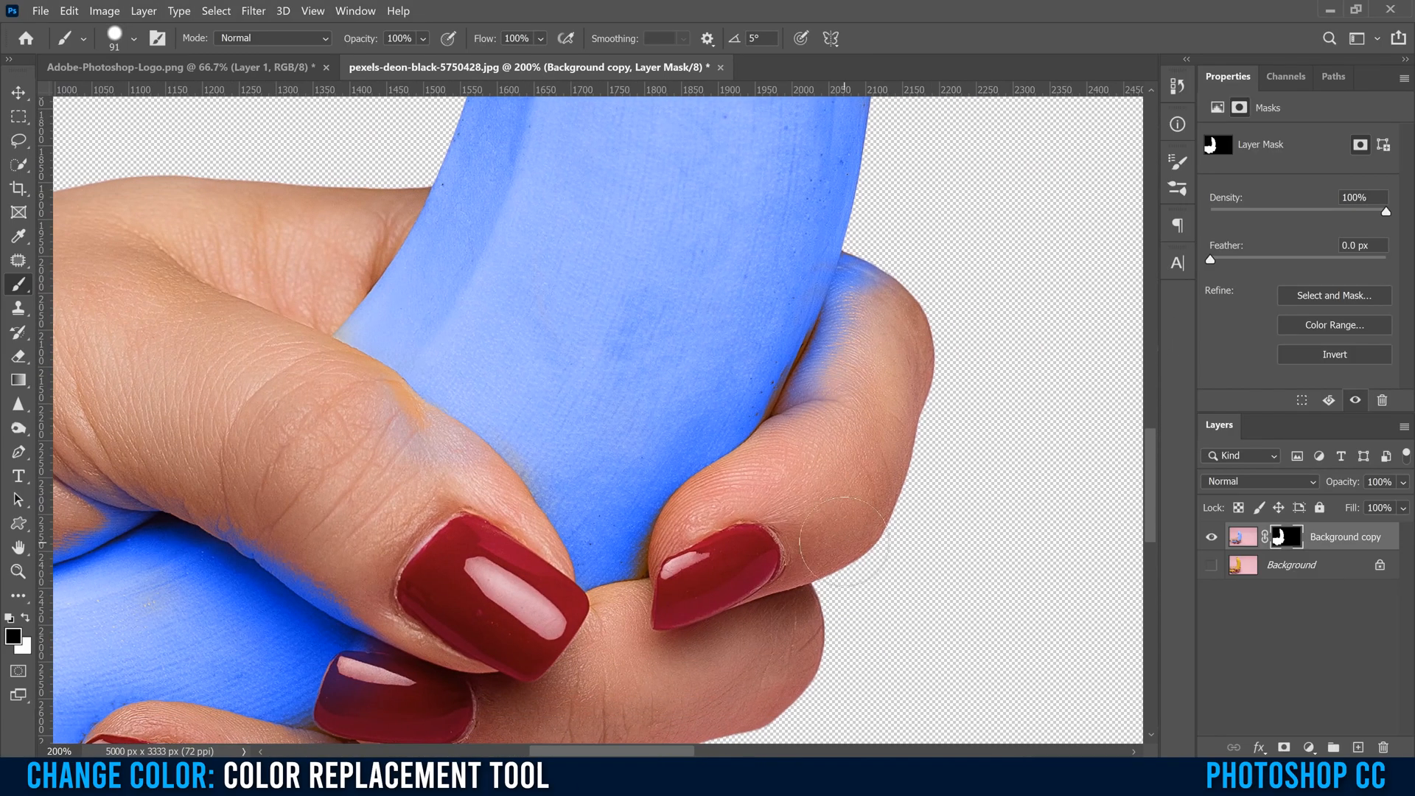
- Zoomed in, paint black on the mask to remove the blue tint along the fingertip and upper finger
{"action": "left_click", "coordinate": [794, 481]}
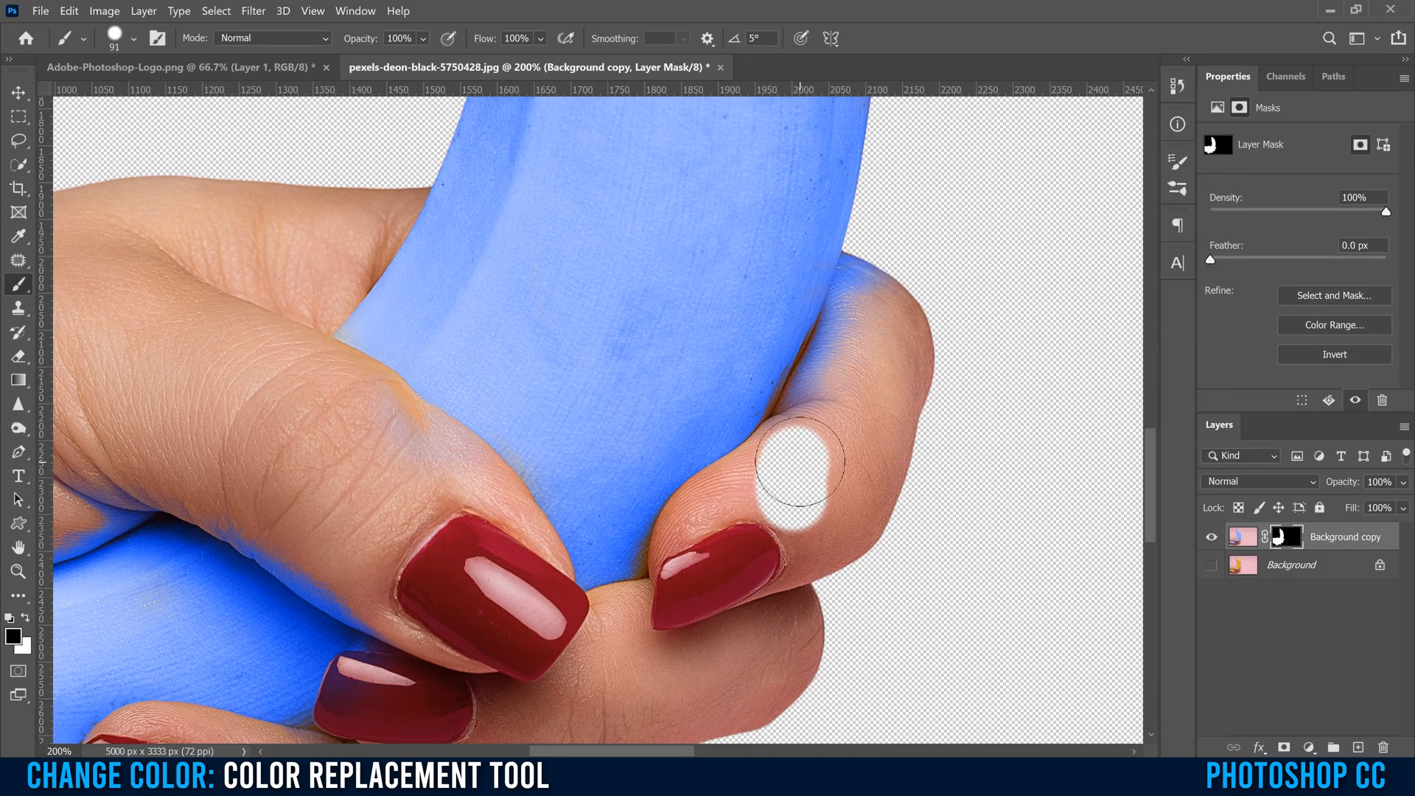
{"action": "left_click_drag", "start_coordinate": [799, 460], "coordinate": [843, 344]}
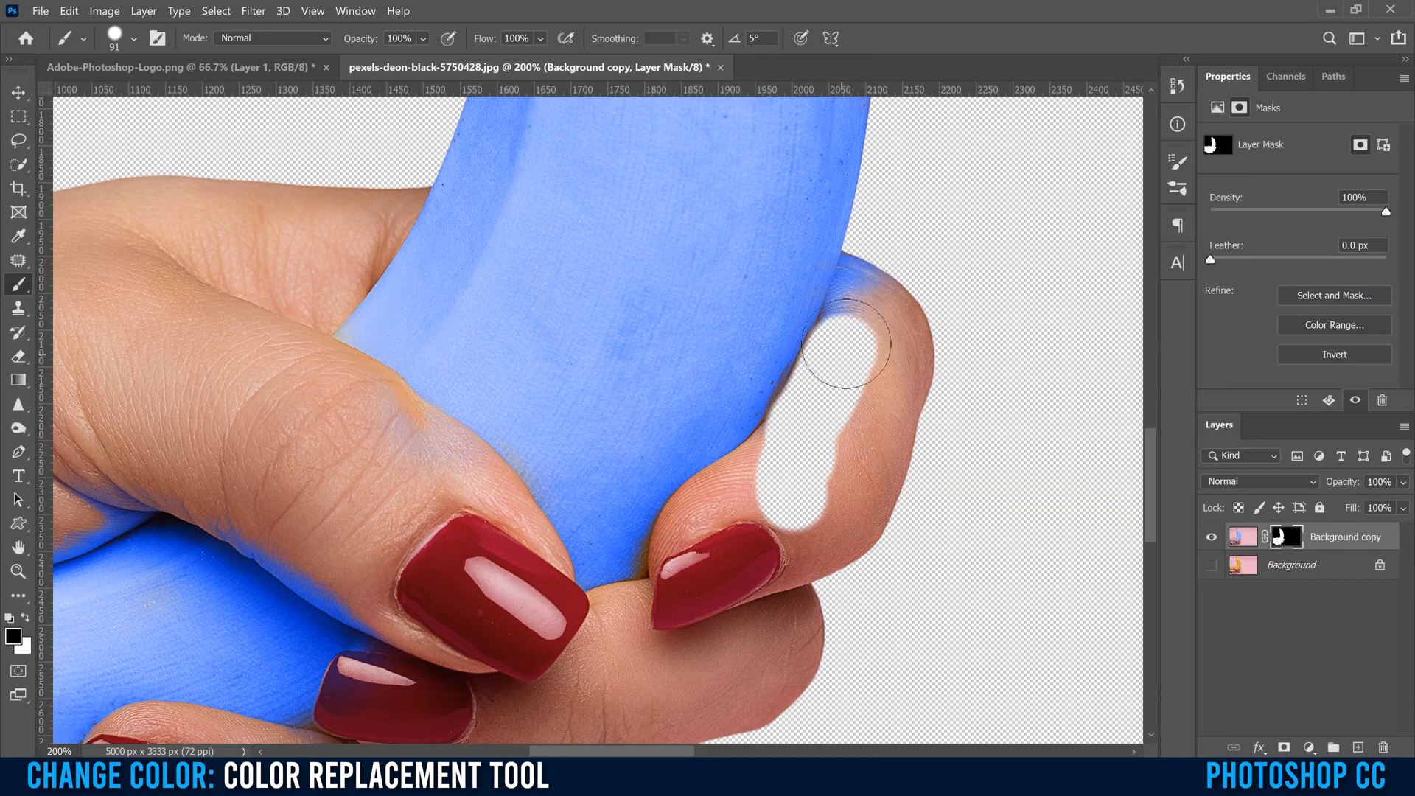
{"action": "left_click_drag", "start_coordinate": [849, 343], "coordinate": [886, 276]}
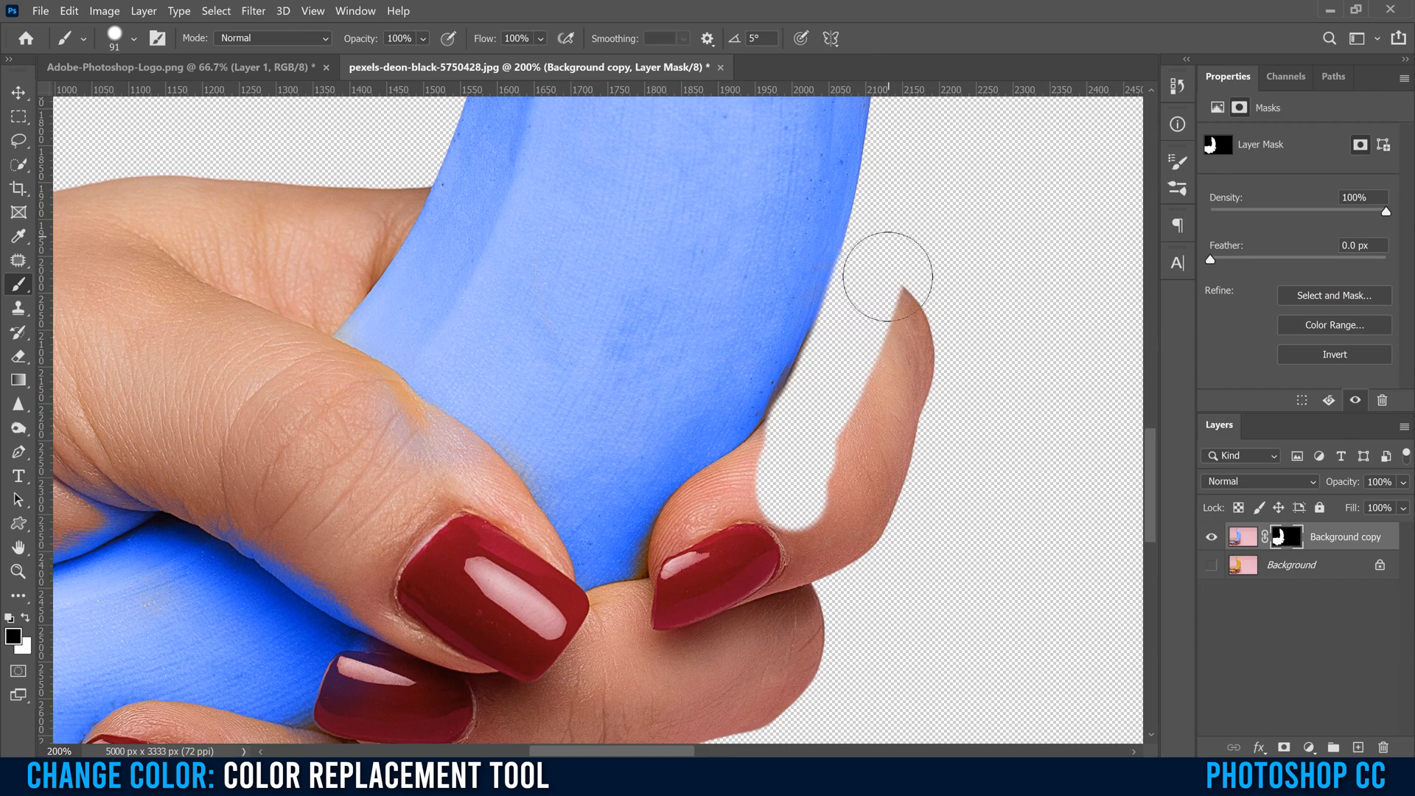
{"action": "left_click_drag", "start_coordinate": [887, 276], "coordinate": [869, 328]}
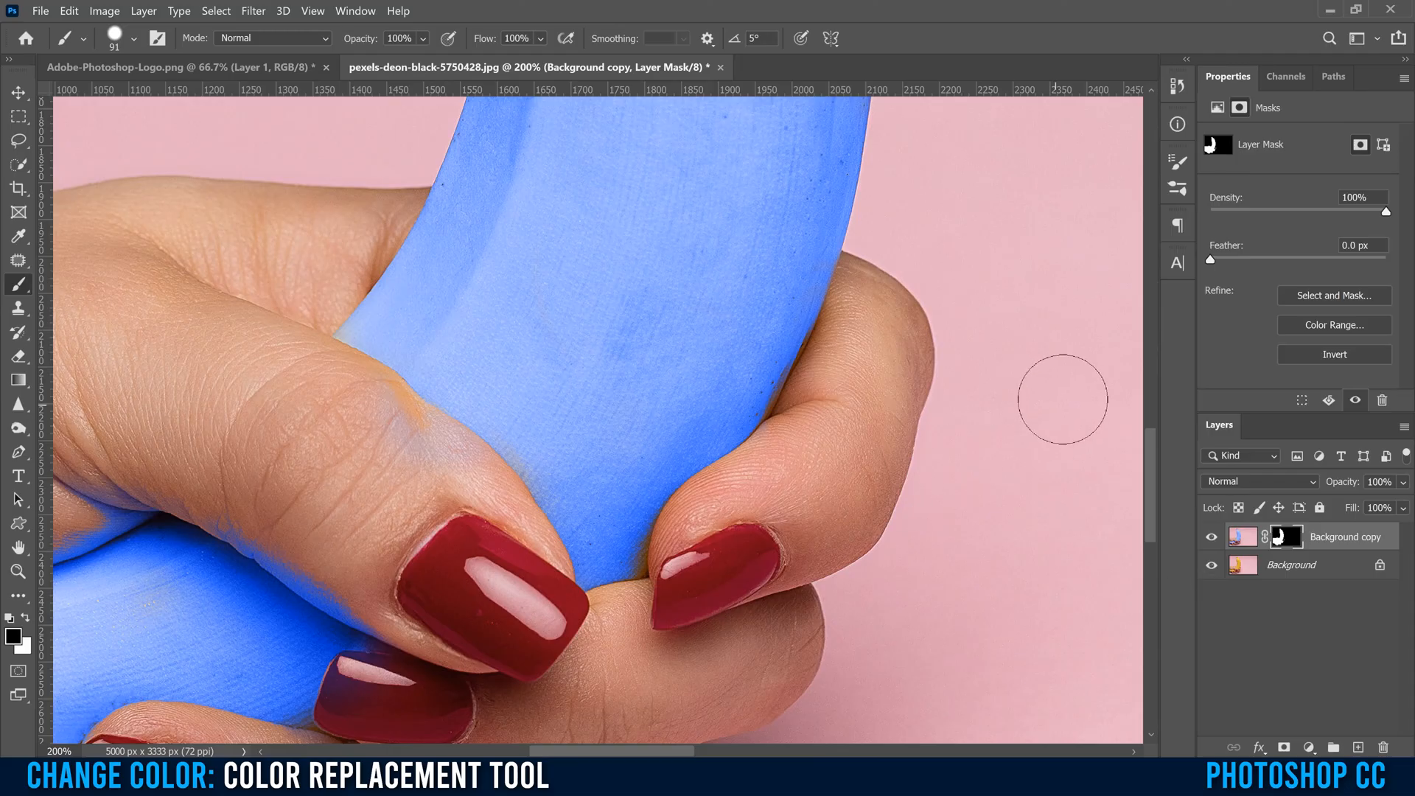
{"action": "scroll", "scroll_direction": "down", "scroll_amount": 3}
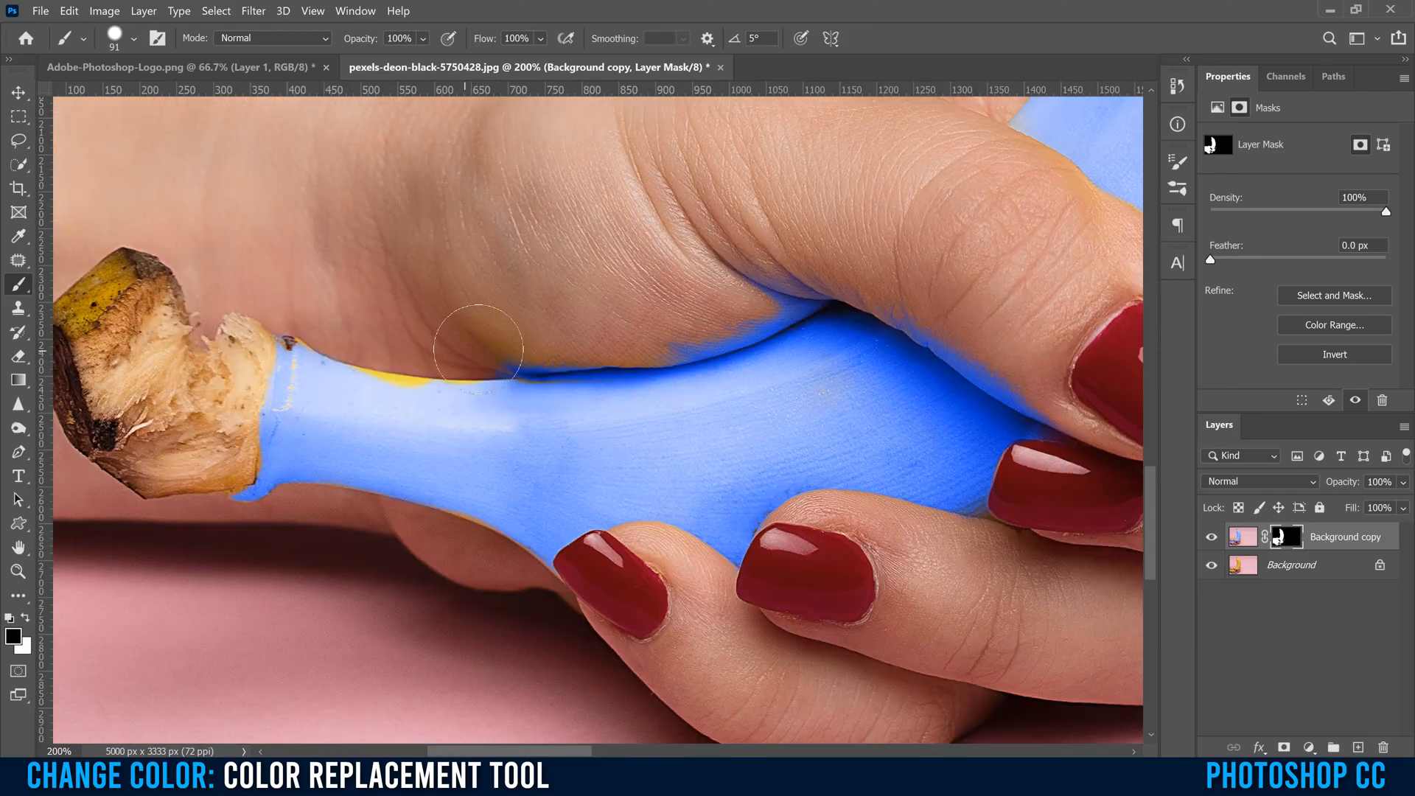
- Mask out the blue spill under the thumb, along its edge and near the fingernail
{"action": "left_click_drag", "start_coordinate": [478, 352], "coordinate": [762, 297]}
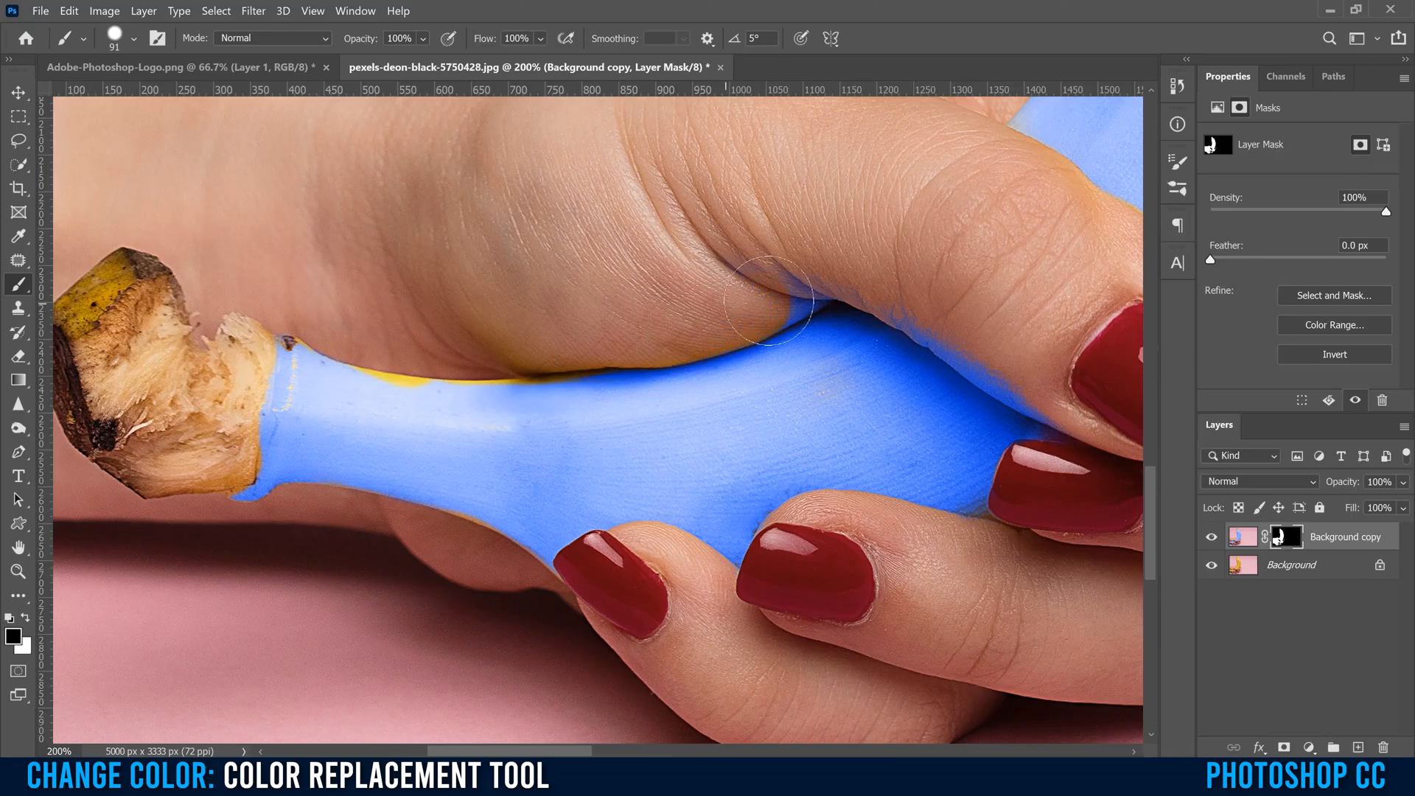
{"action": "left_click_drag", "start_coordinate": [762, 298], "coordinate": [889, 280]}
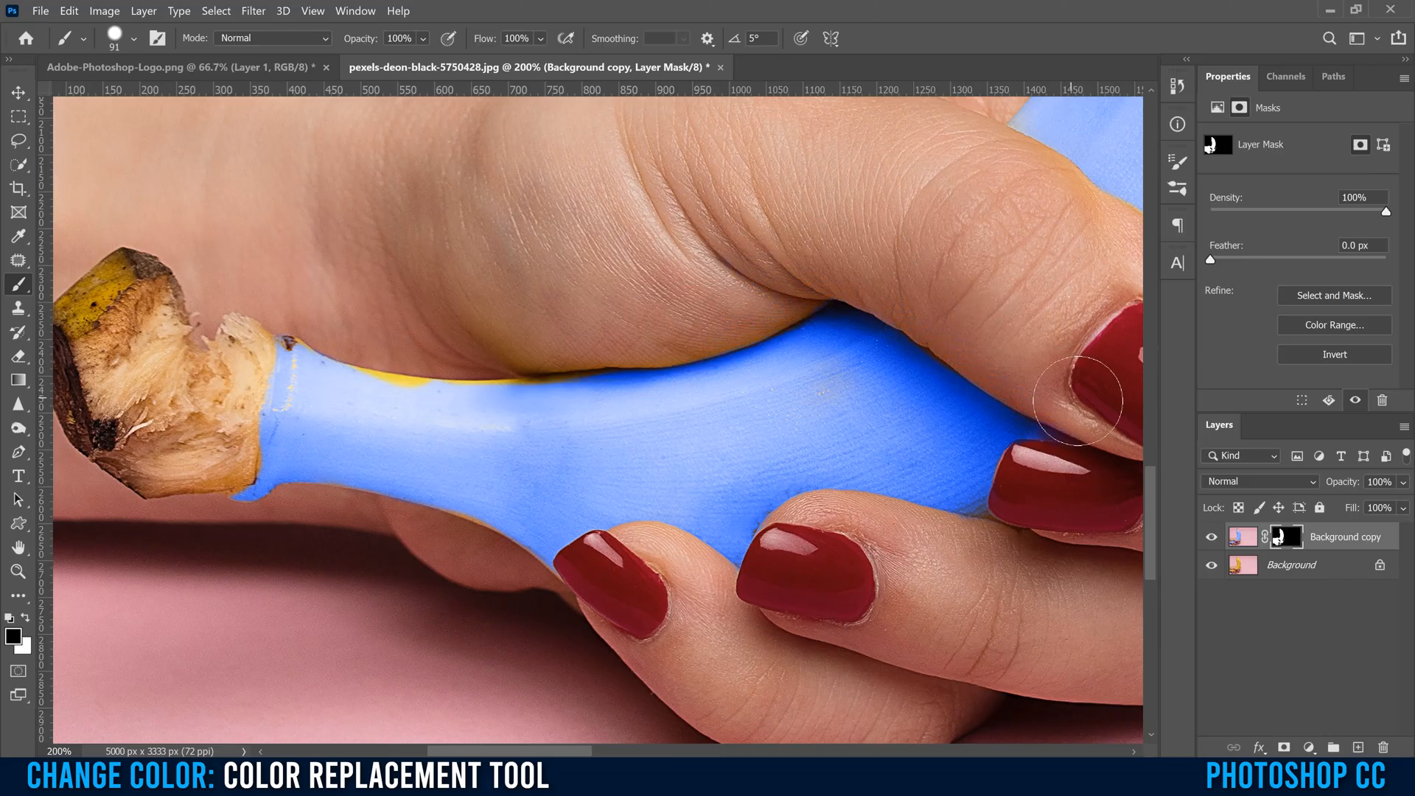
{"action": "left_click_drag", "start_coordinate": [1079, 401], "coordinate": [527, 280]}
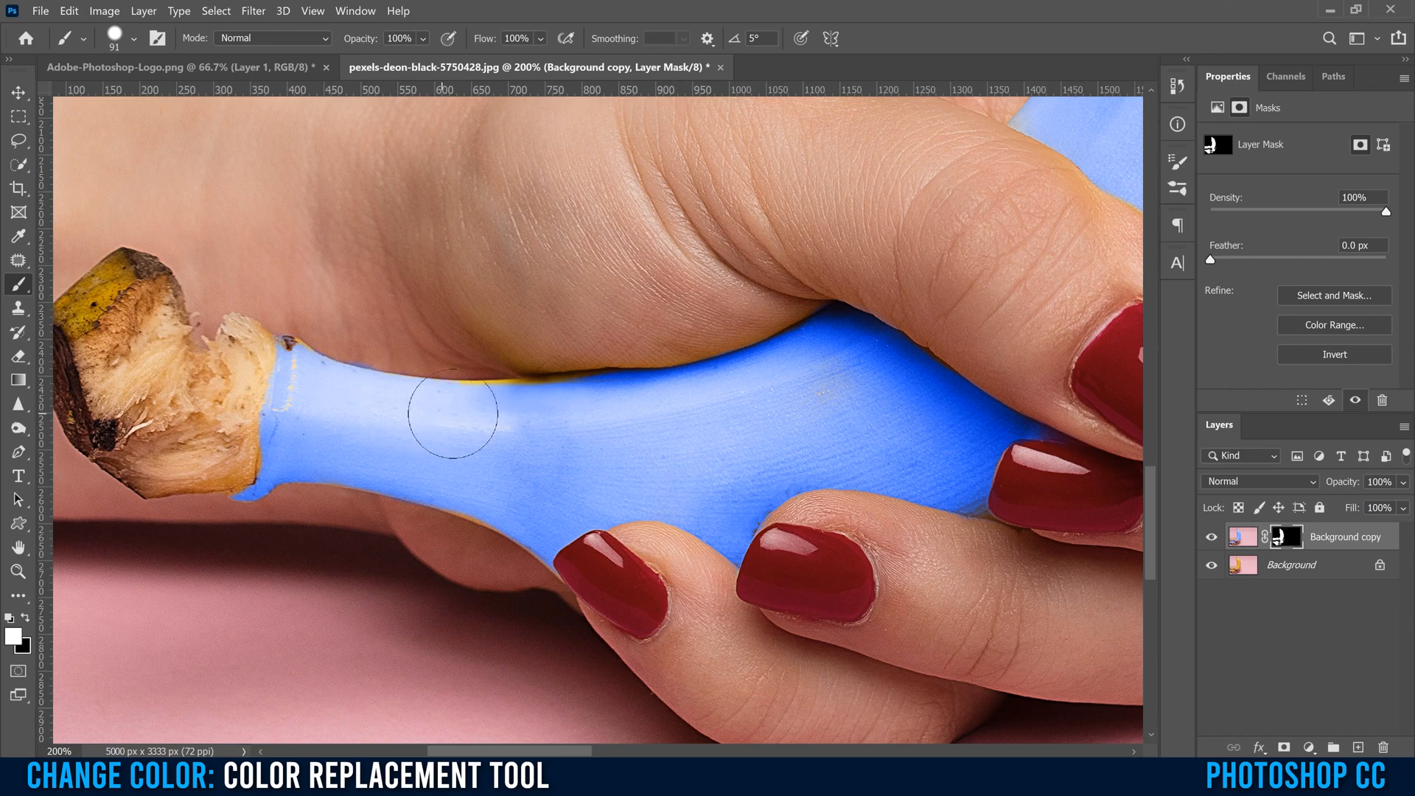
- Paint white on the mask to restore blue over yellow patches and the banana's lower edge
{"action": "left_click_drag", "start_coordinate": [447, 416], "coordinate": [622, 416]}
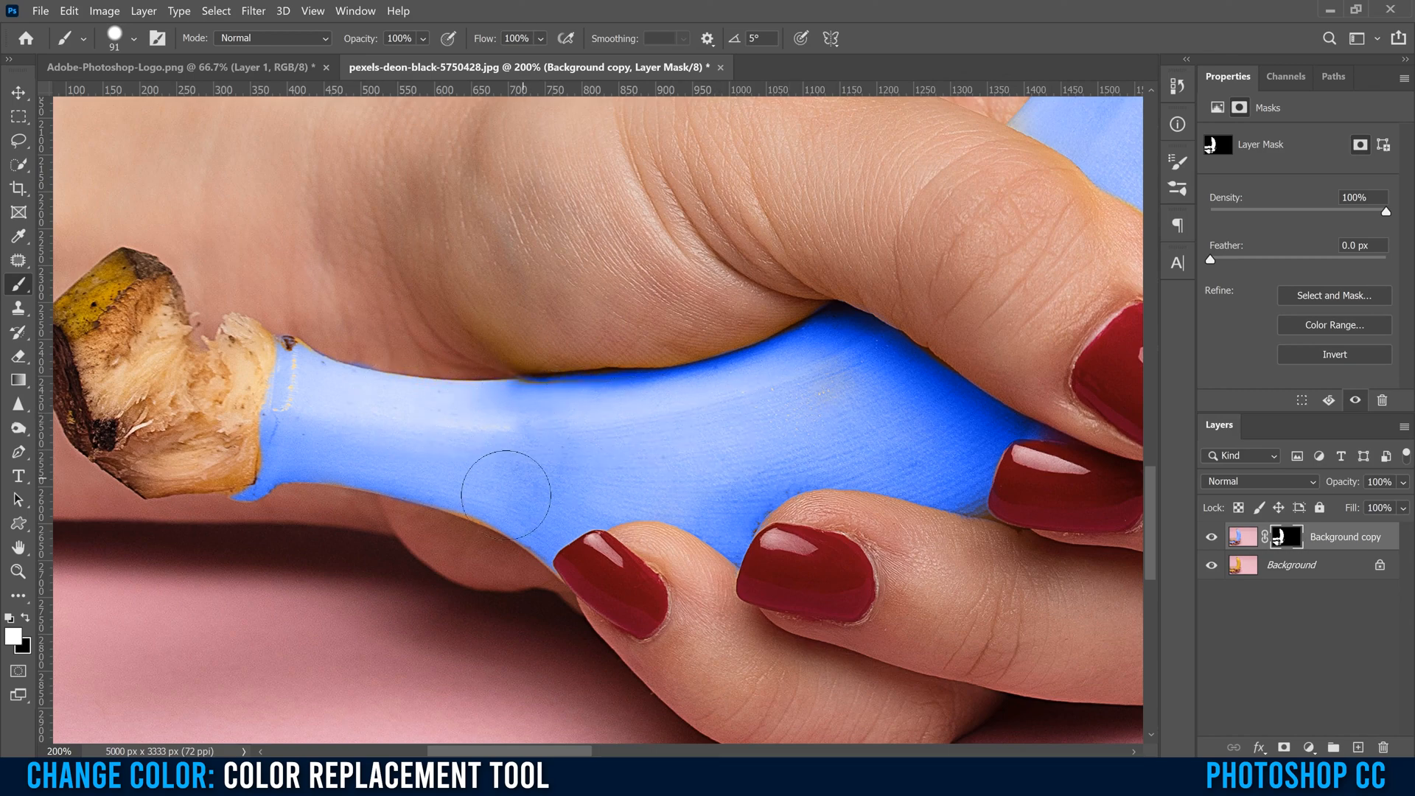
{"action": "left_click_drag", "start_coordinate": [519, 495], "coordinate": [357, 456]}
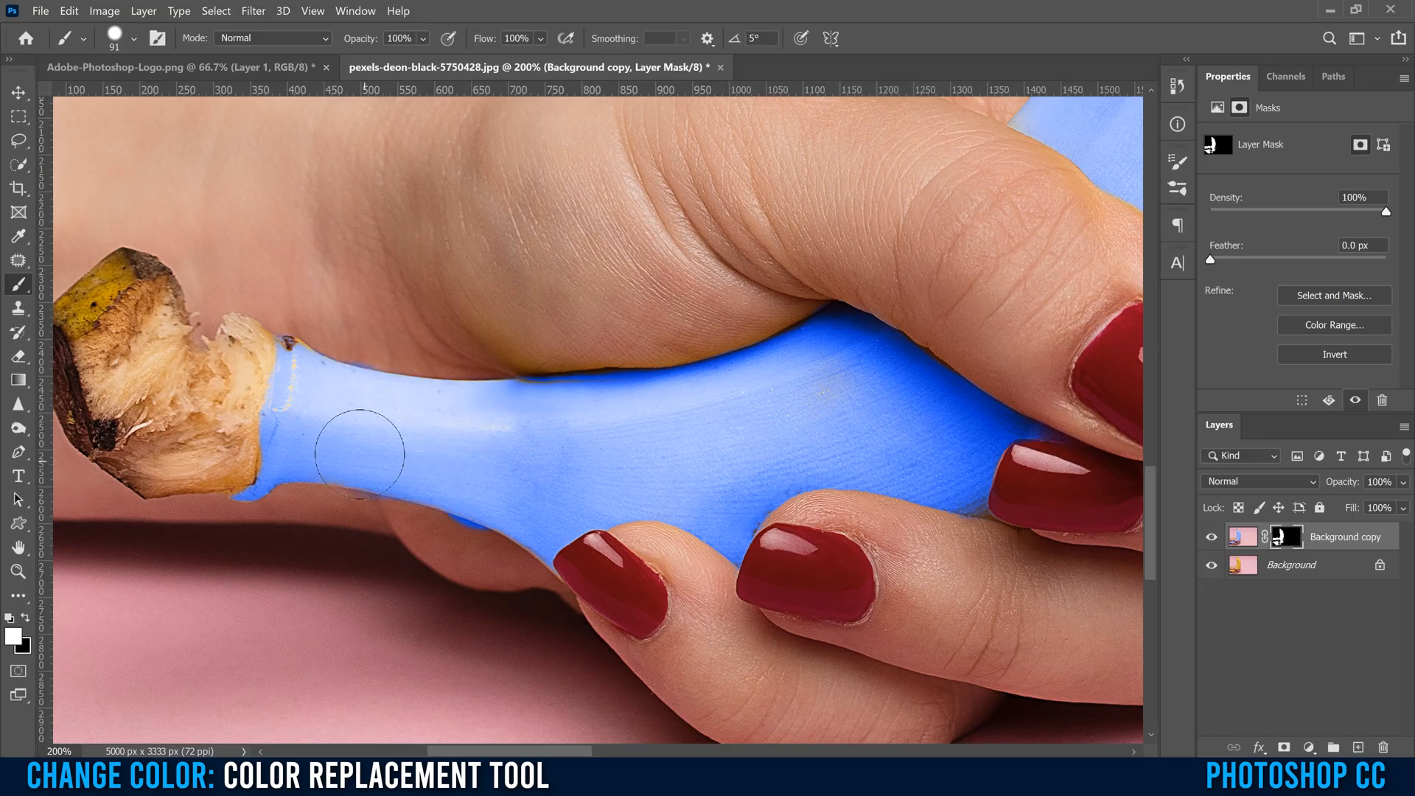